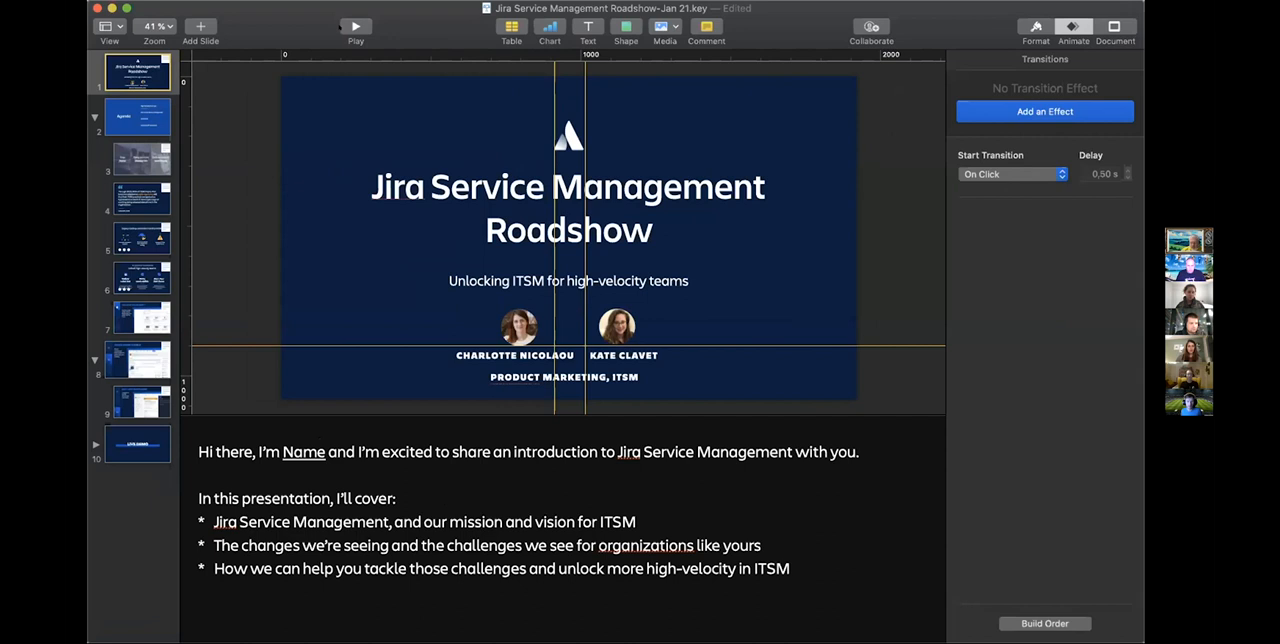
# Bring up the full list of Jira projects
pyautogui.click(356, 28)
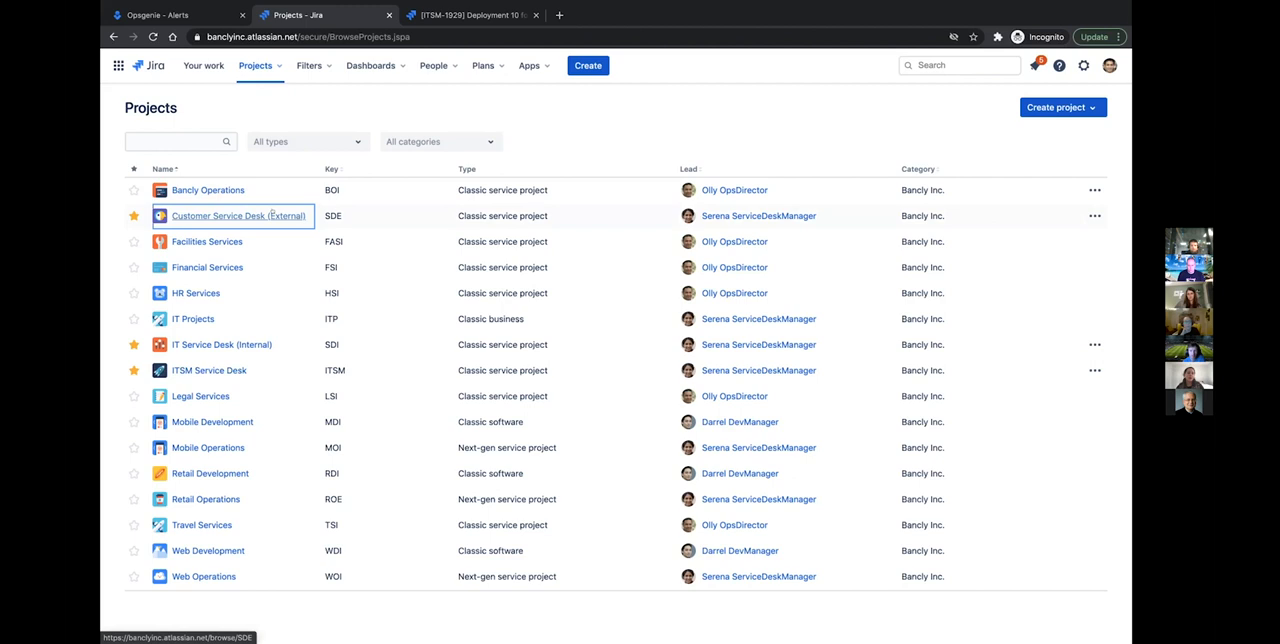
# Open the Customer Service Desk (External) project from the projects list
pyautogui.click(236, 216)
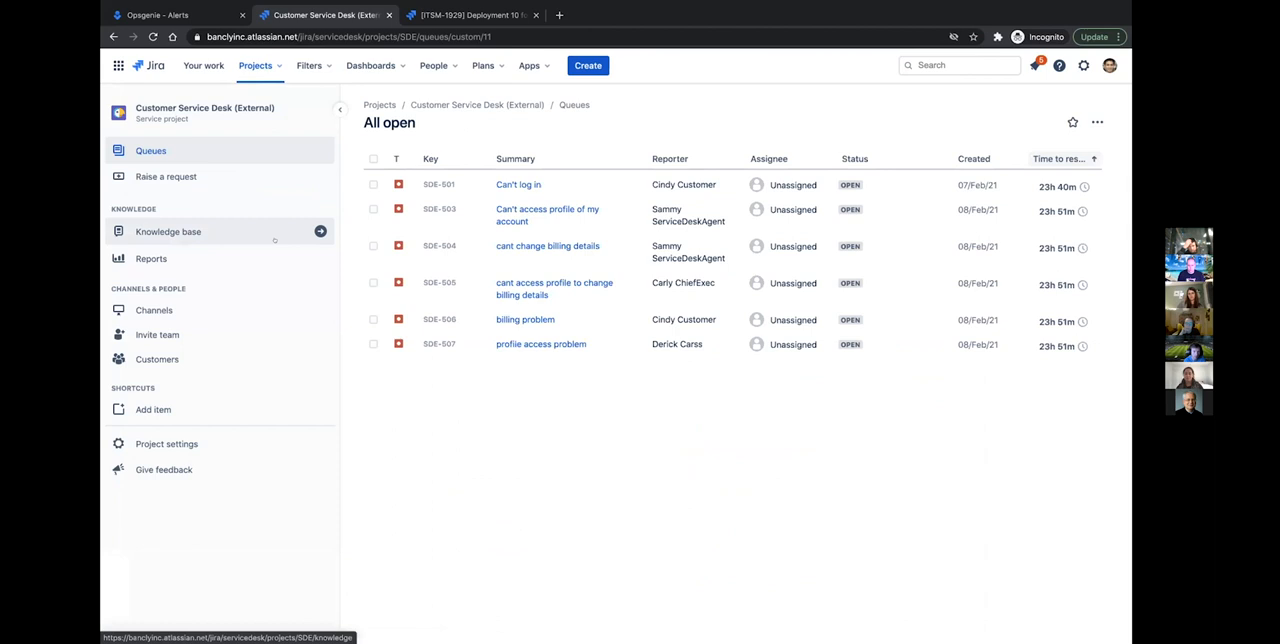
pyautogui.moveTo(152, 258)
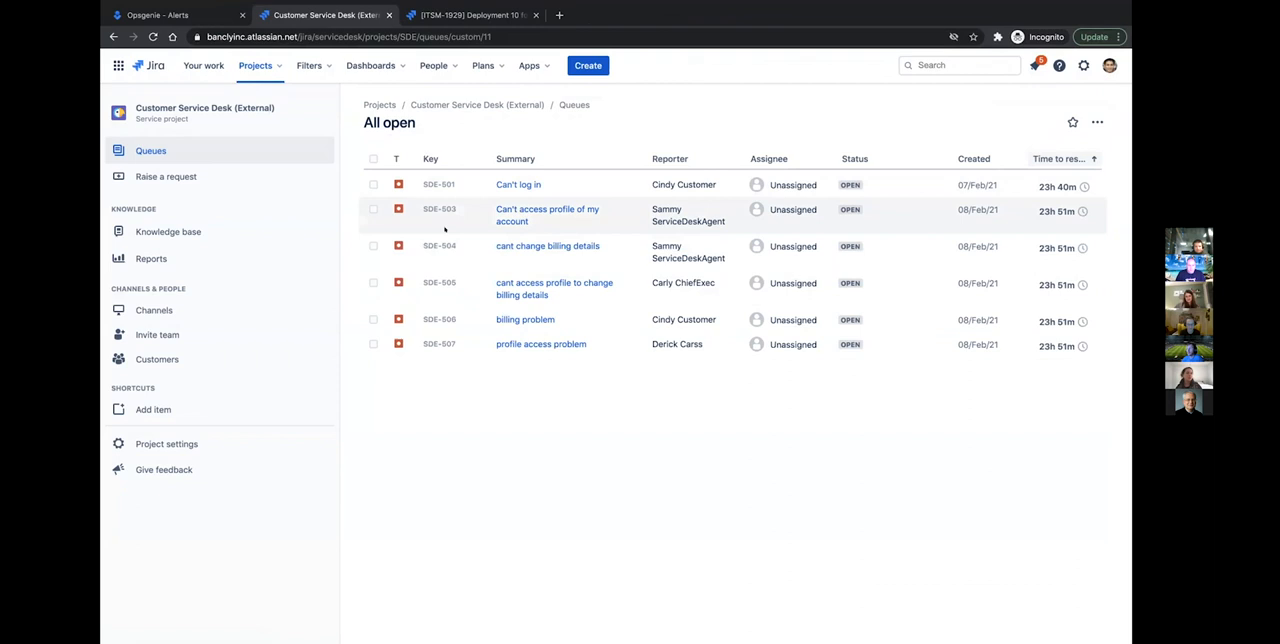
# Open the projects list in a new browser tab and switch to it
pyautogui.rightClick(380, 104)
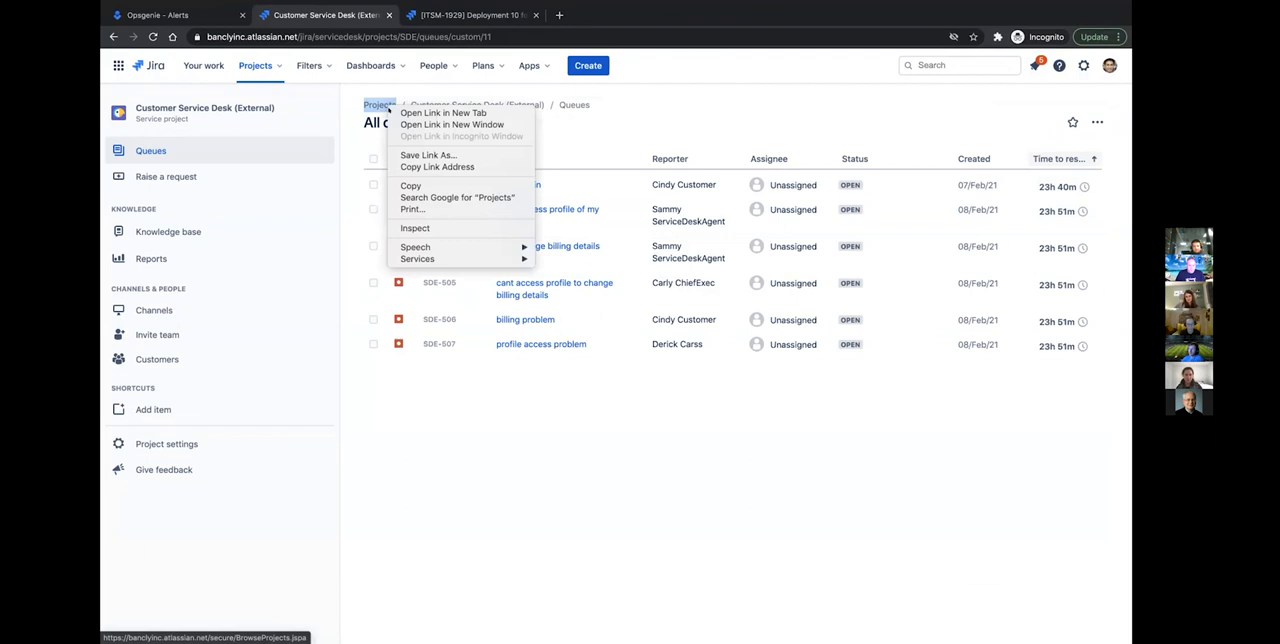
pyautogui.click(442, 112)
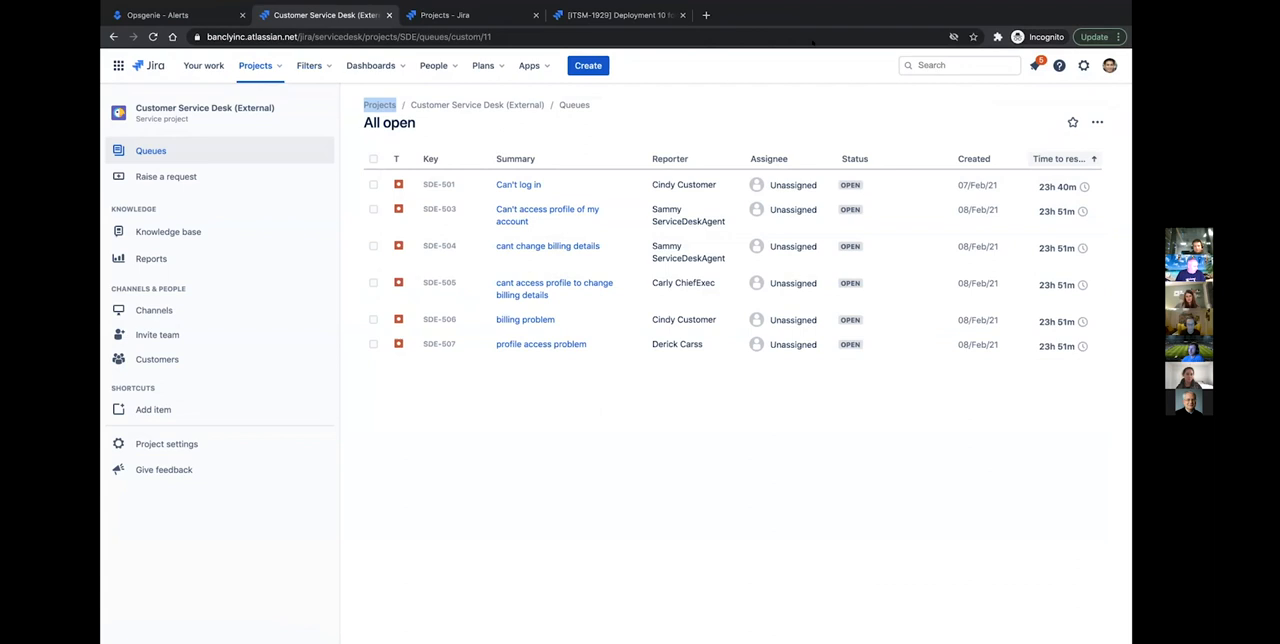
pyautogui.click(444, 16)
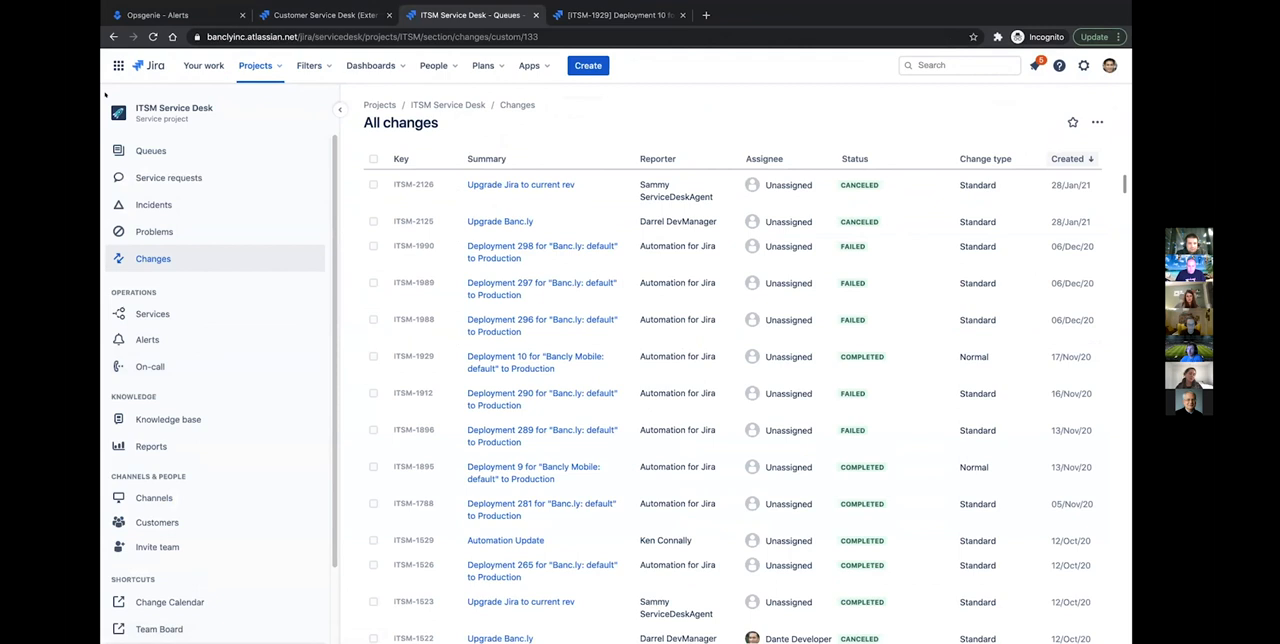
pyautogui.moveTo(152, 204)
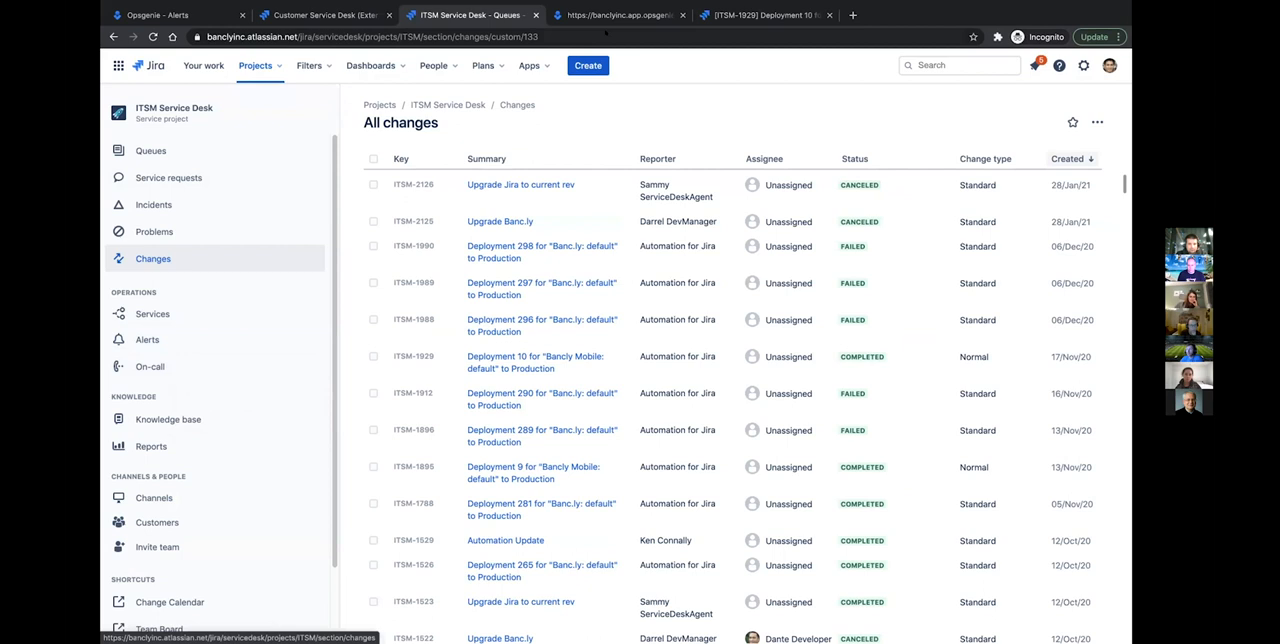
# Show the ITSM Service Desk on-call schedules (Service Desk and Off Hours)
pyautogui.click(620, 14)
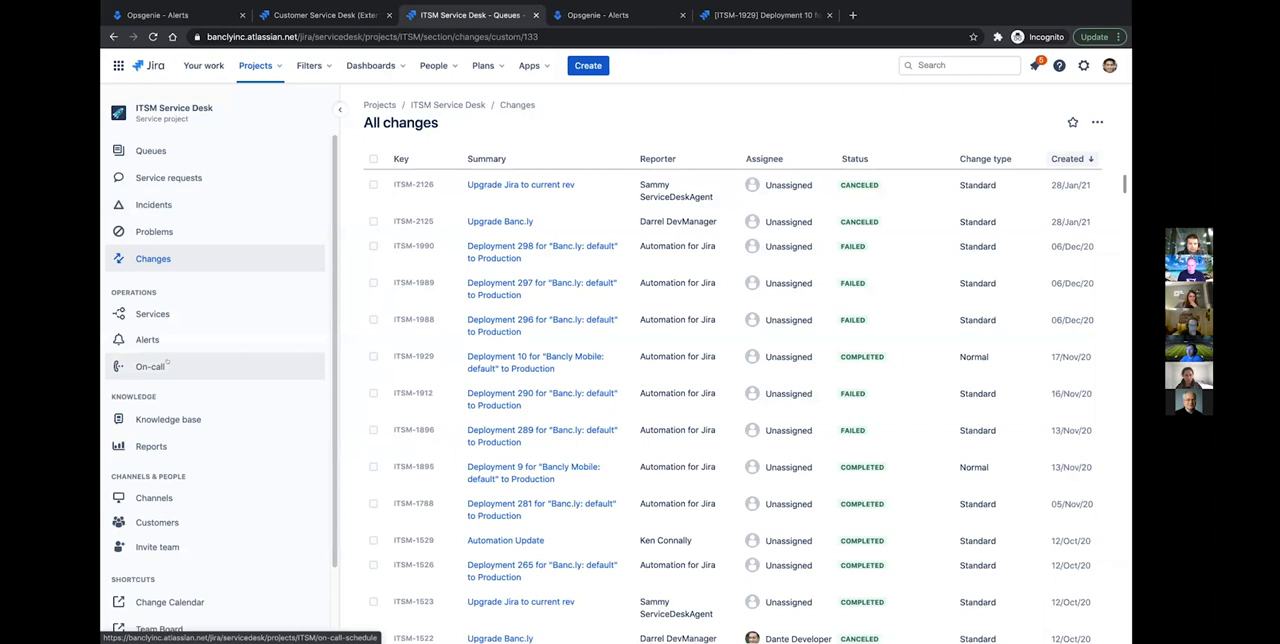
pyautogui.click(148, 366)
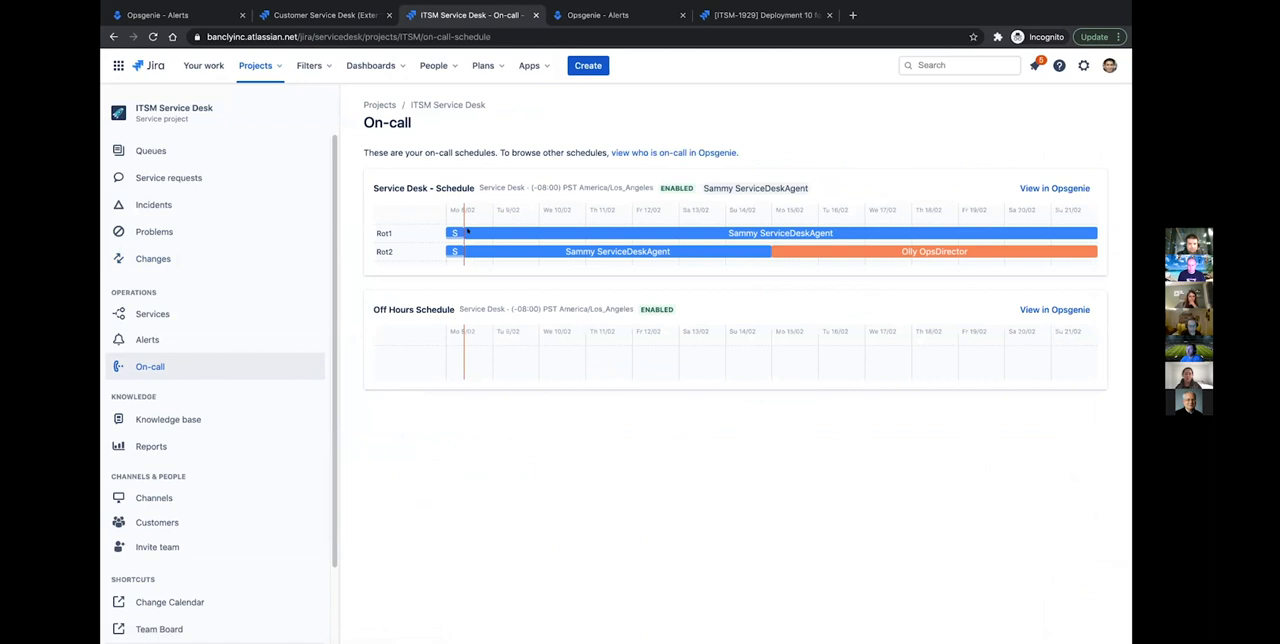
pyautogui.moveTo(556, 290)
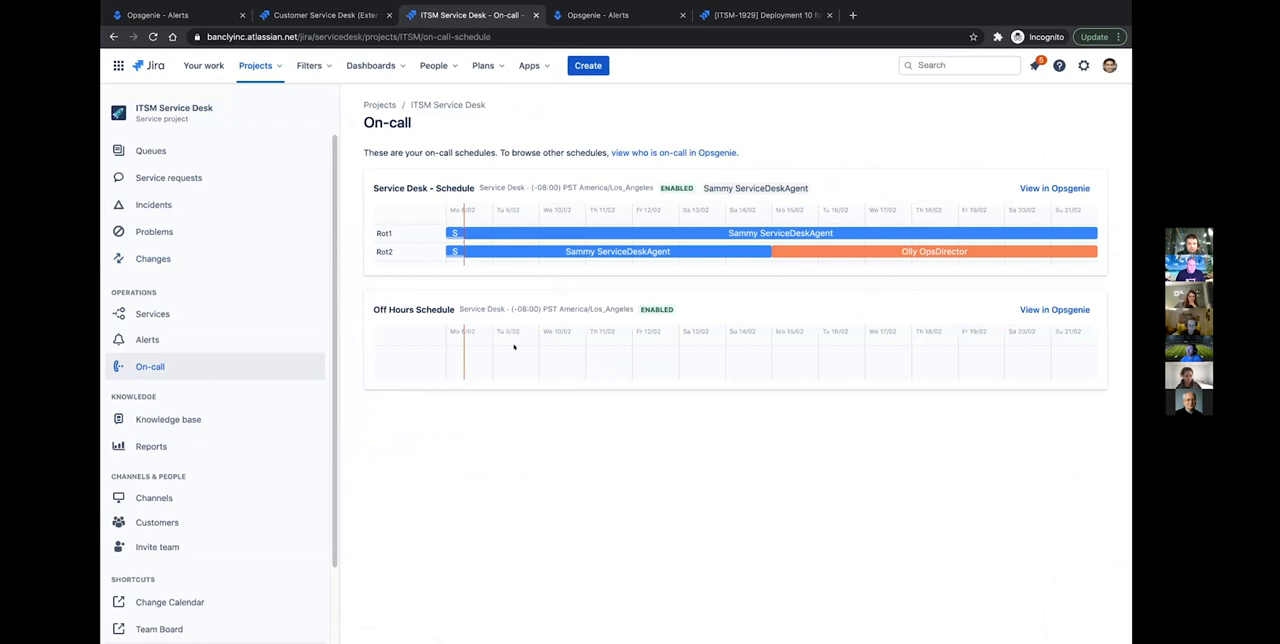
pyautogui.moveTo(152, 204)
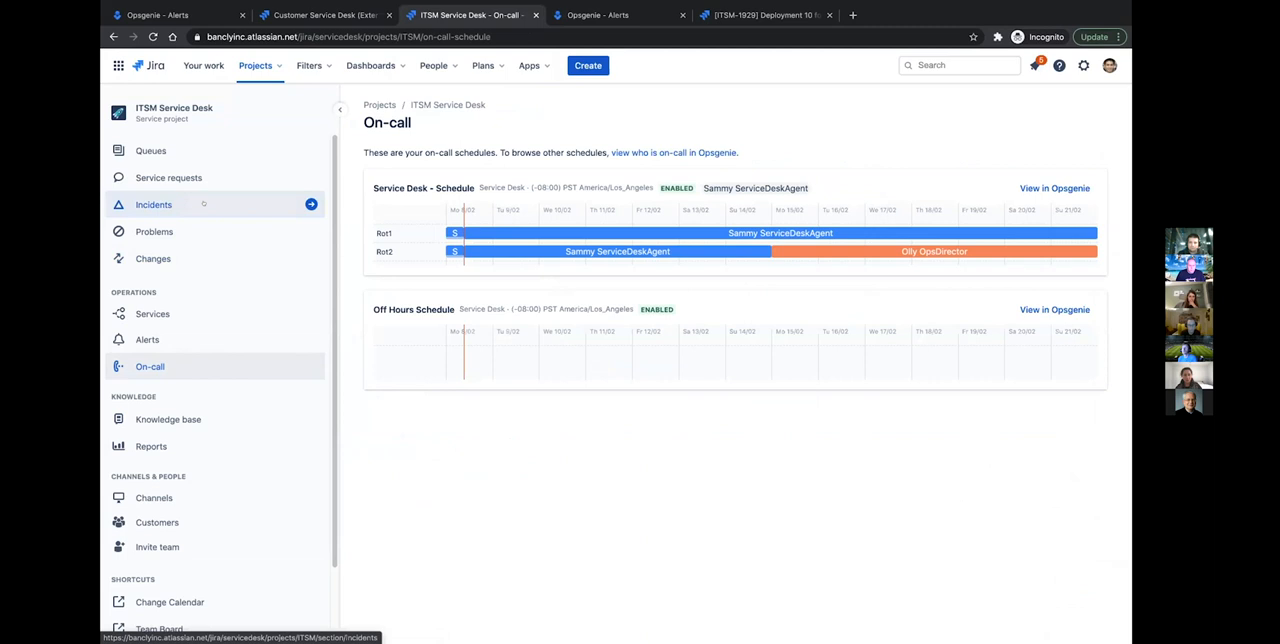
# Open the ITSM Service Desk Open incidents queue, currently empty
pyautogui.click(152, 204)
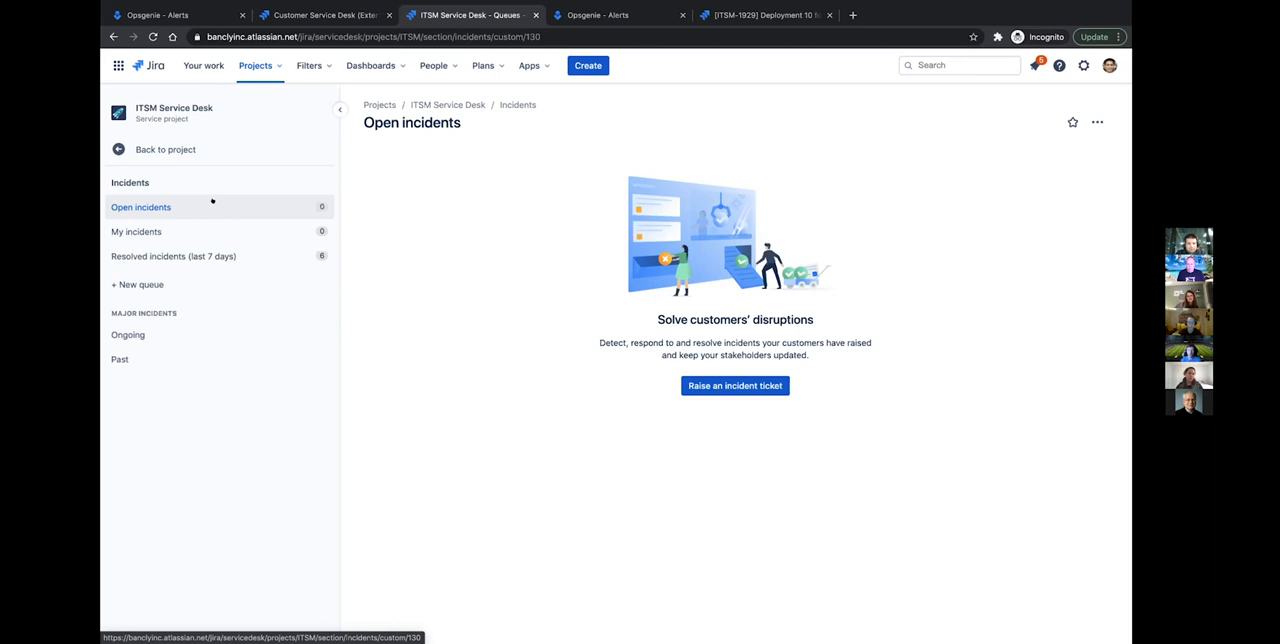
# Check Ongoing and My incidents queues, then start raising a new incident ticket
pyautogui.click(128, 334)
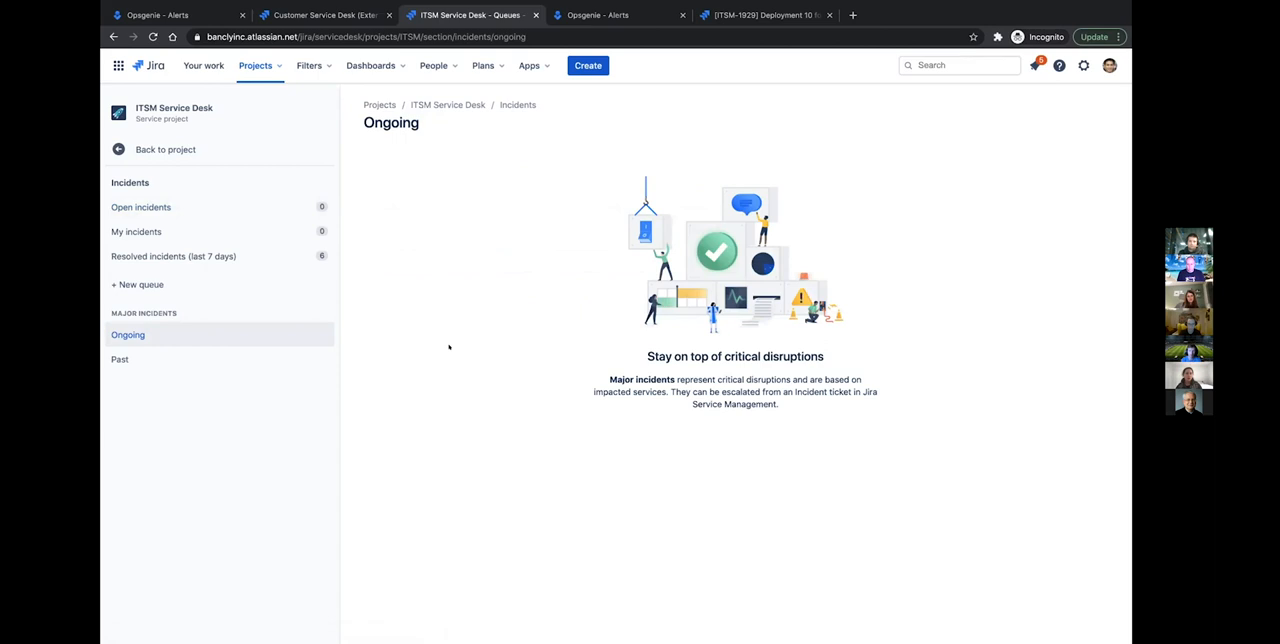
pyautogui.click(136, 232)
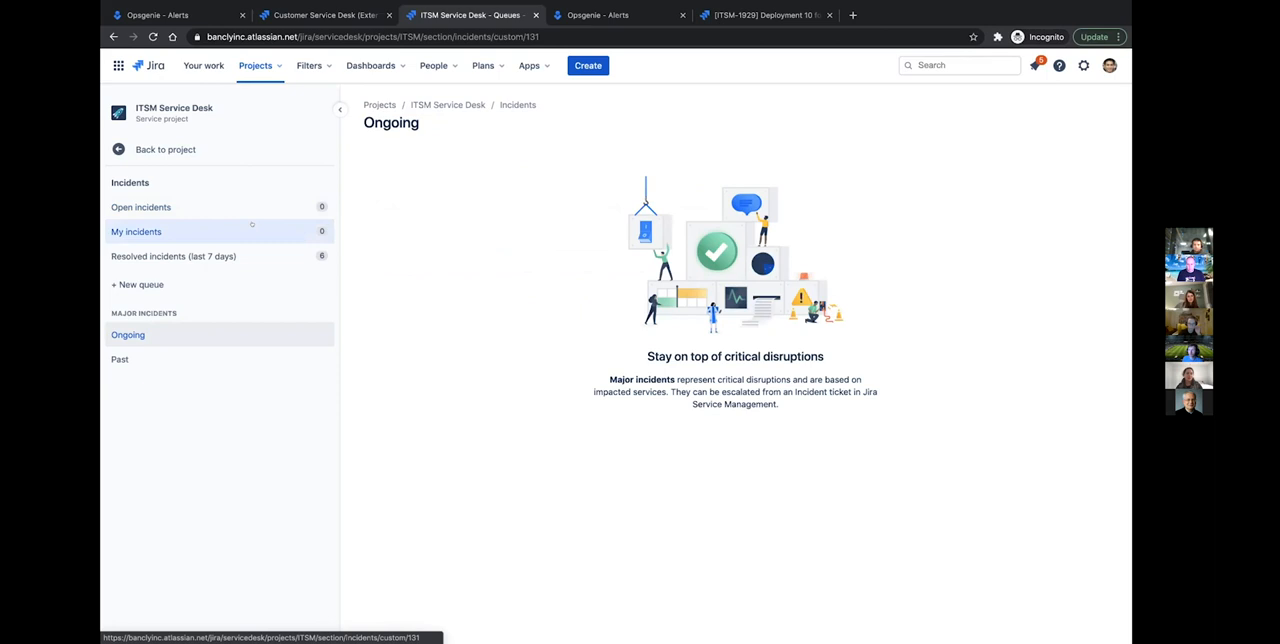
pyautogui.click(136, 232)
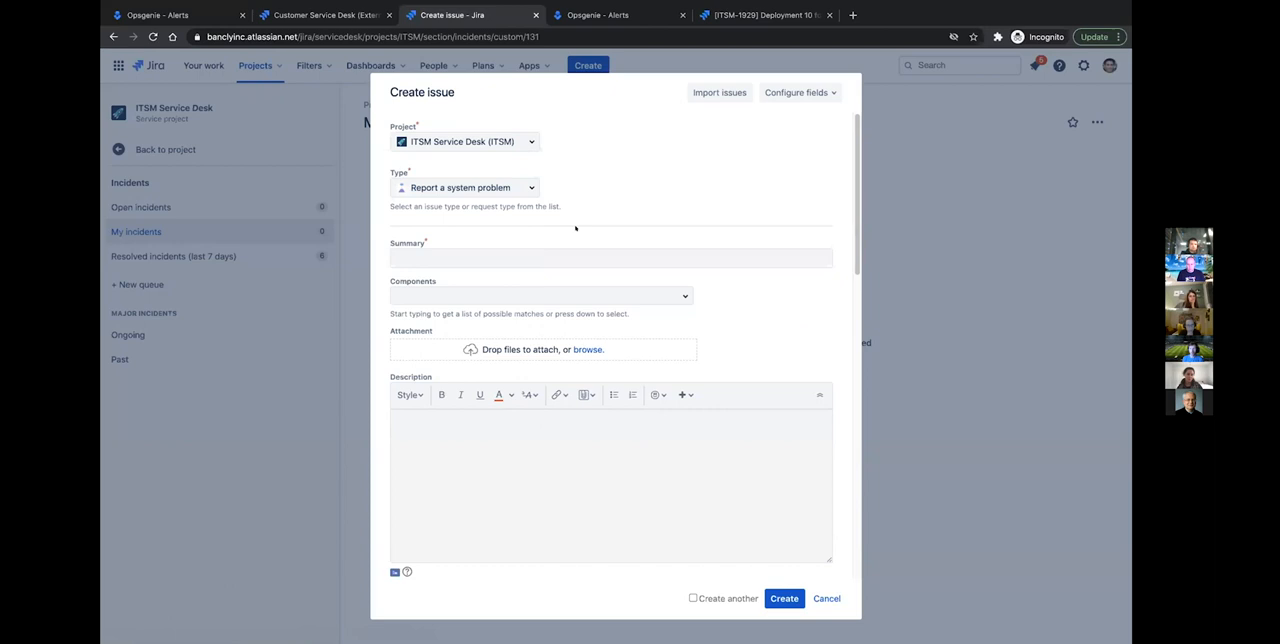
# Title the incident 'Multiple Customers unable to access Profile' as a system incident
pyautogui.write('Mul')
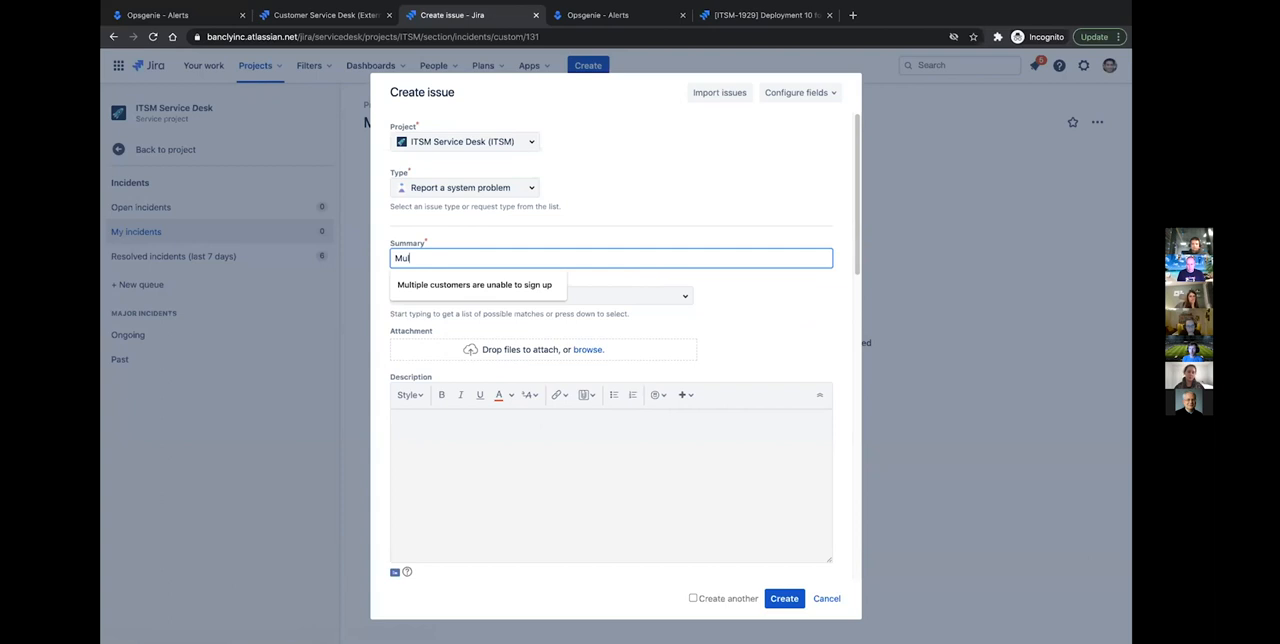
pyautogui.write('Multiple Customers unable to access Pr')
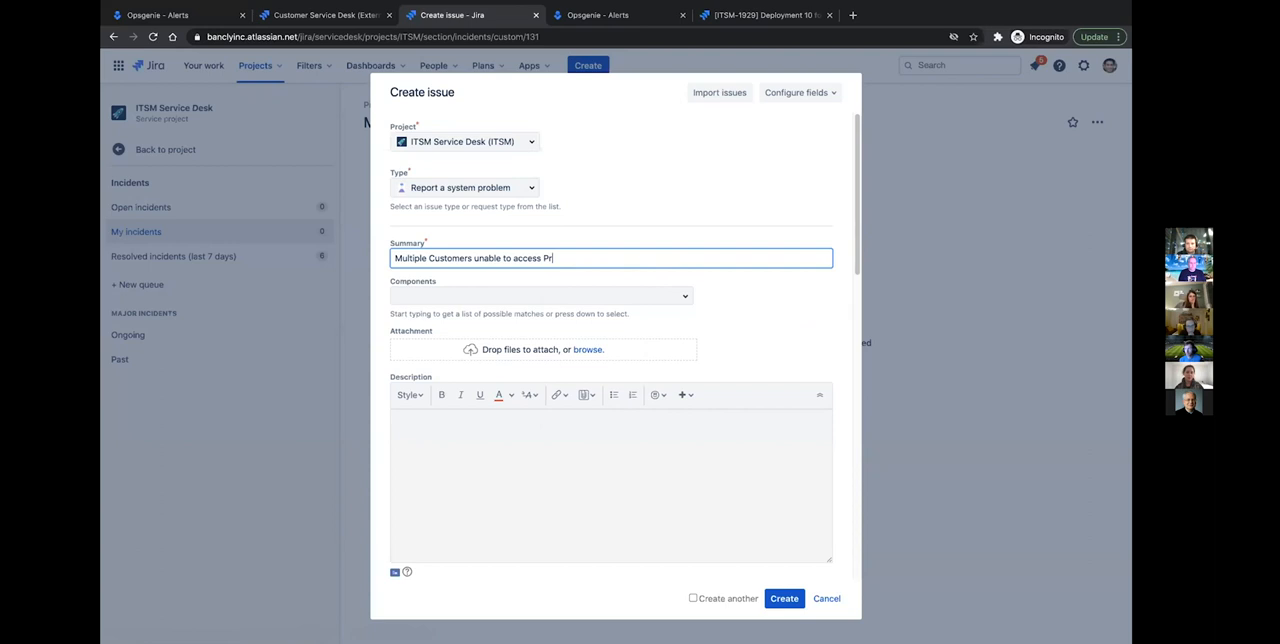
pyautogui.click(464, 188)
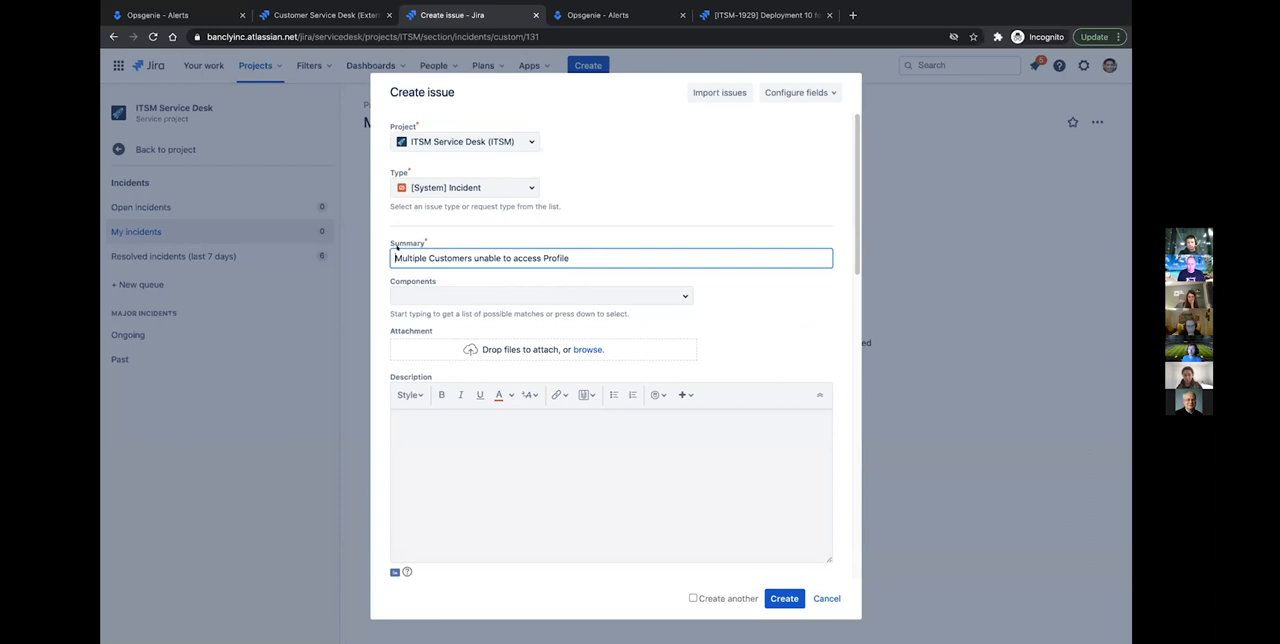
pyautogui.scroll(-3)
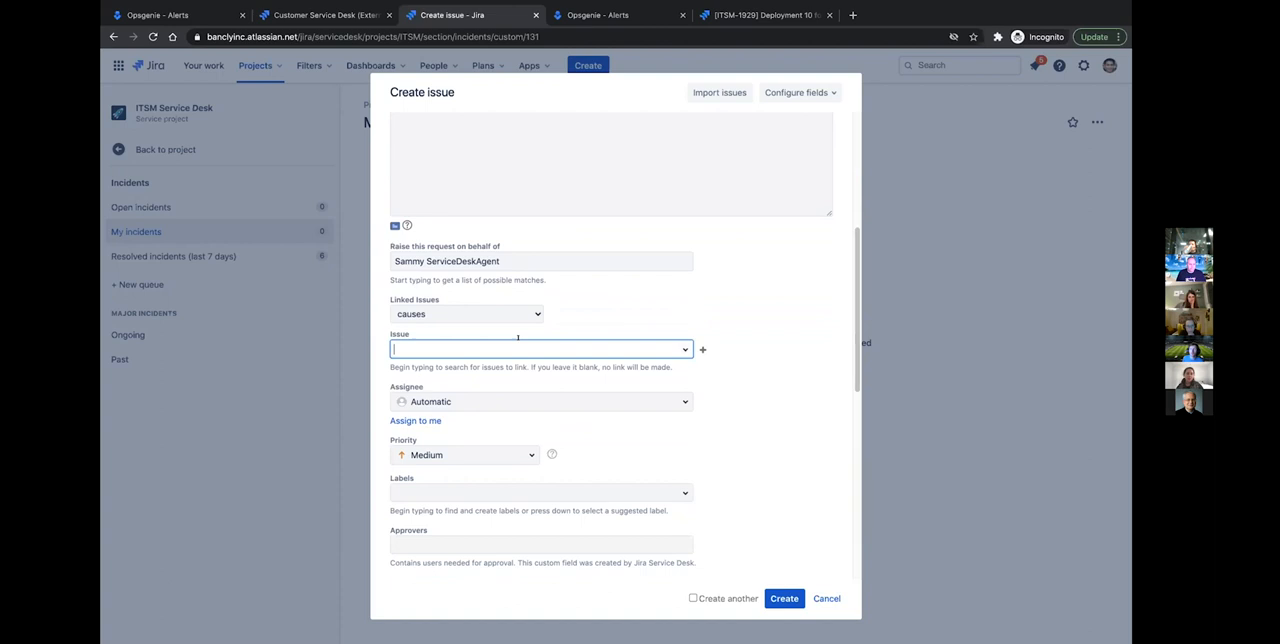
# Link SDE customer requests, starting with SDE-507, as related to the incident
pyautogui.write('SDE')
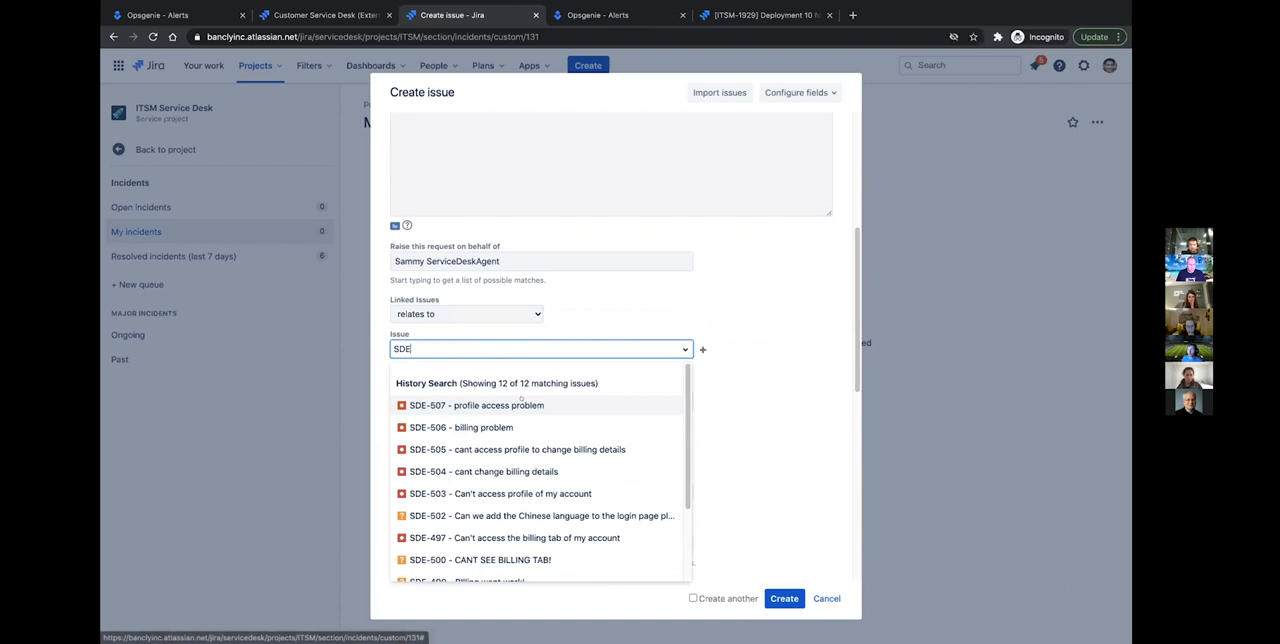
pyautogui.click(460, 426)
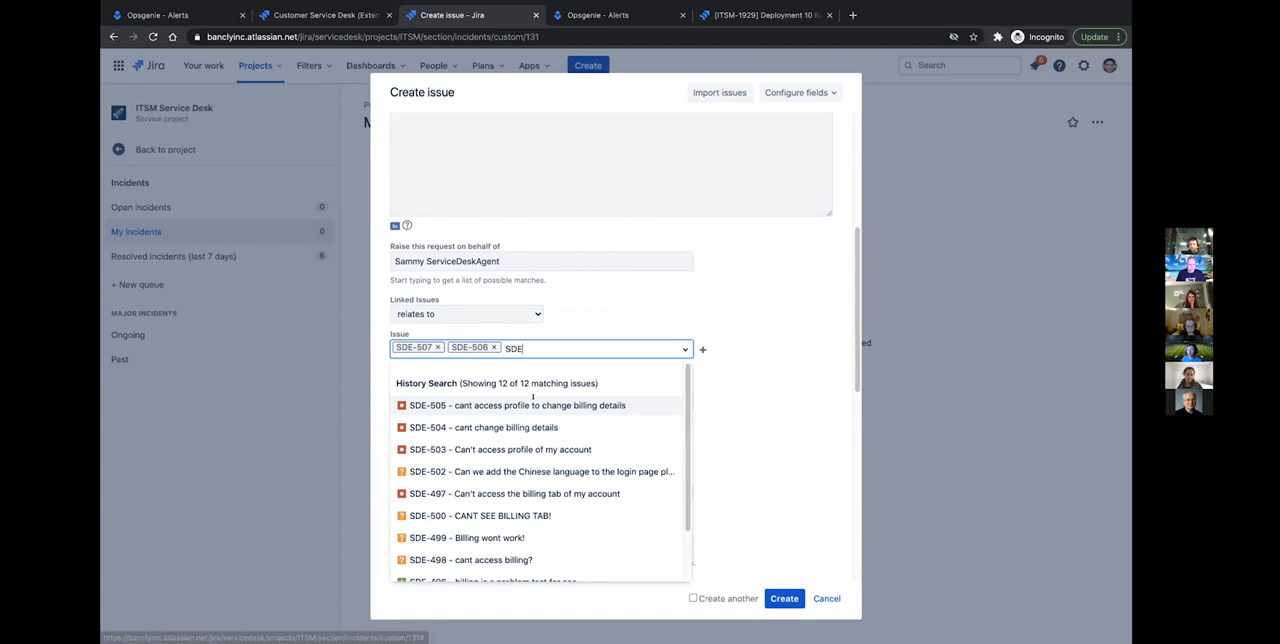
pyautogui.click(516, 406)
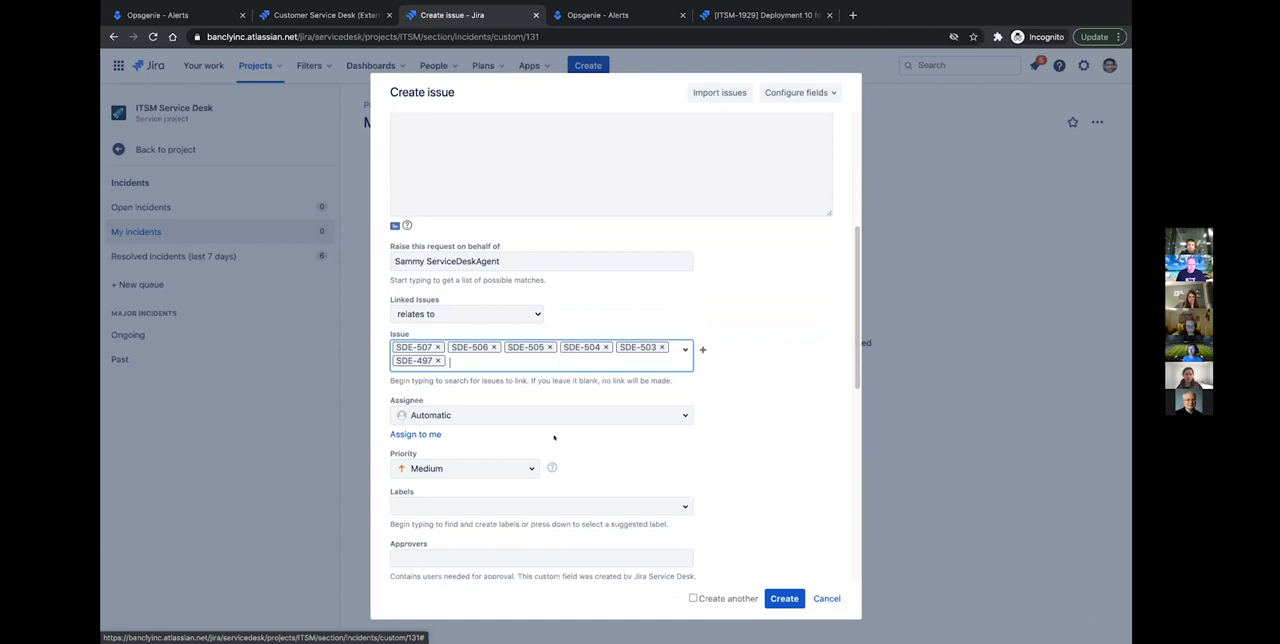
# Cancel the unfinished incident form and return to the incidents queue
pyautogui.scroll(-3)
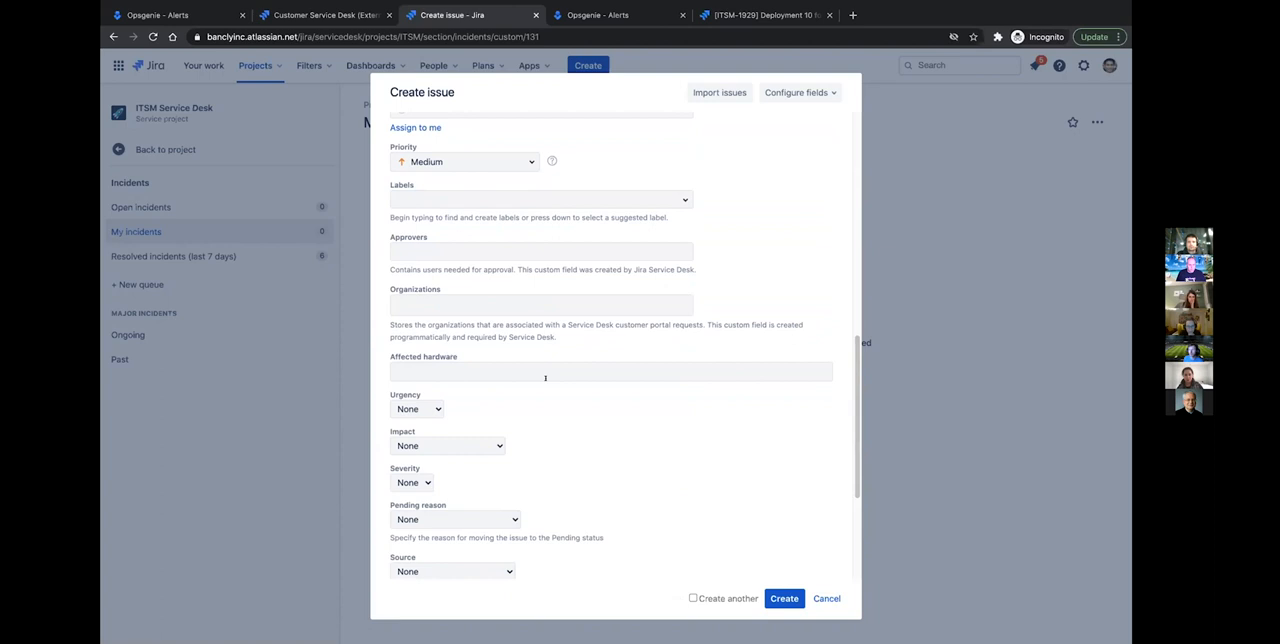
pyautogui.scroll(-3)
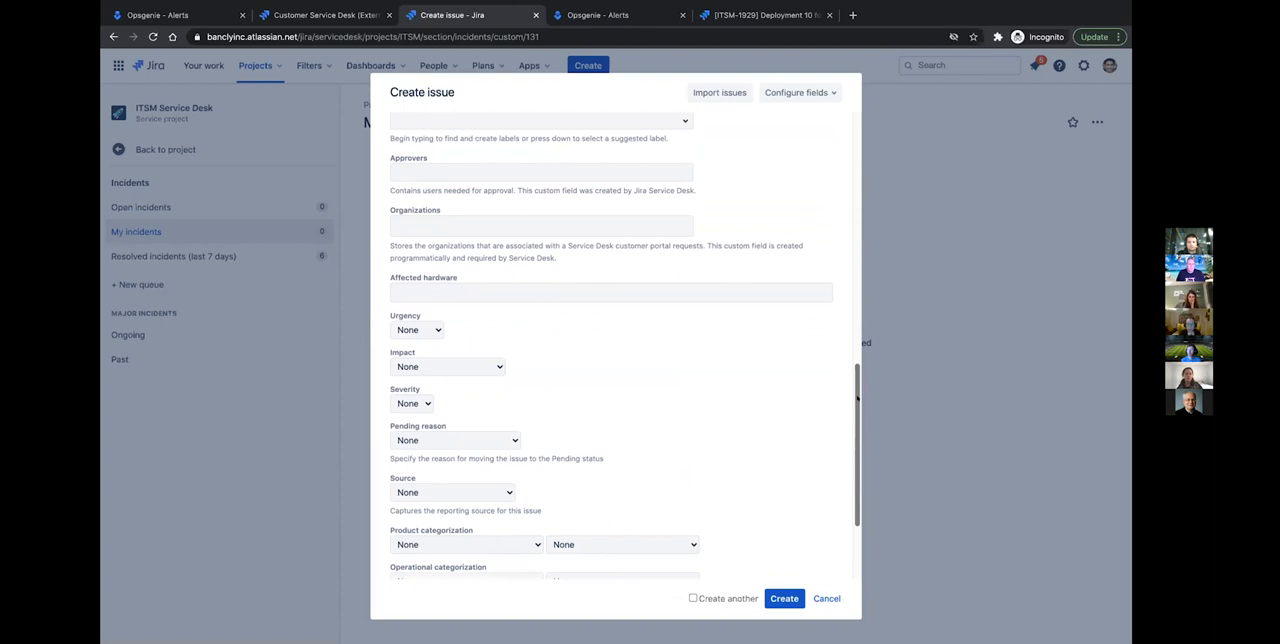
pyautogui.click(784, 598)
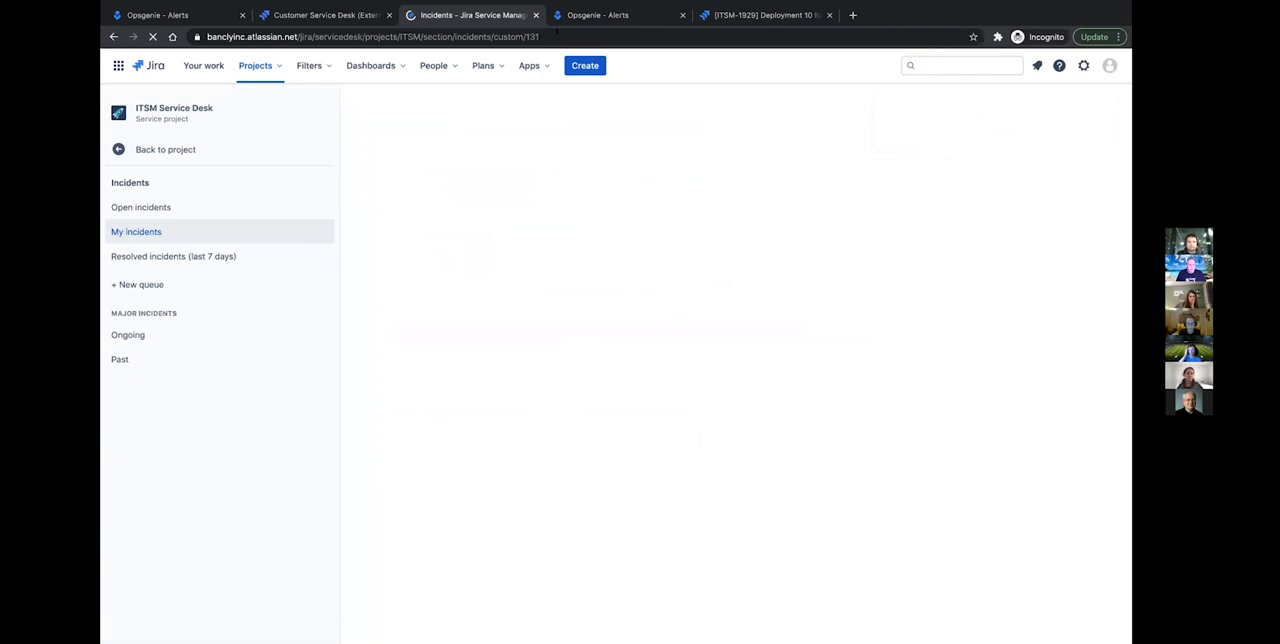
# Switch from Open incidents to the empty My incidents queue
pyautogui.click(140, 208)
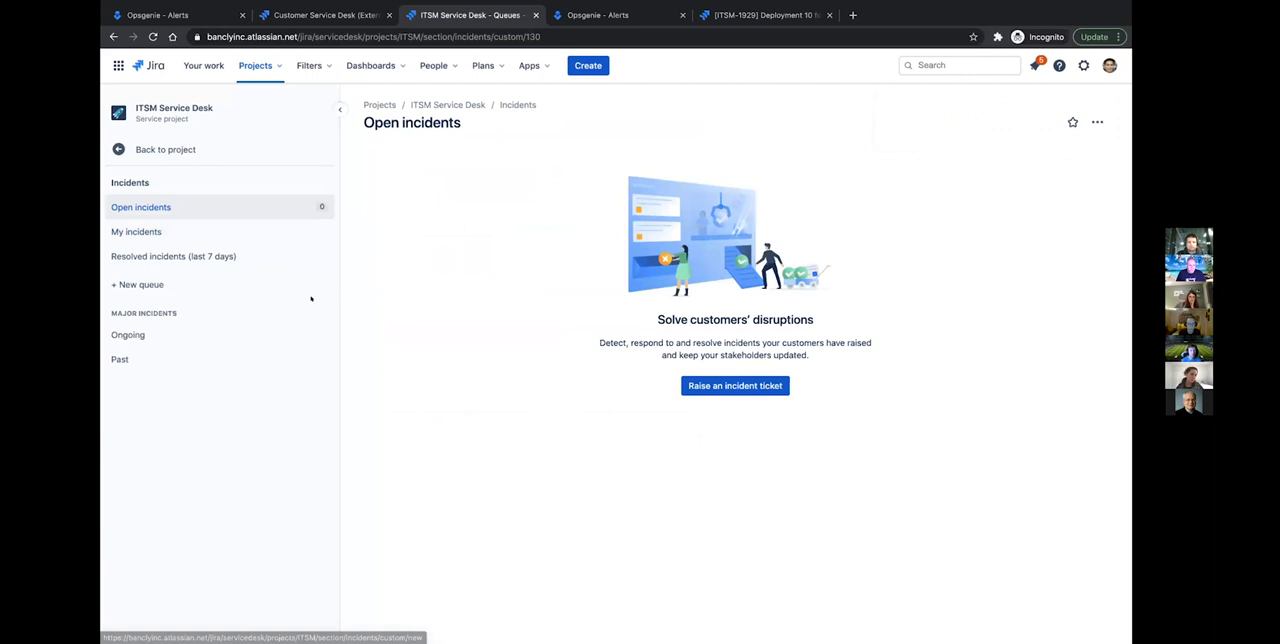
pyautogui.click(136, 232)
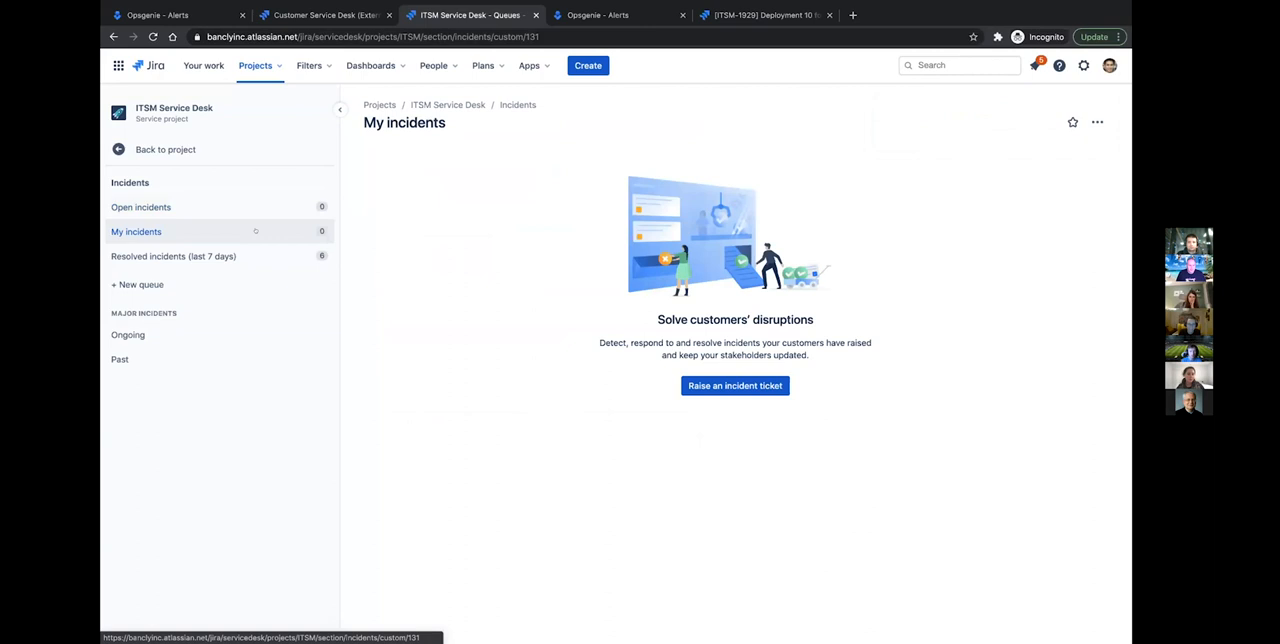
# Create ITSM incident 'Billing and Profile Access Issue' (ITSM-2178) in the ITSM Service Desk
pyautogui.click(588, 64)
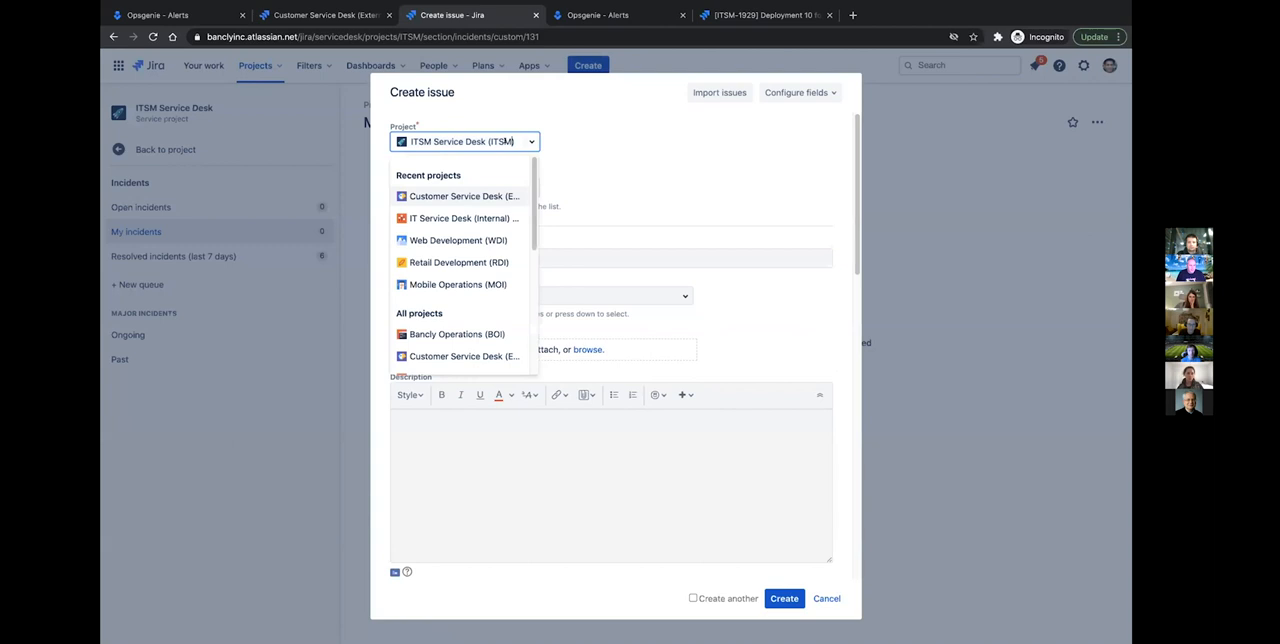
pyautogui.click(464, 140)
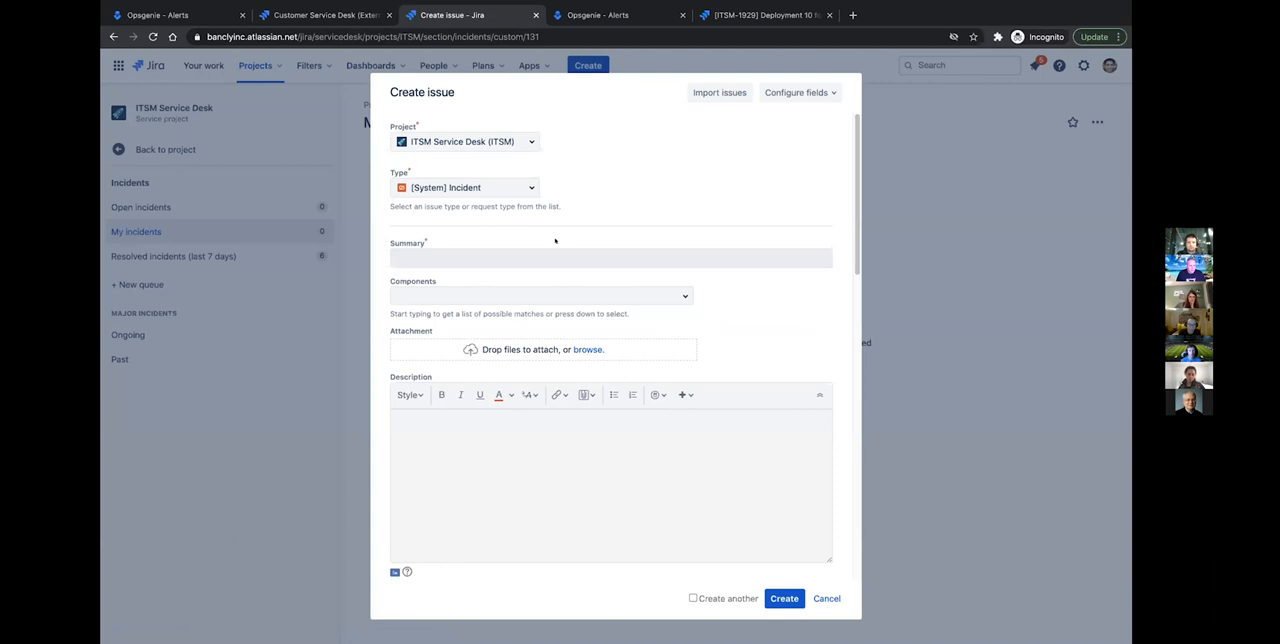
pyautogui.write('Billing and Profile Access Is')
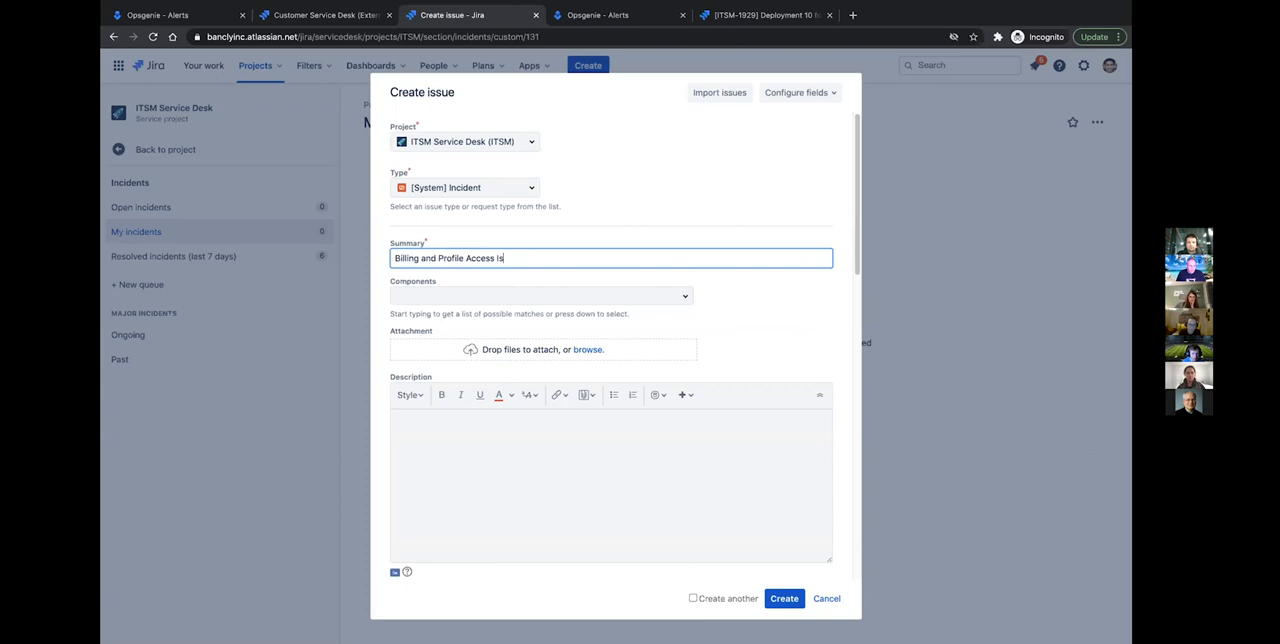
pyautogui.click(784, 598)
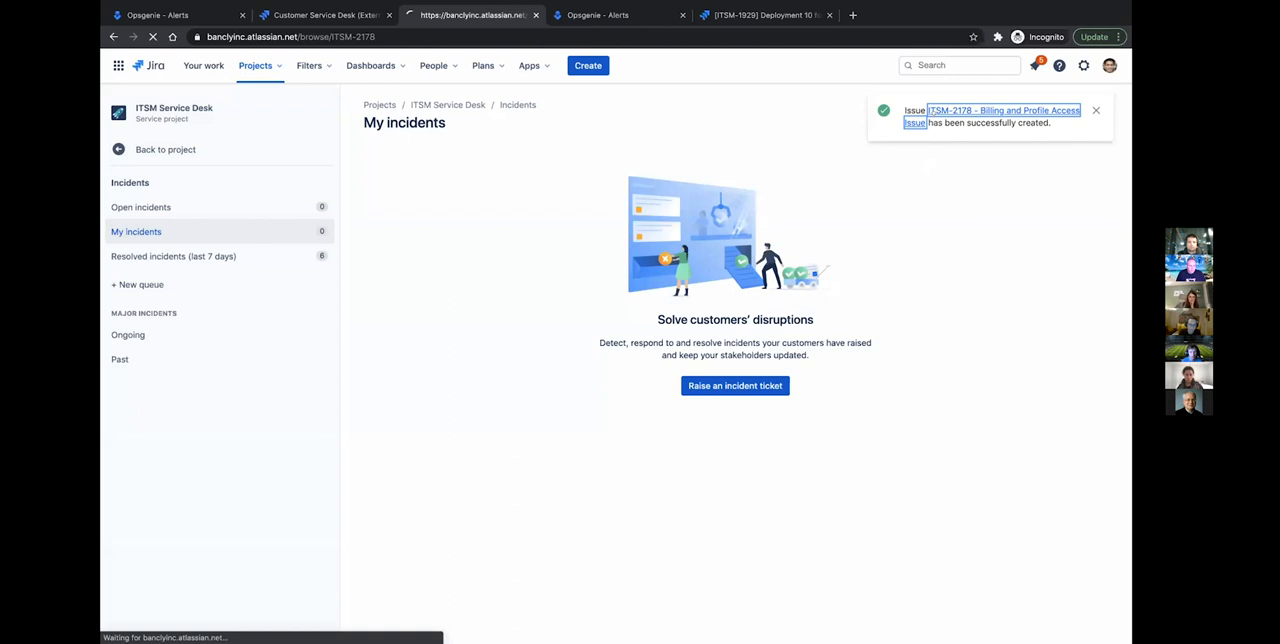
pyautogui.click(1002, 110)
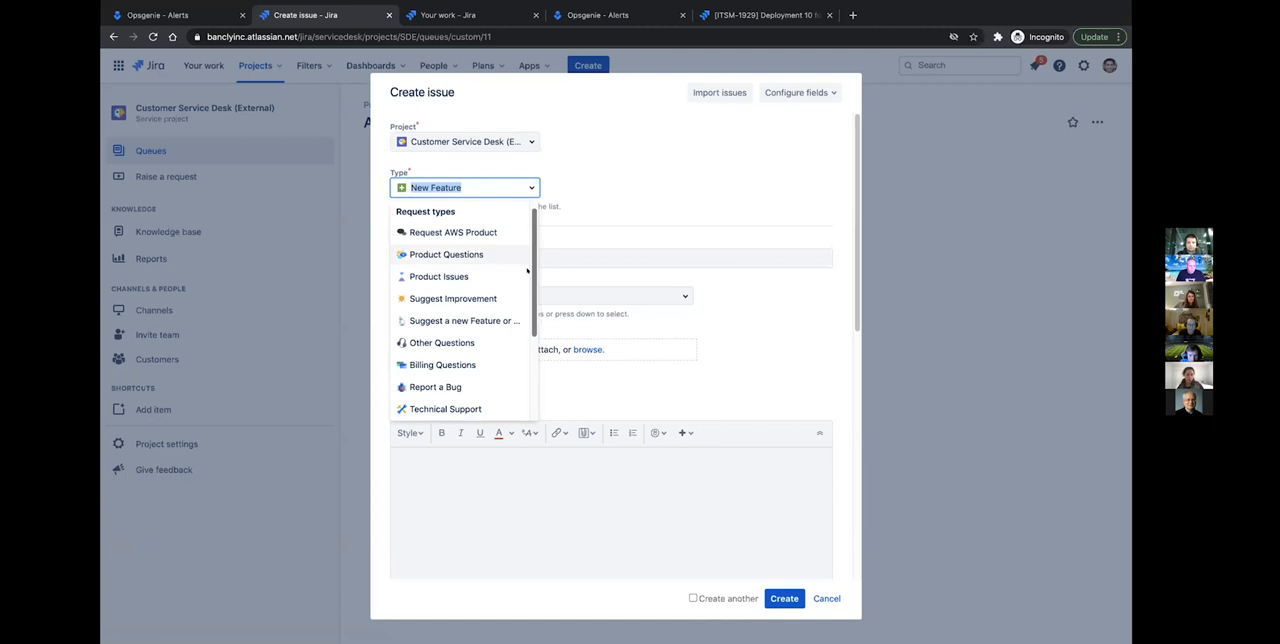
# Submit two Report a Bug requests: 'Can't access the billing tab of my account' and the profile/billing access one
pyautogui.click(436, 388)
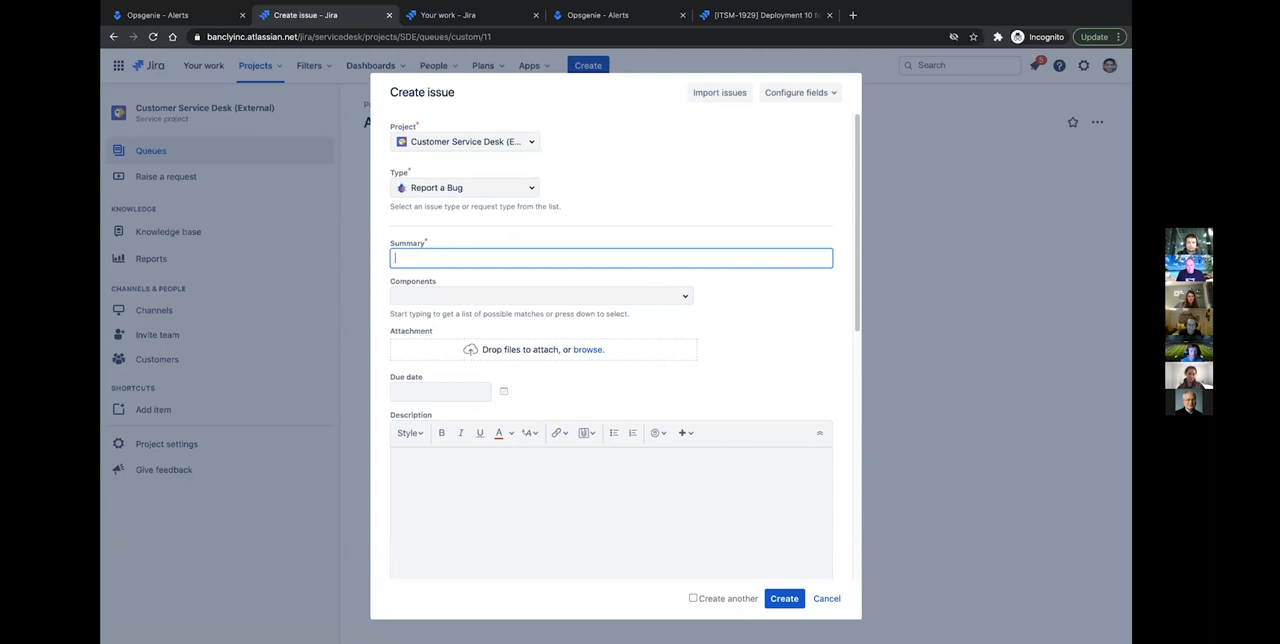
pyautogui.write("Can't access the billing tab of my account")
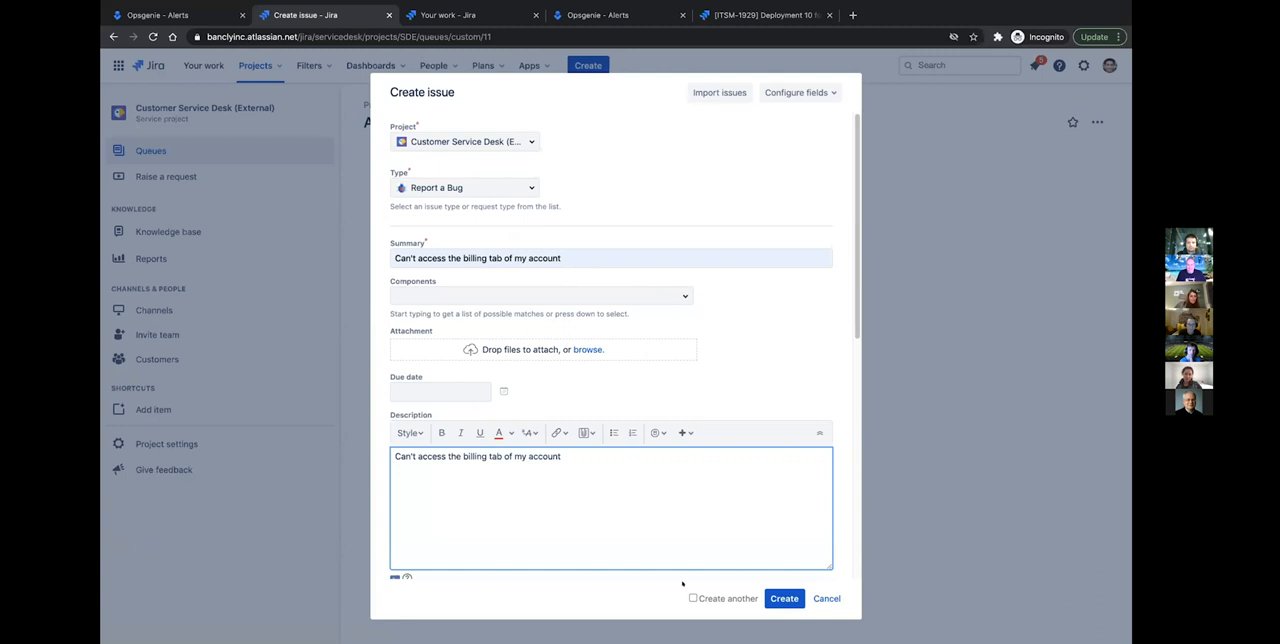
pyautogui.click(784, 598)
pyautogui.write('cant acces profile or ch')
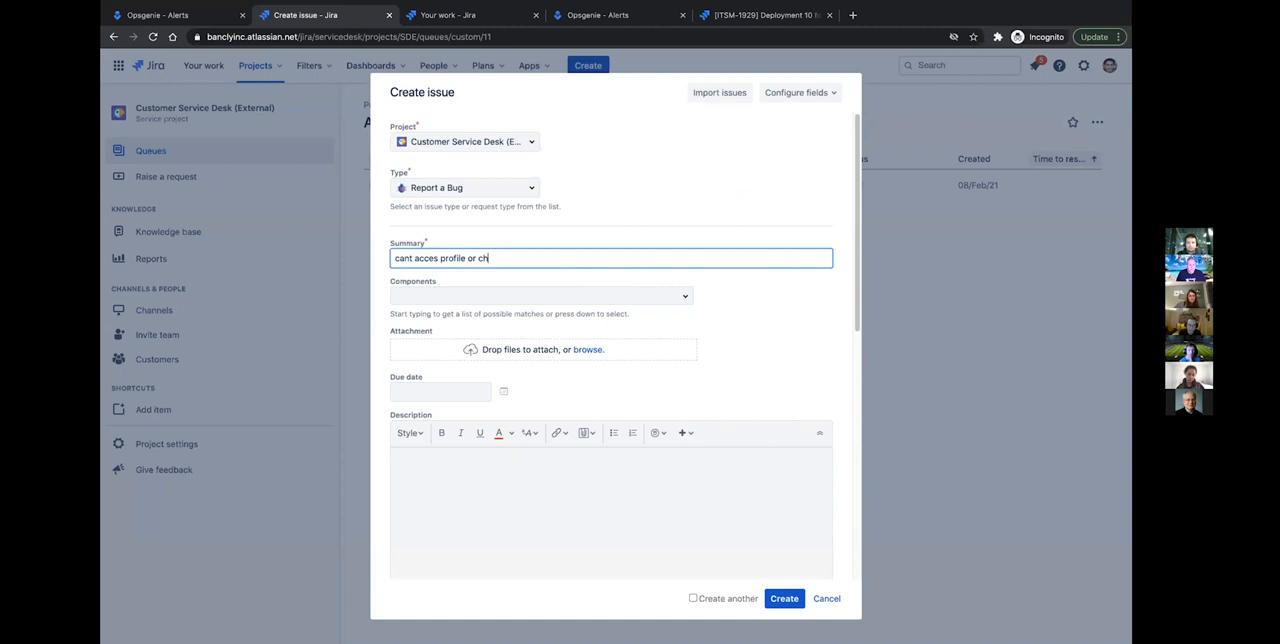
pyautogui.click(784, 598)
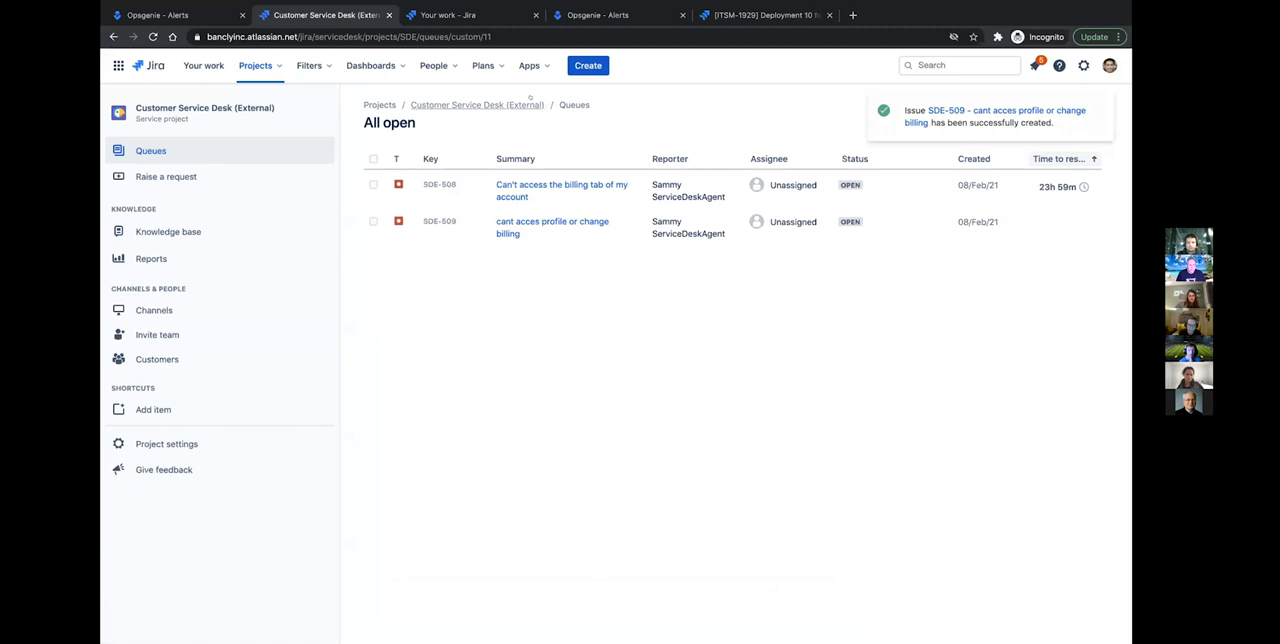
# Submit a third request 'Cant access or change billing info' and return to the All open queue
pyautogui.click(588, 64)
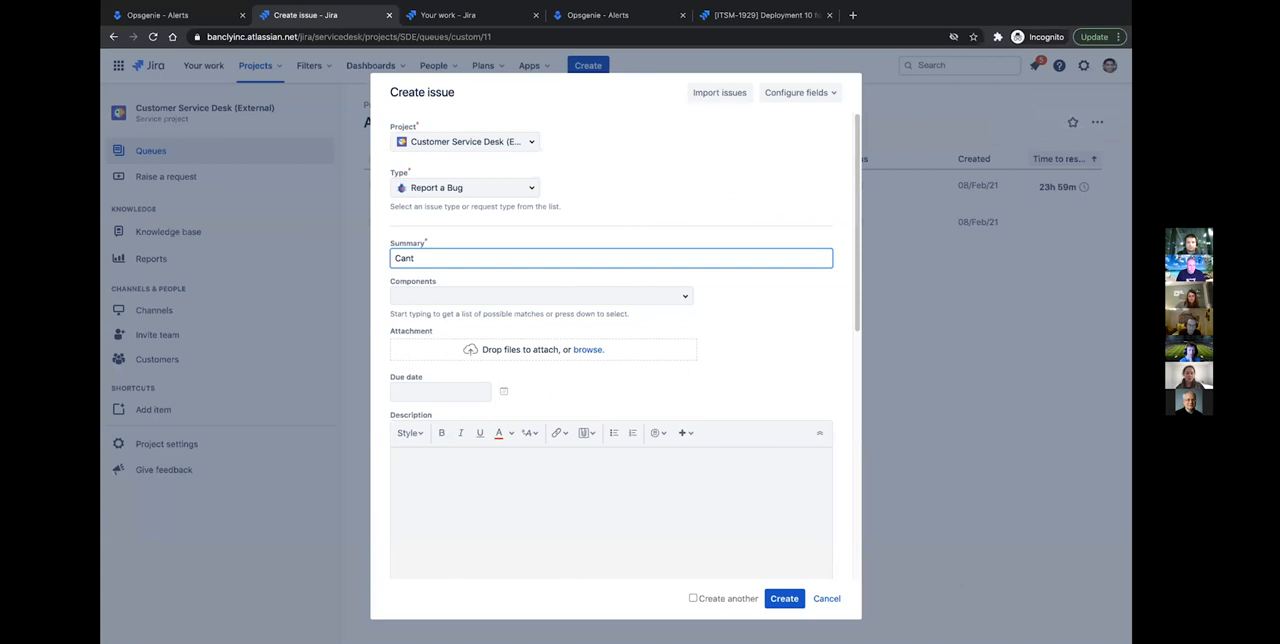
pyautogui.write('access or change billing info')
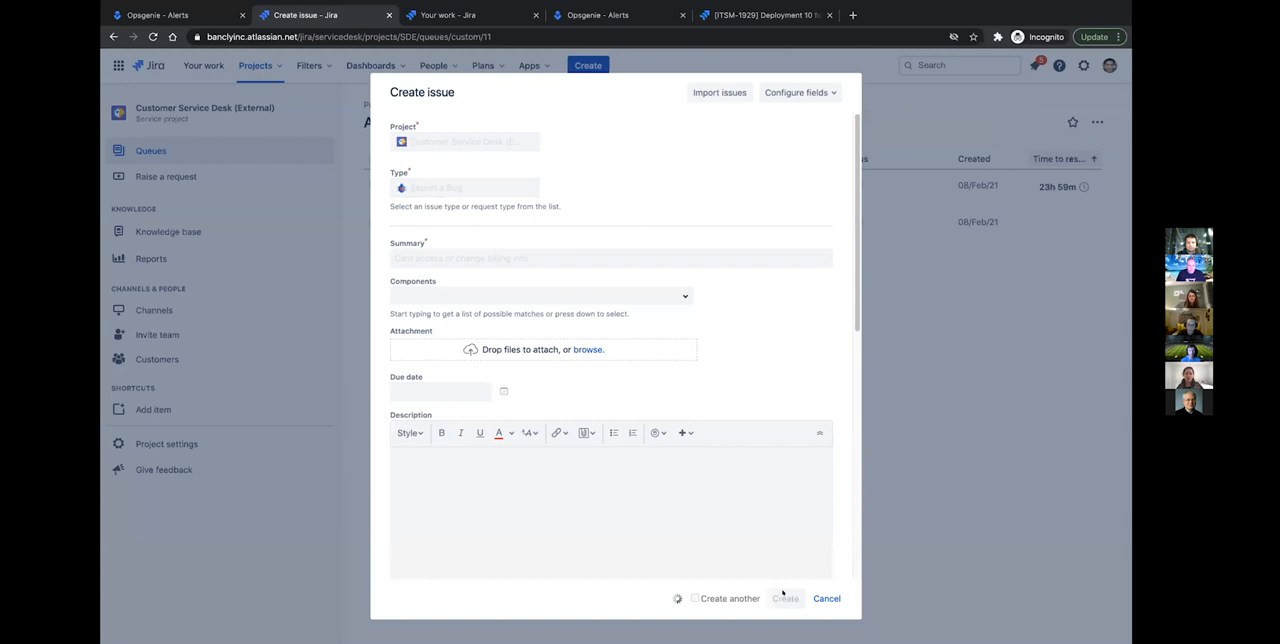
pyautogui.click(826, 598)
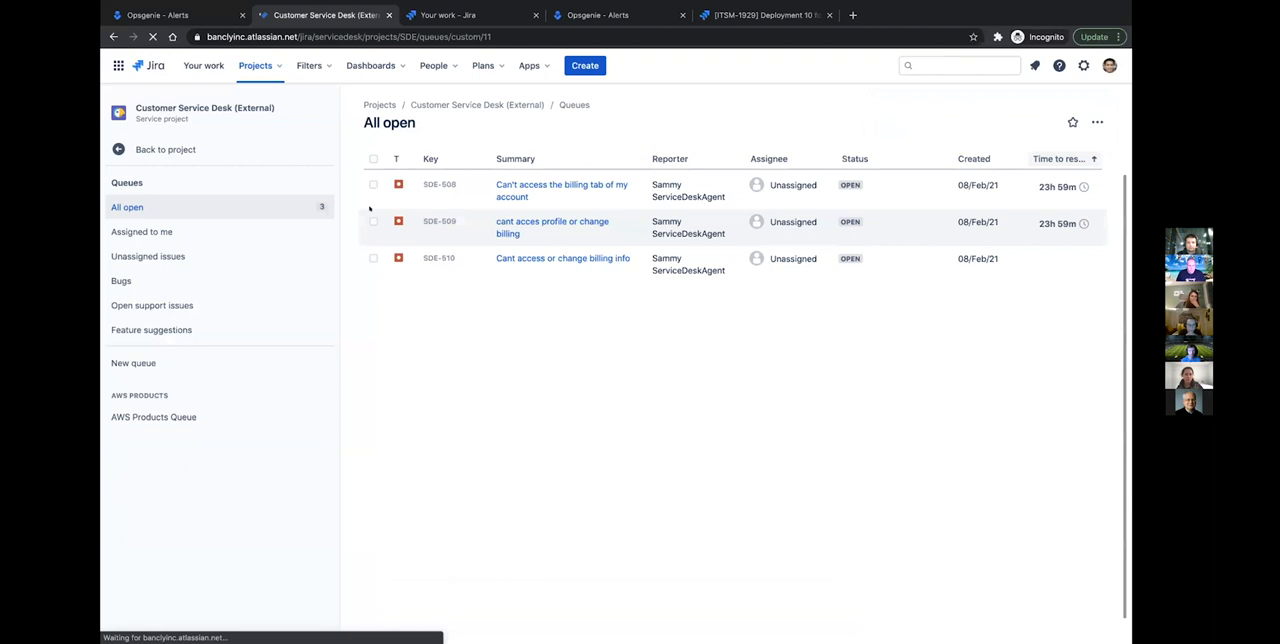
pyautogui.click(372, 158)
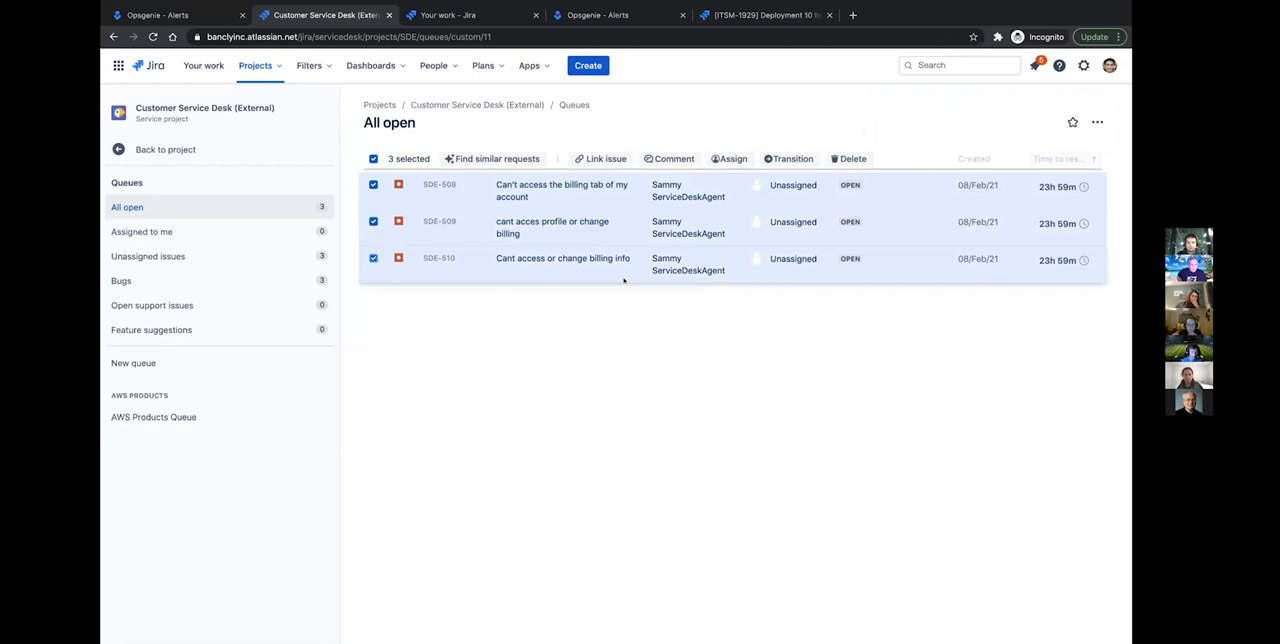
# Bulk-assign the three selected SDE billing requests to the service desk agent
pyautogui.click(732, 158)
pyautogui.write('sammy')
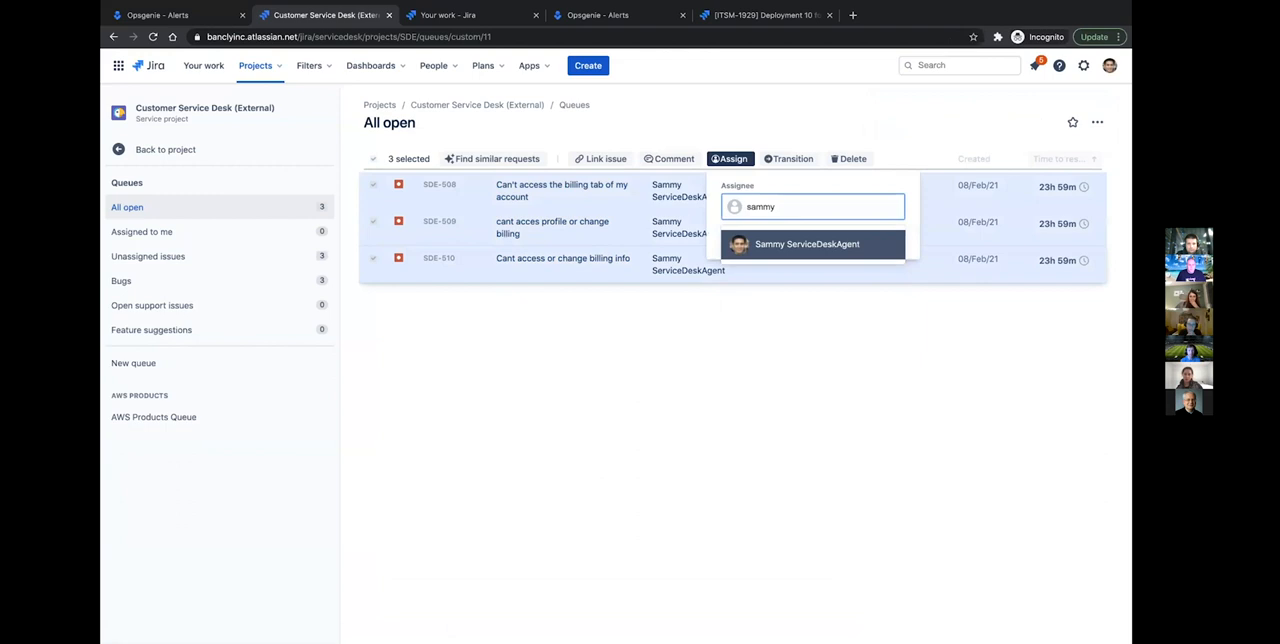
pyautogui.click(806, 244)
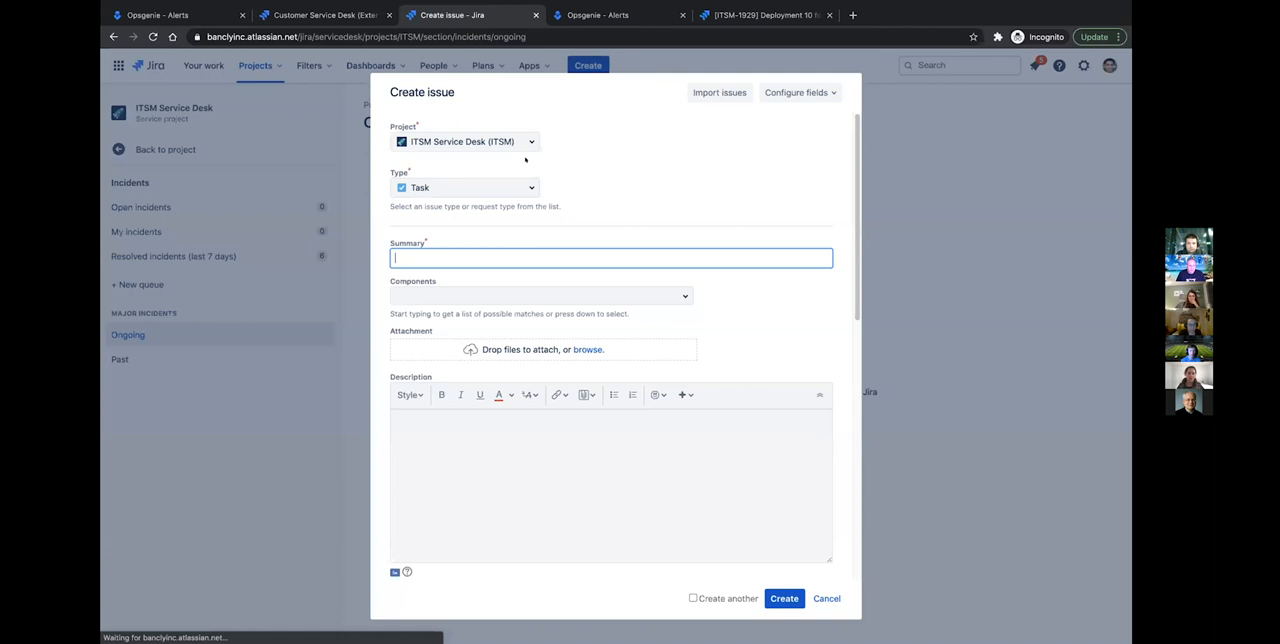
# Create ITSM incident 'Customers are unable to access their billing profile' as a [System] Incident
pyautogui.click(826, 598)
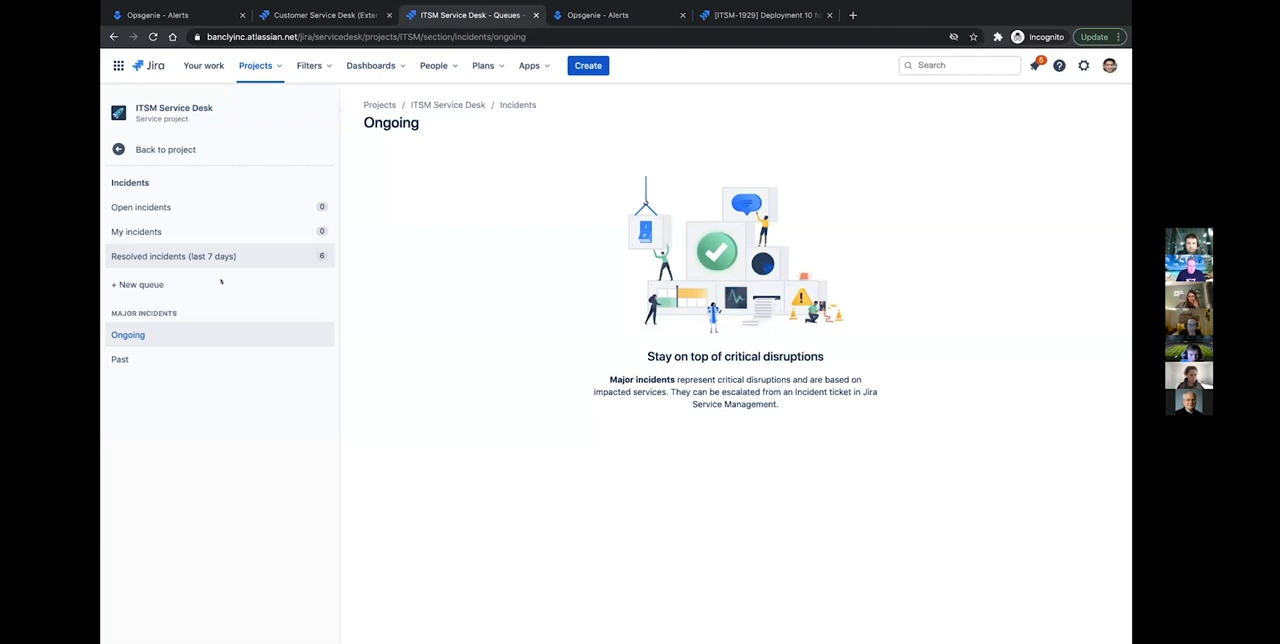
pyautogui.click(588, 64)
pyautogui.write('Customers are unable to access their billing profile')
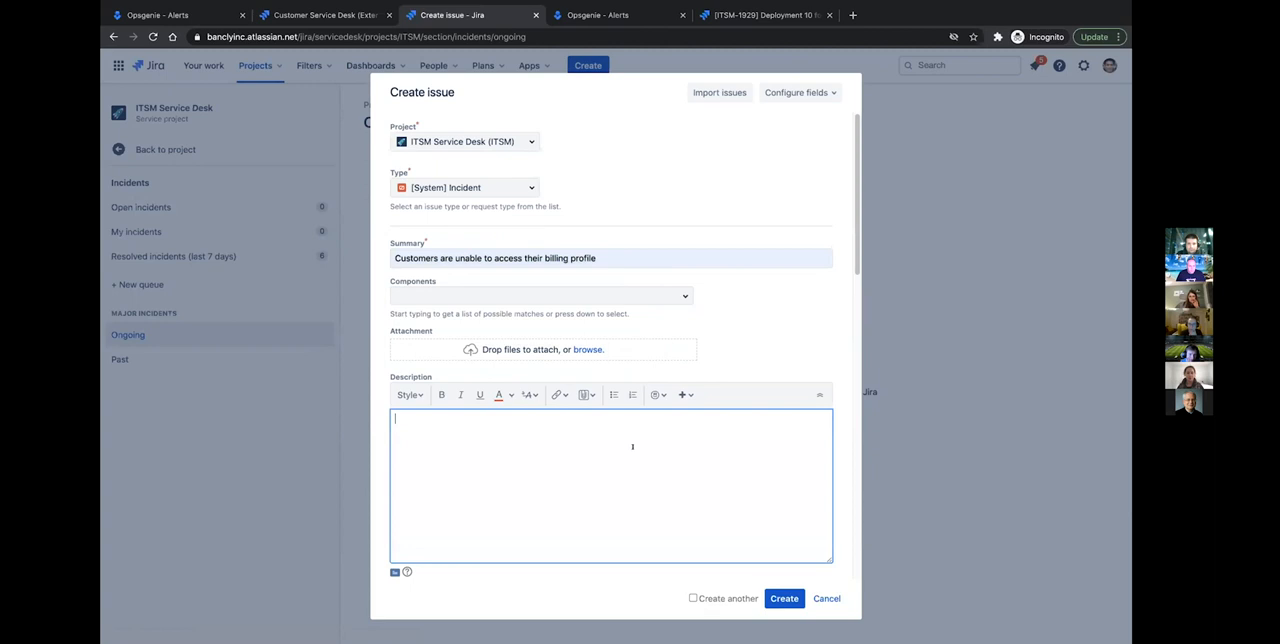
pyautogui.scroll(-3)
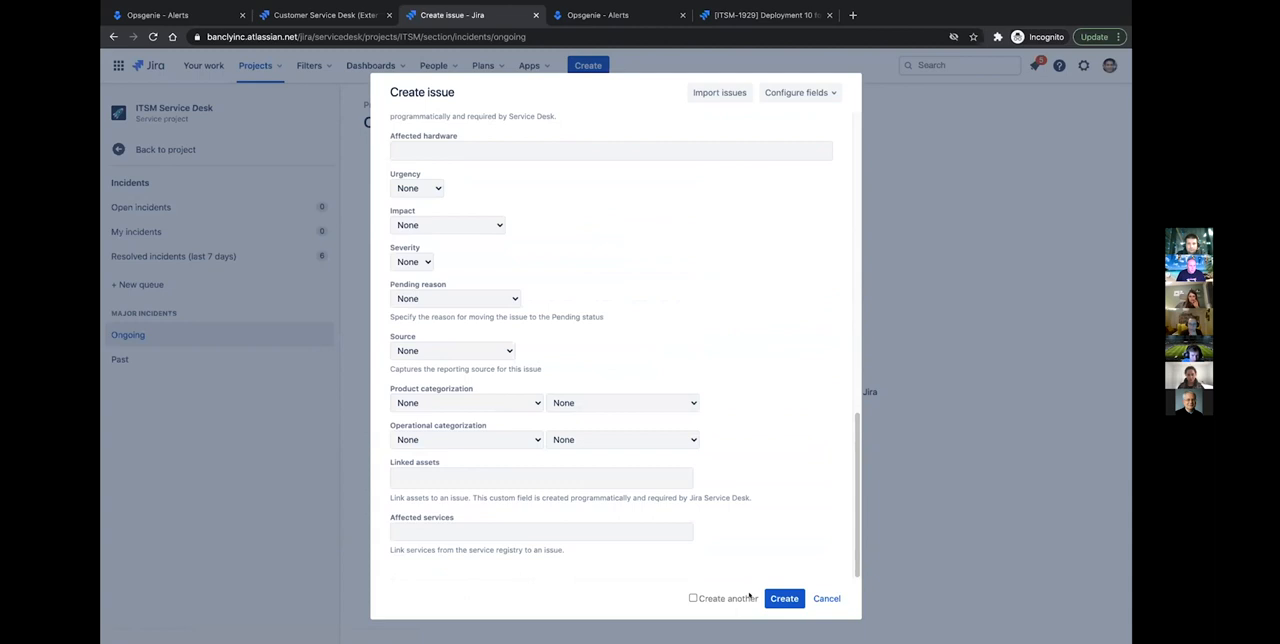
pyautogui.click(784, 598)
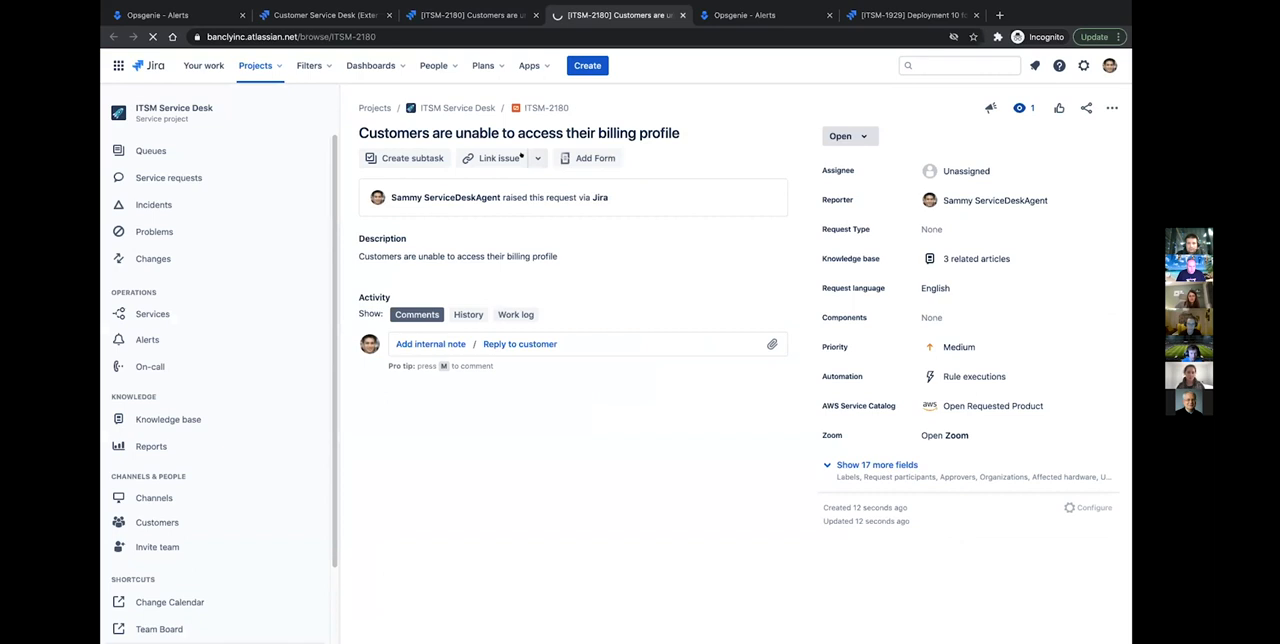
# Link SDE-508, SDE-509 and SDE-510 to ITSM-2180 with a 'relates to' link
pyautogui.click(500, 158)
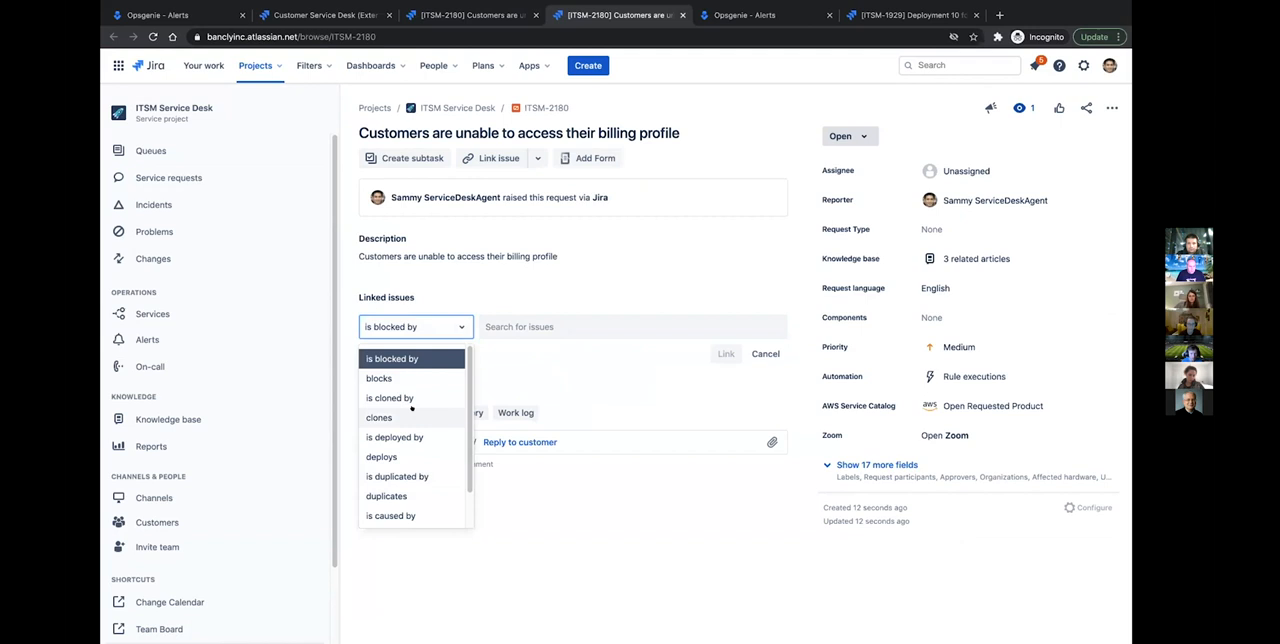
pyautogui.write('SDE-510 SDE-509 SDE-508')
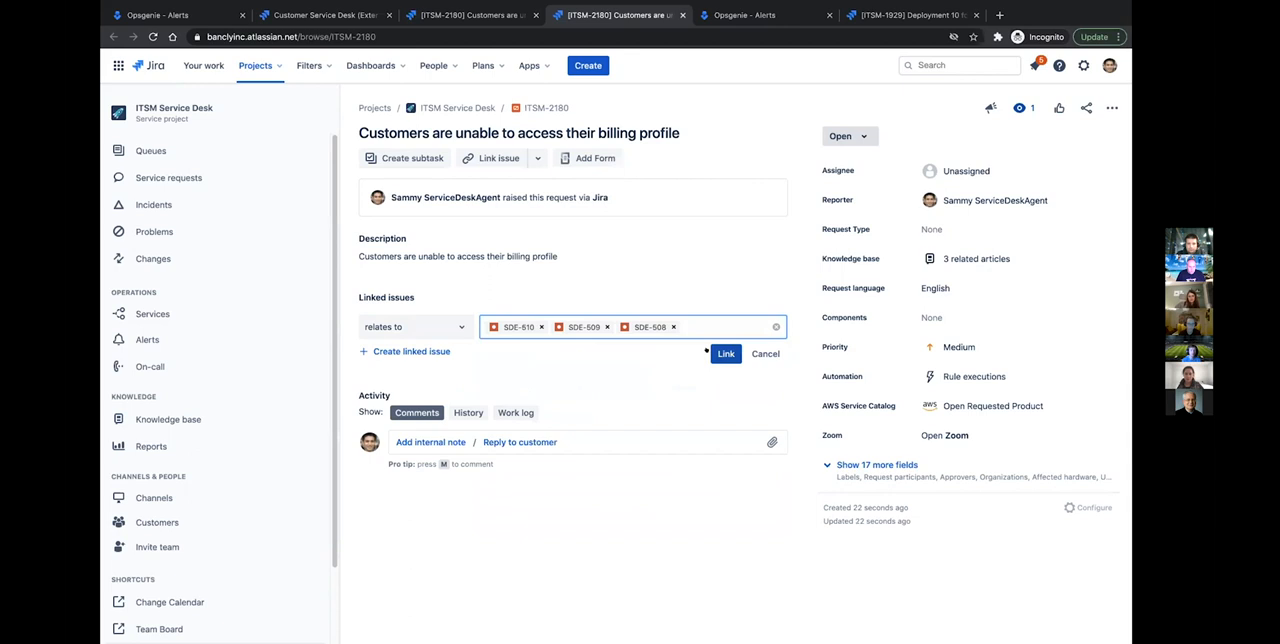
pyautogui.click(726, 352)
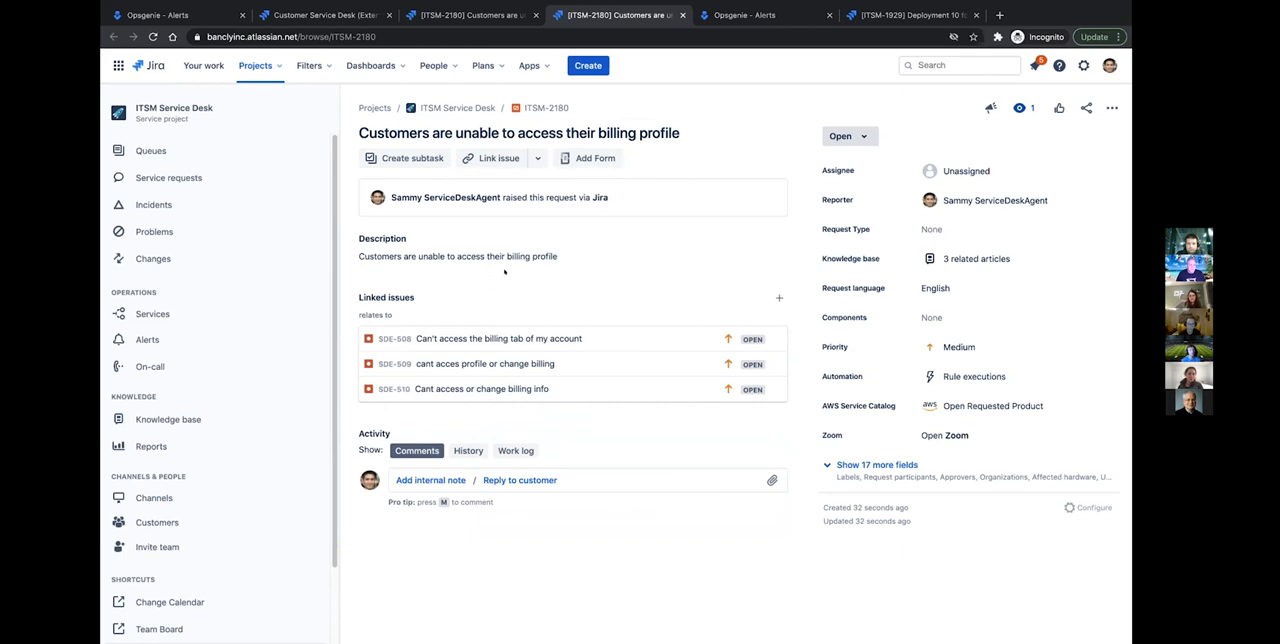
pyautogui.moveTo(152, 204)
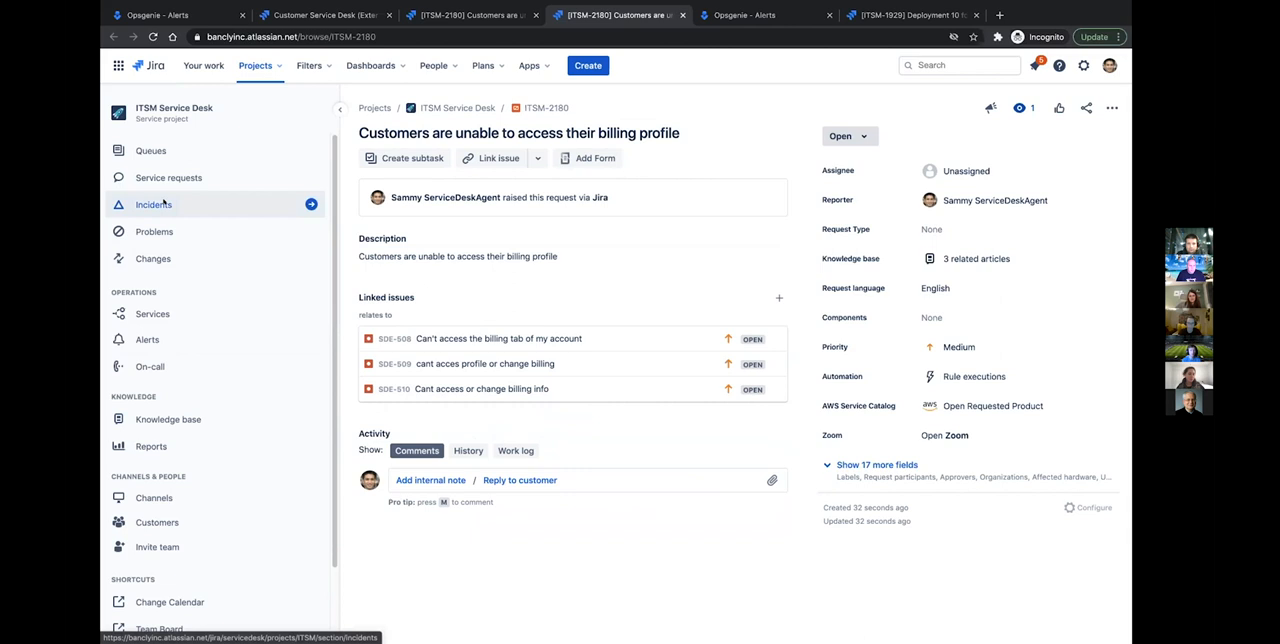
# In Resolved incidents (last 7 days), select ITSM-2162 and start a new incident
pyautogui.click(152, 204)
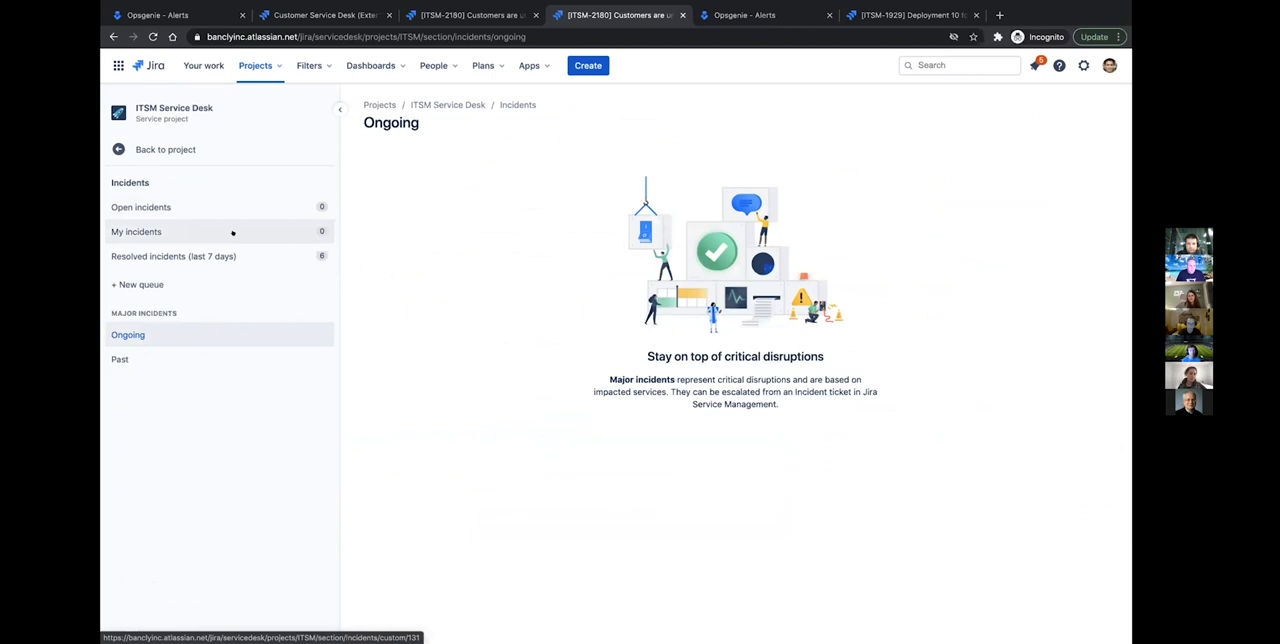
pyautogui.click(172, 256)
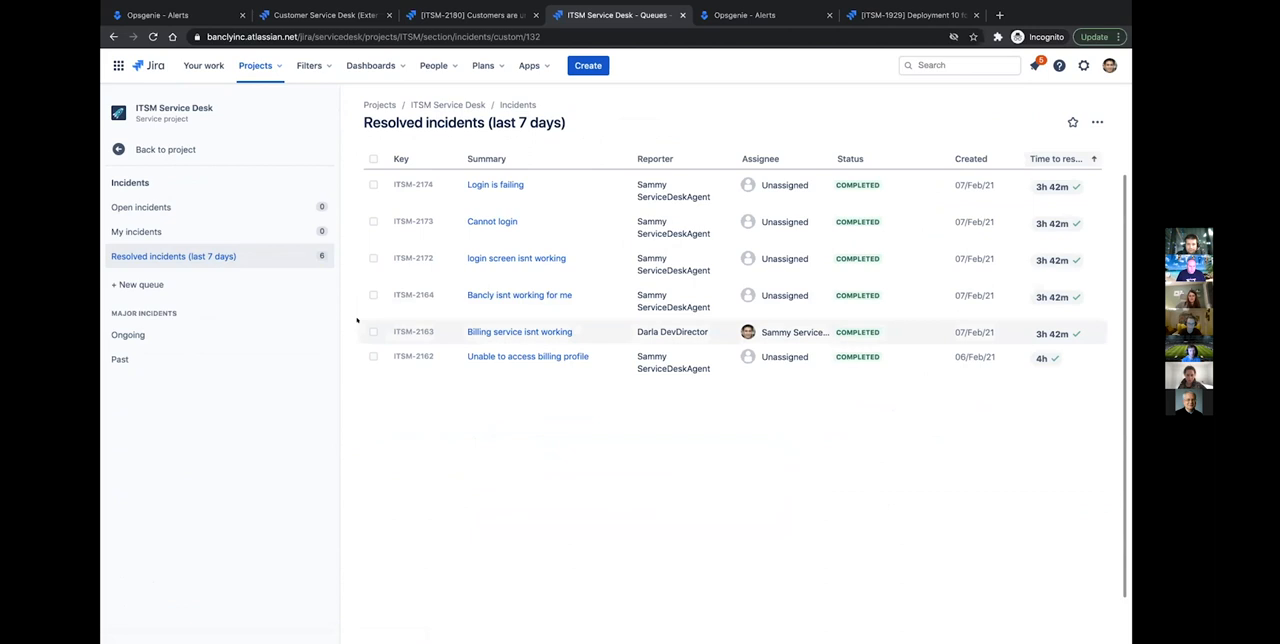
pyautogui.click(372, 356)
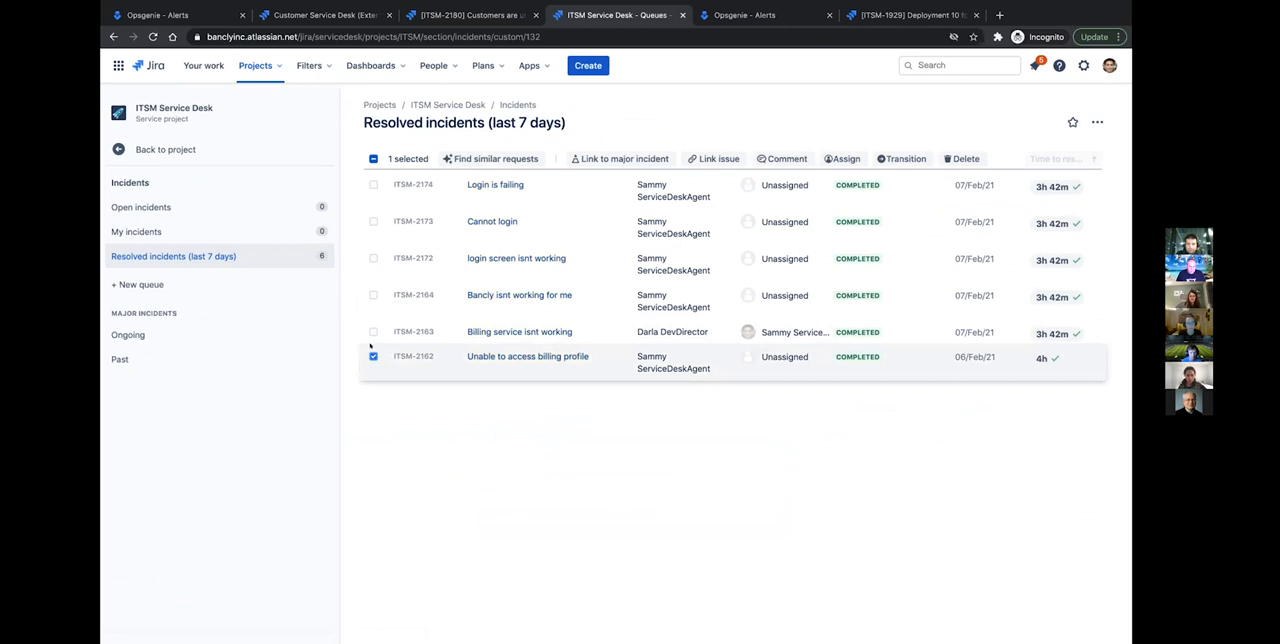
pyautogui.click(904, 158)
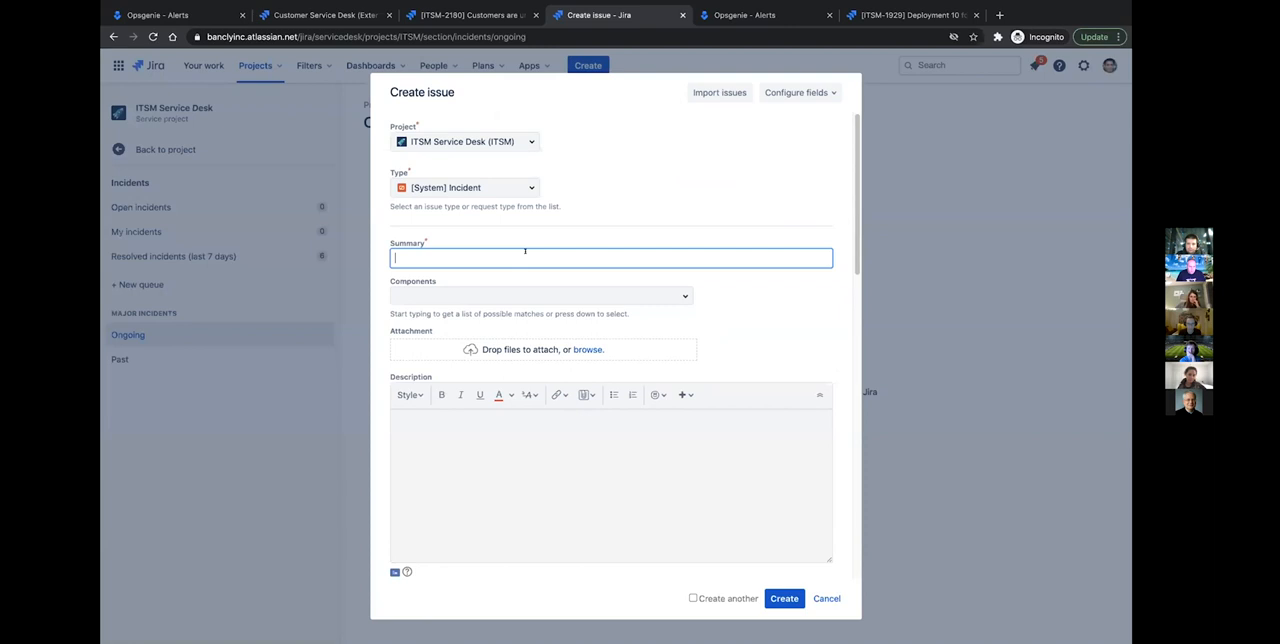
# Create a second [System] Incident titled 'Billing System is Down'
pyautogui.click(612, 258)
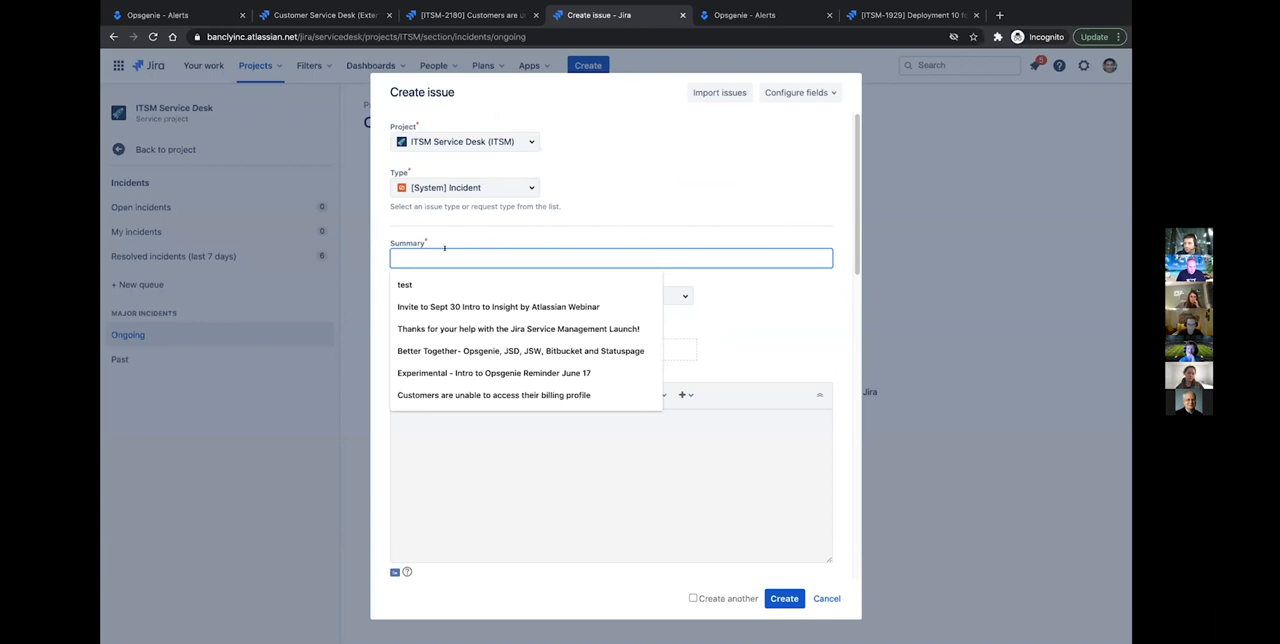
pyautogui.scroll(-3)
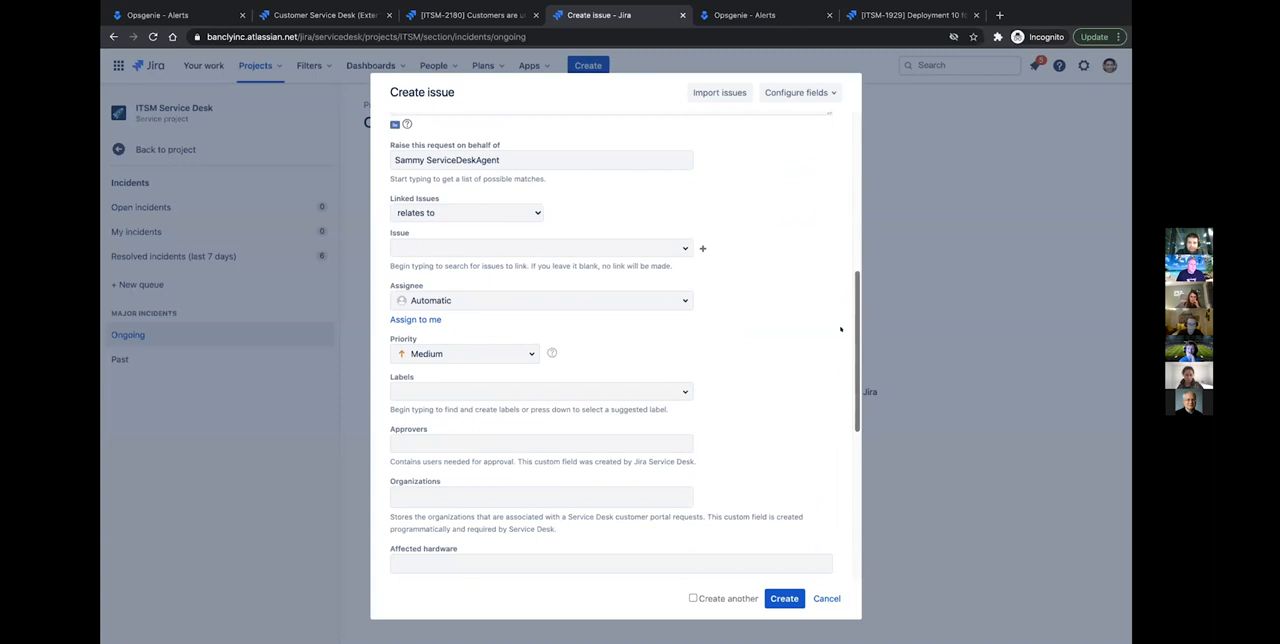
pyautogui.click(784, 598)
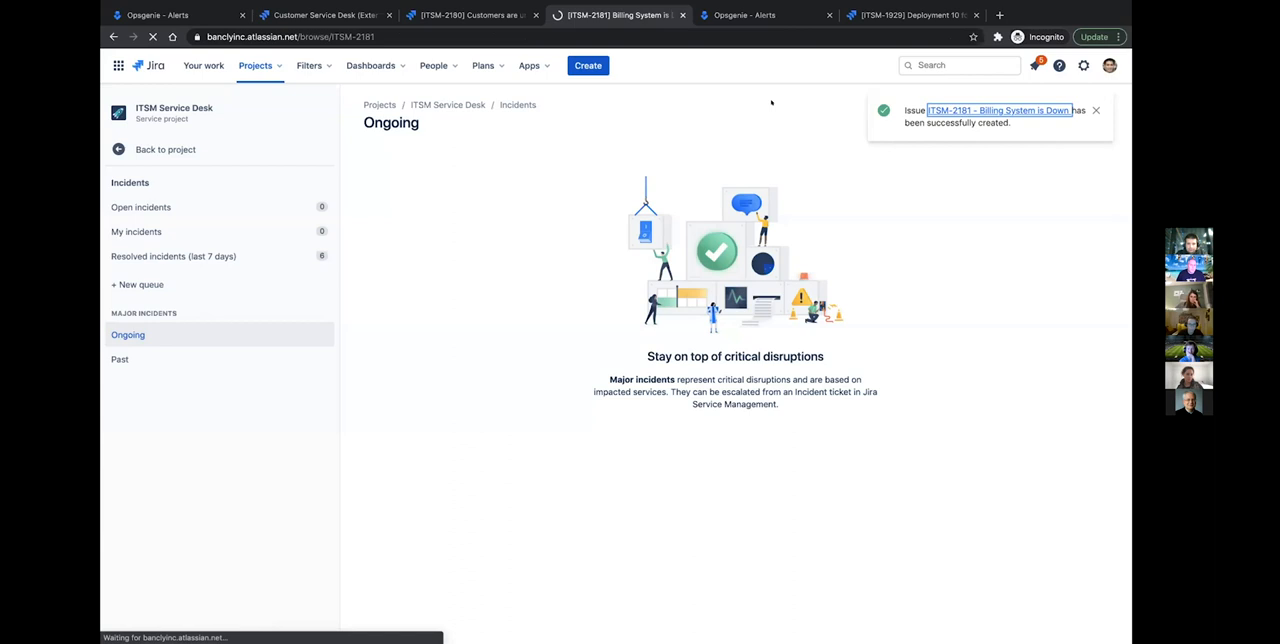
pyautogui.click(996, 110)
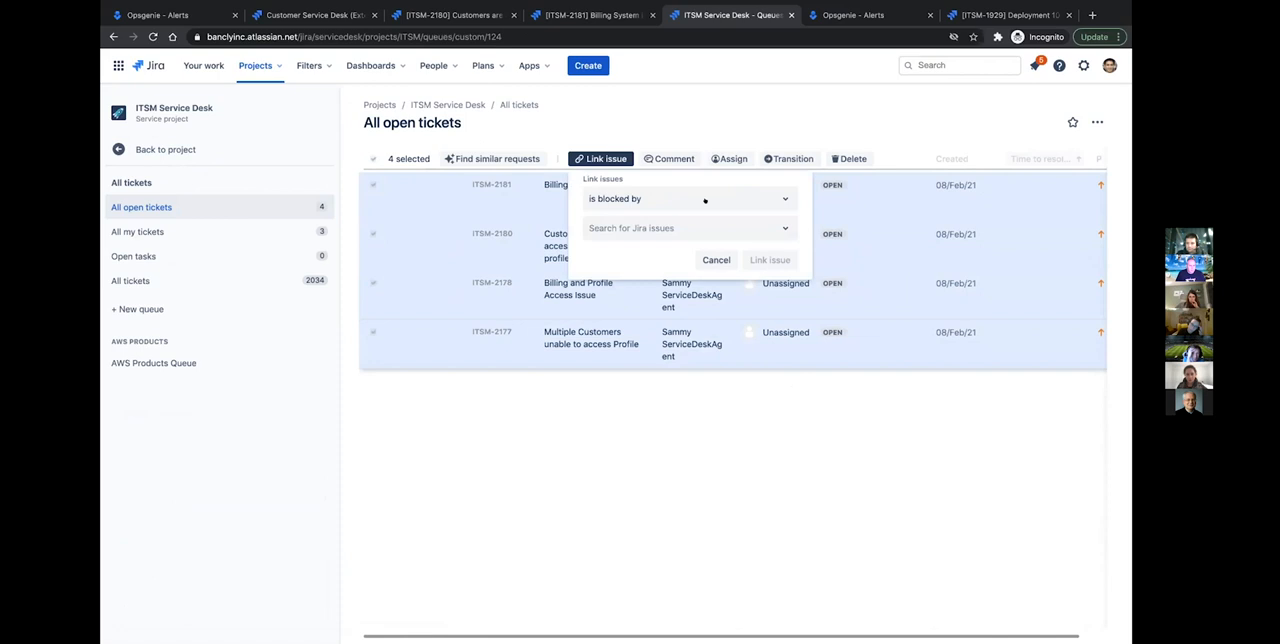
# Choose the 'is blocked by' link type for the four selected open ITSM tickets
pyautogui.click(684, 228)
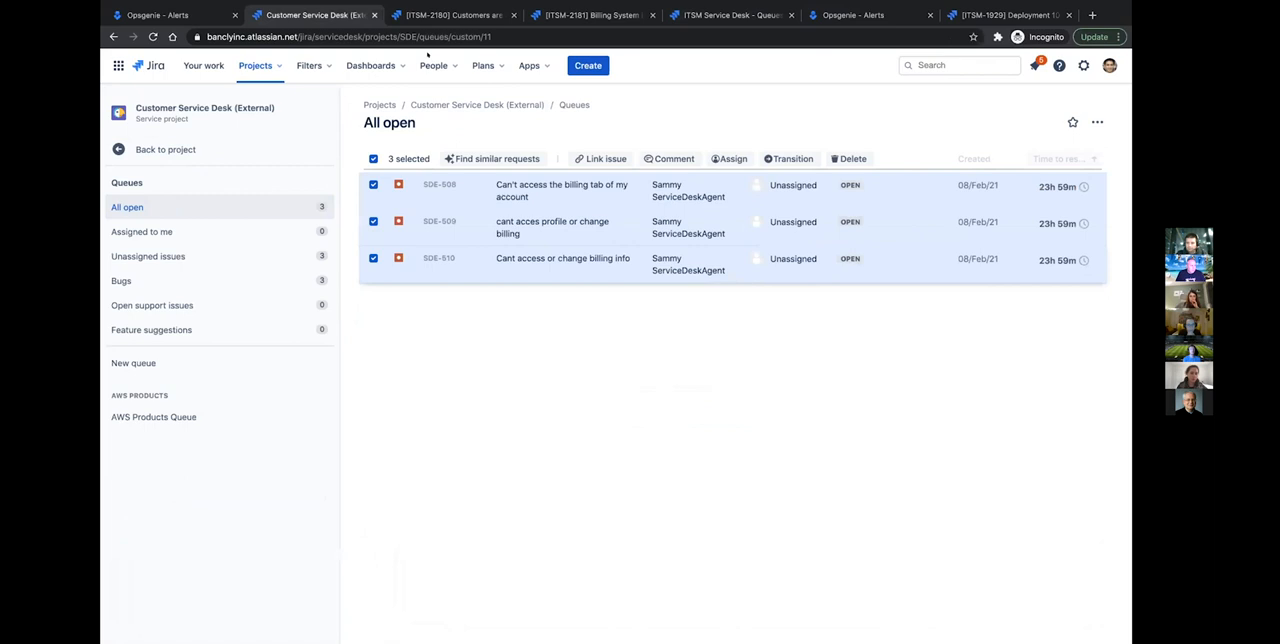
# Open request SDE-508 'Can't access the billing tab of my account' from the All open queue
pyautogui.click(560, 190)
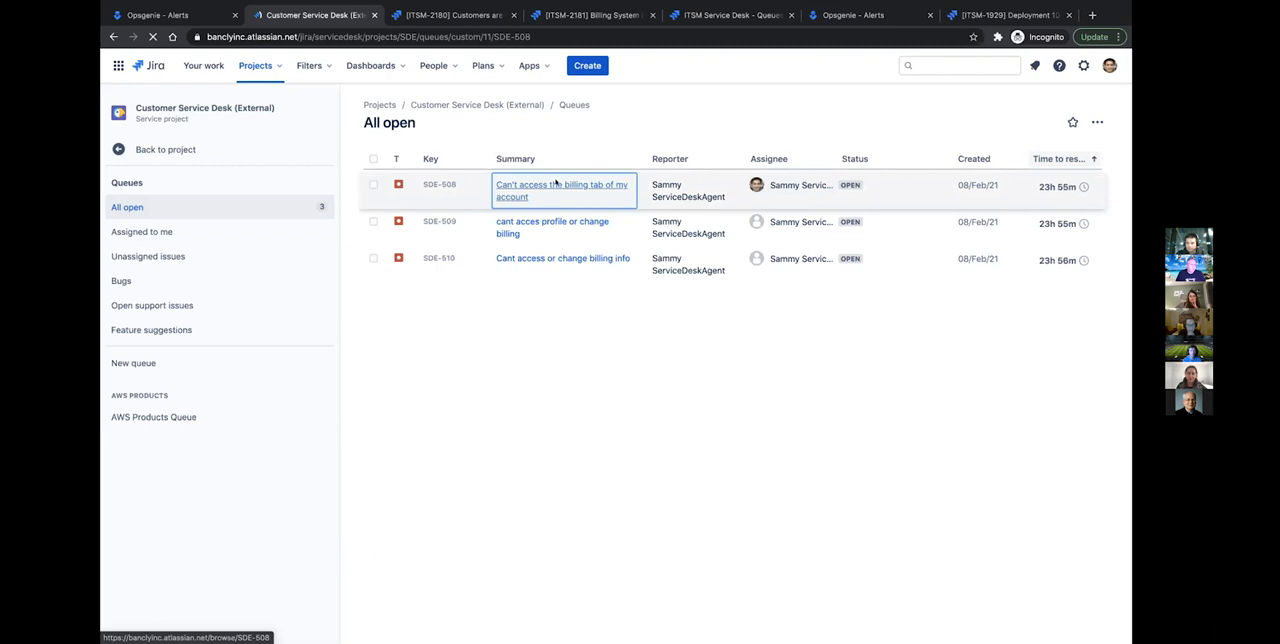
pyautogui.click(560, 190)
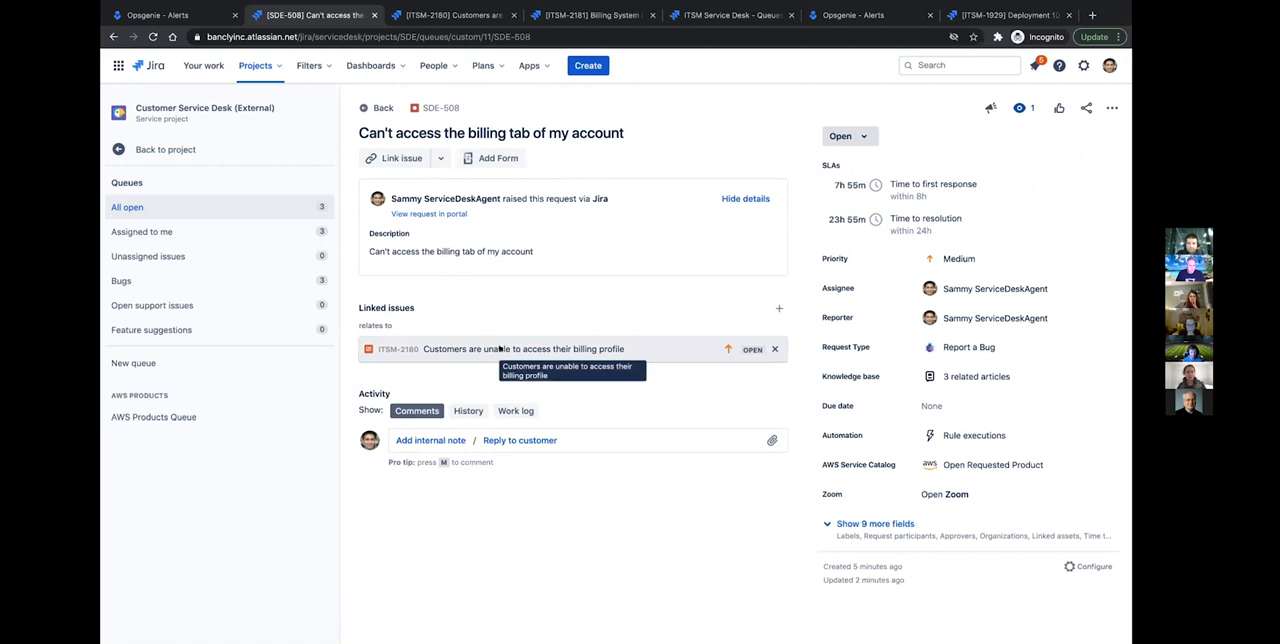
# Open linked incident ITSM-2180 from SDE-508's Linked issues
pyautogui.click(524, 348)
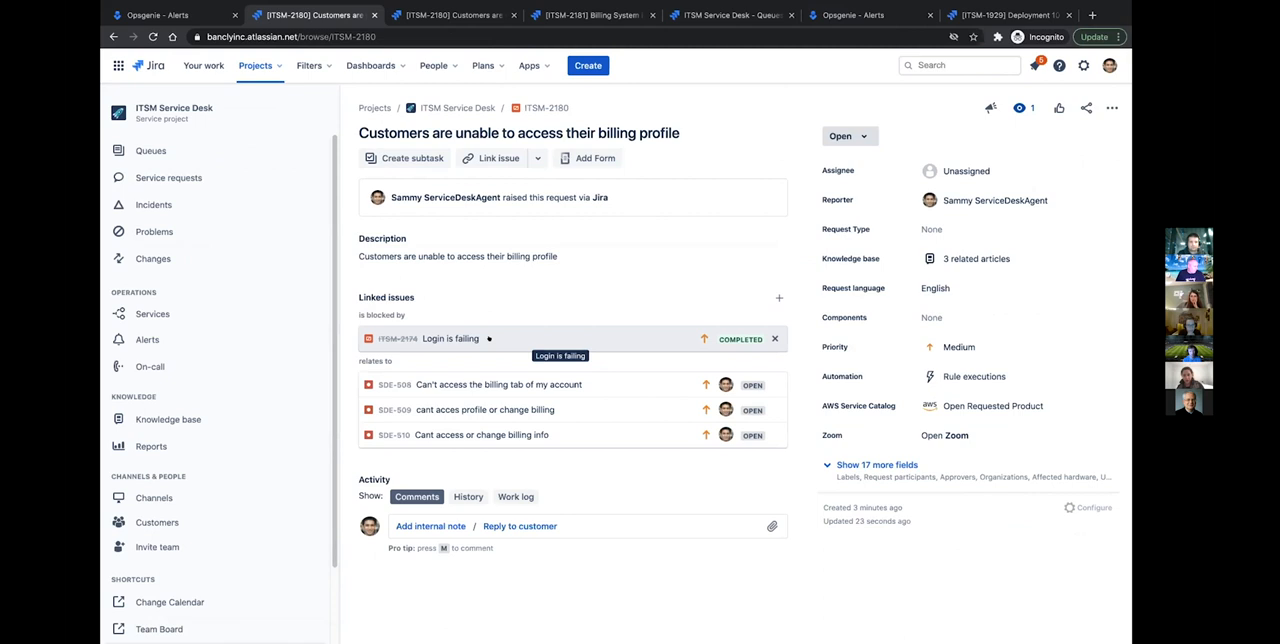
pyautogui.moveTo(544, 456)
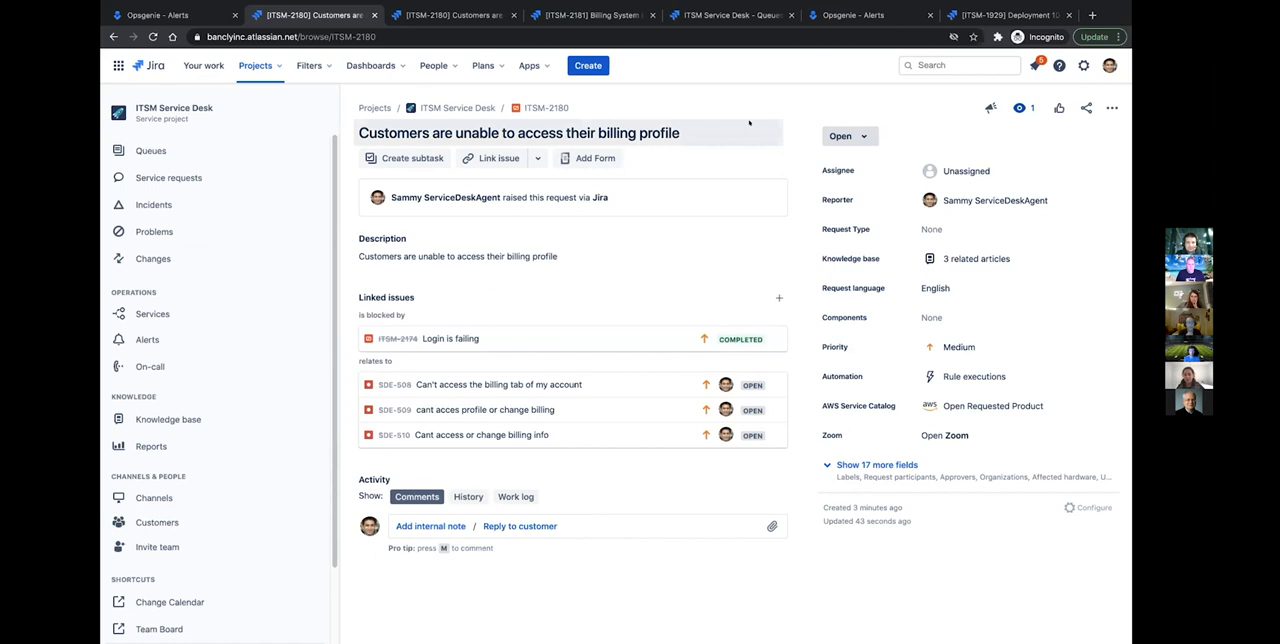
# From incidents resolved in the last 7 days, bring up ITSM-2162 'Unable to access billing profile'
pyautogui.click(152, 204)
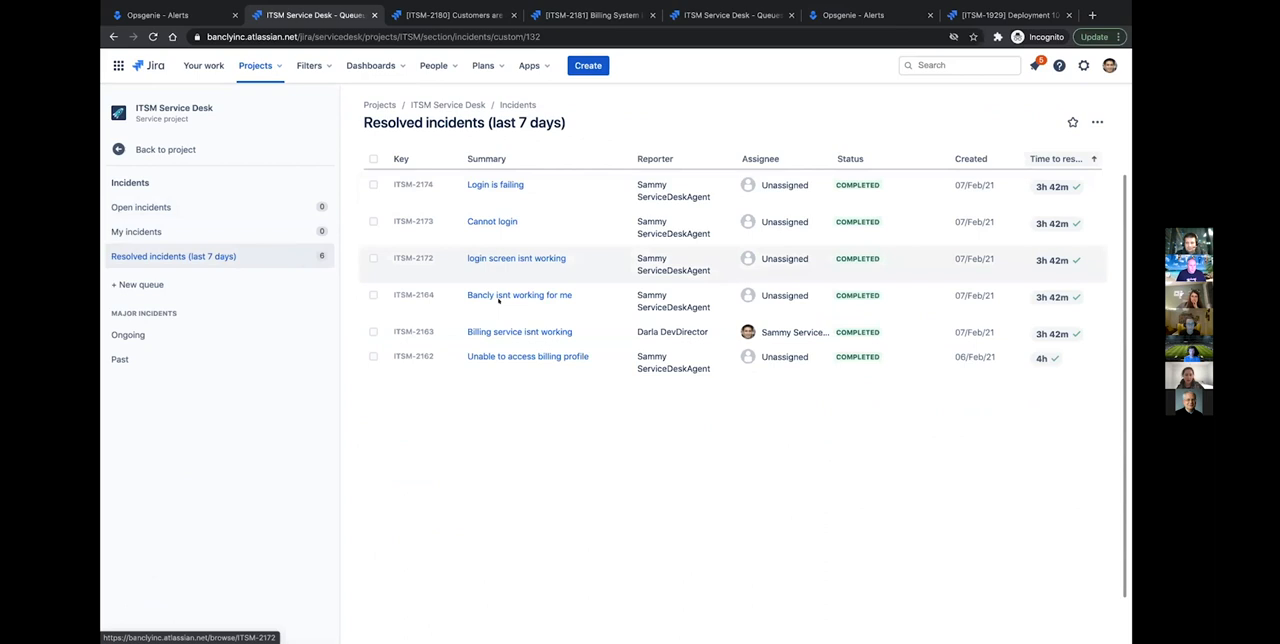
pyautogui.moveTo(532, 364)
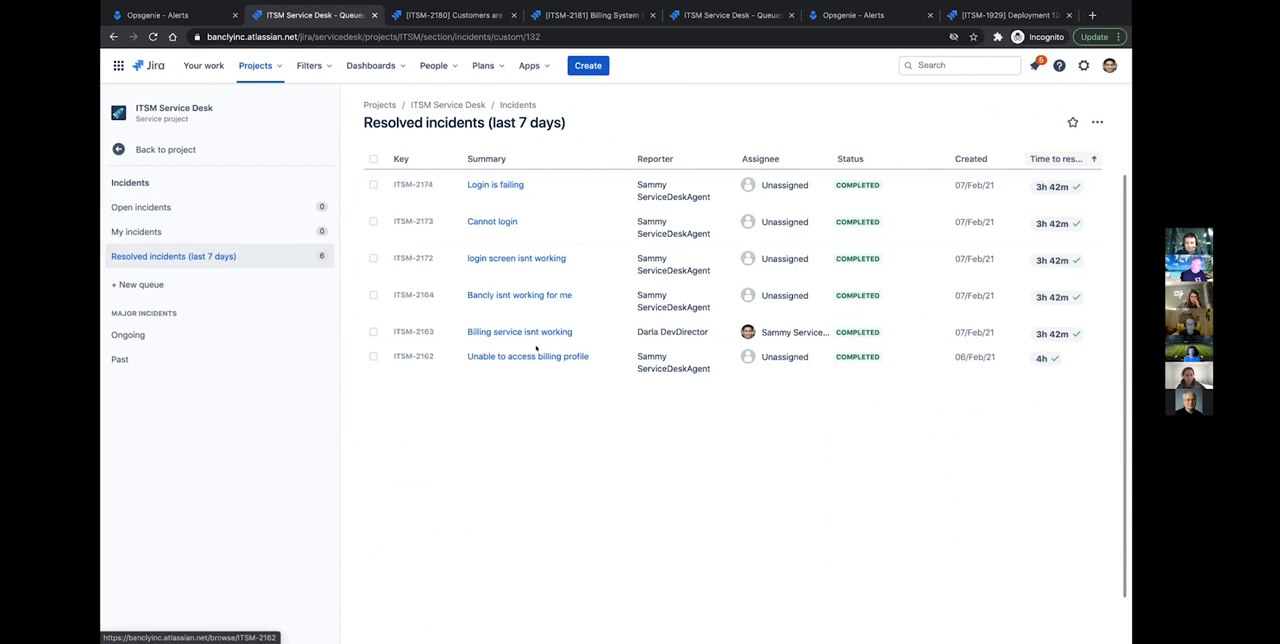
pyautogui.click(528, 356)
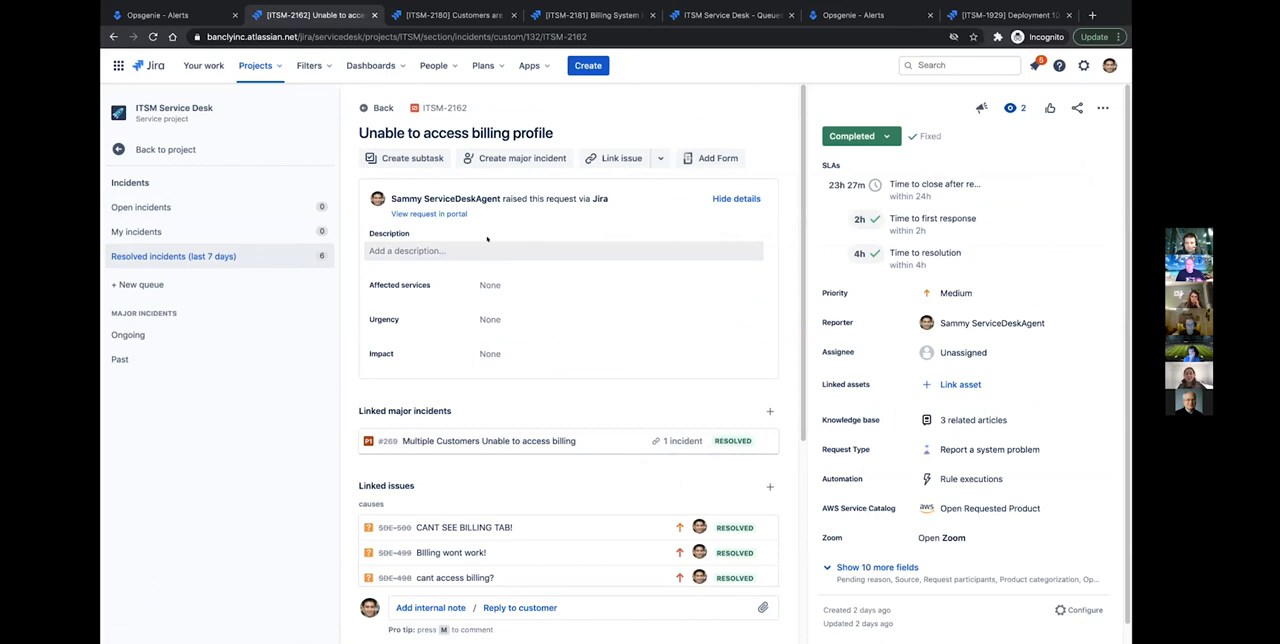
# Create a major incident for Banc.ly from this request with priority P1 - Critical
pyautogui.click(522, 158)
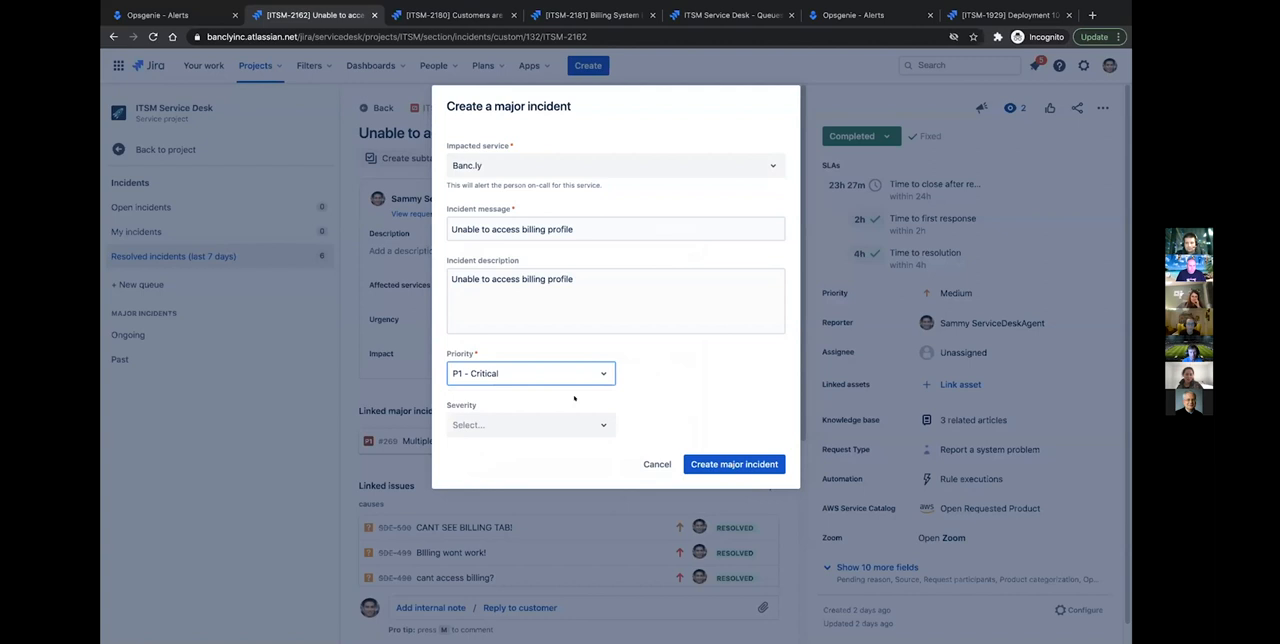
pyautogui.click(656, 464)
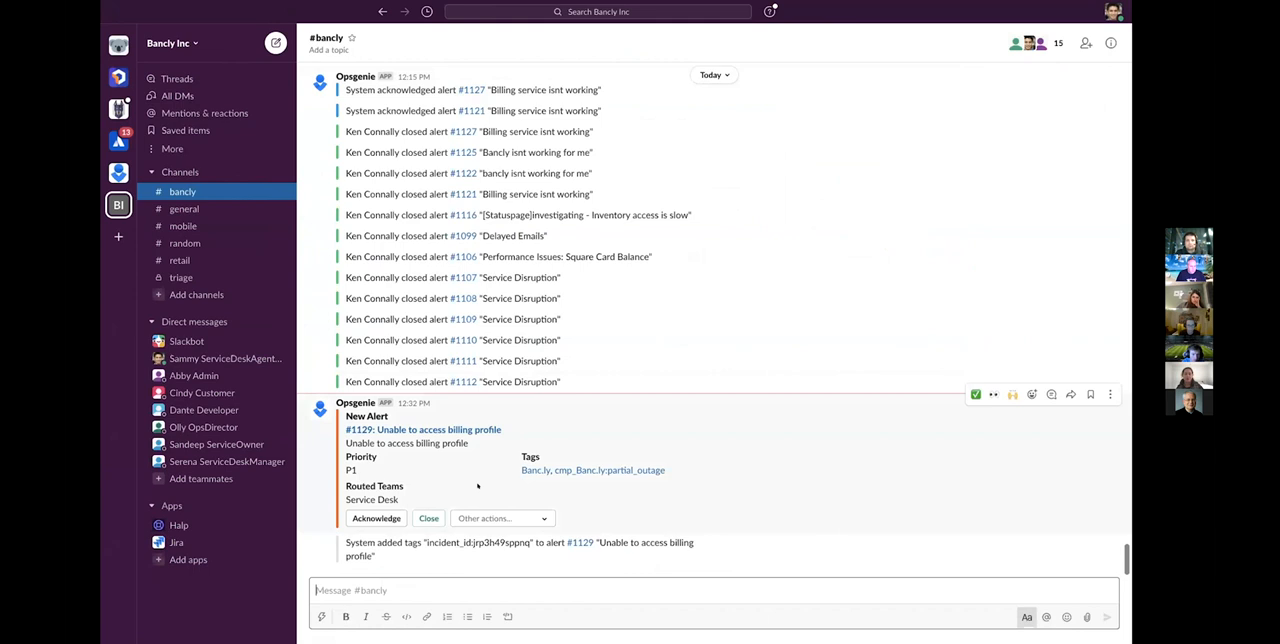
# Follow the #1129 'Unable to access billing profile' alert link in #banc.ly to its Opsgenie incident
pyautogui.click(500, 518)
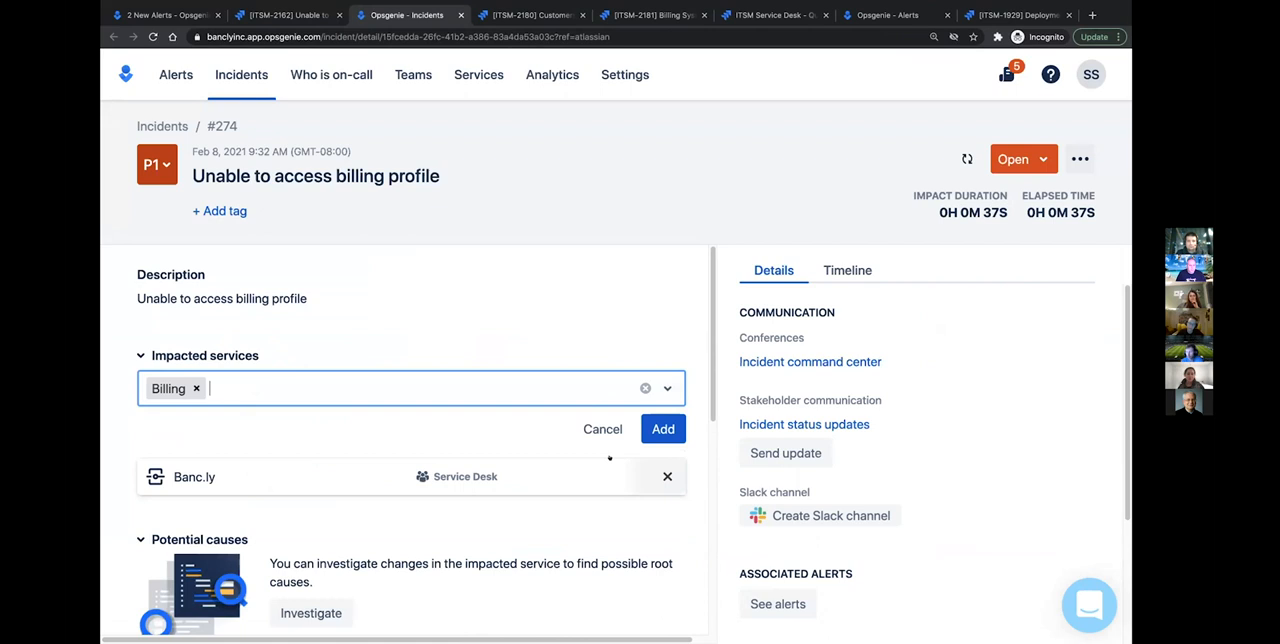
# Add Billing as an impacted service on incident #274 and bring its linked requests into view
pyautogui.click(664, 428)
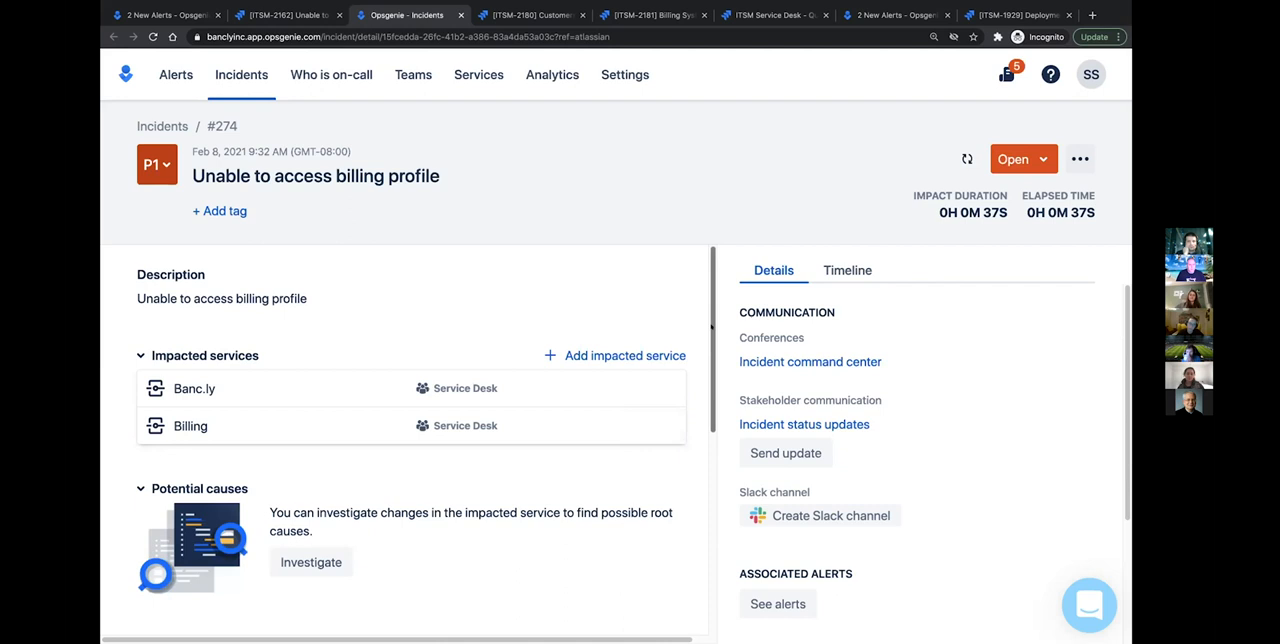
pyautogui.scroll(-3)
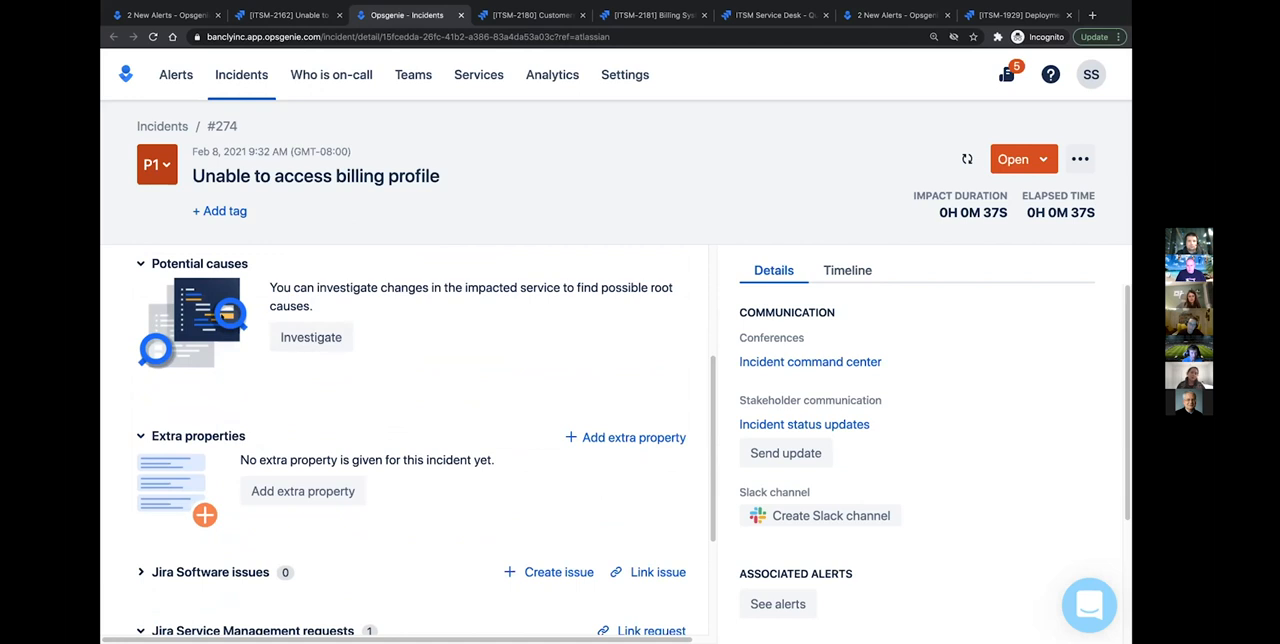
pyautogui.scroll(-3)
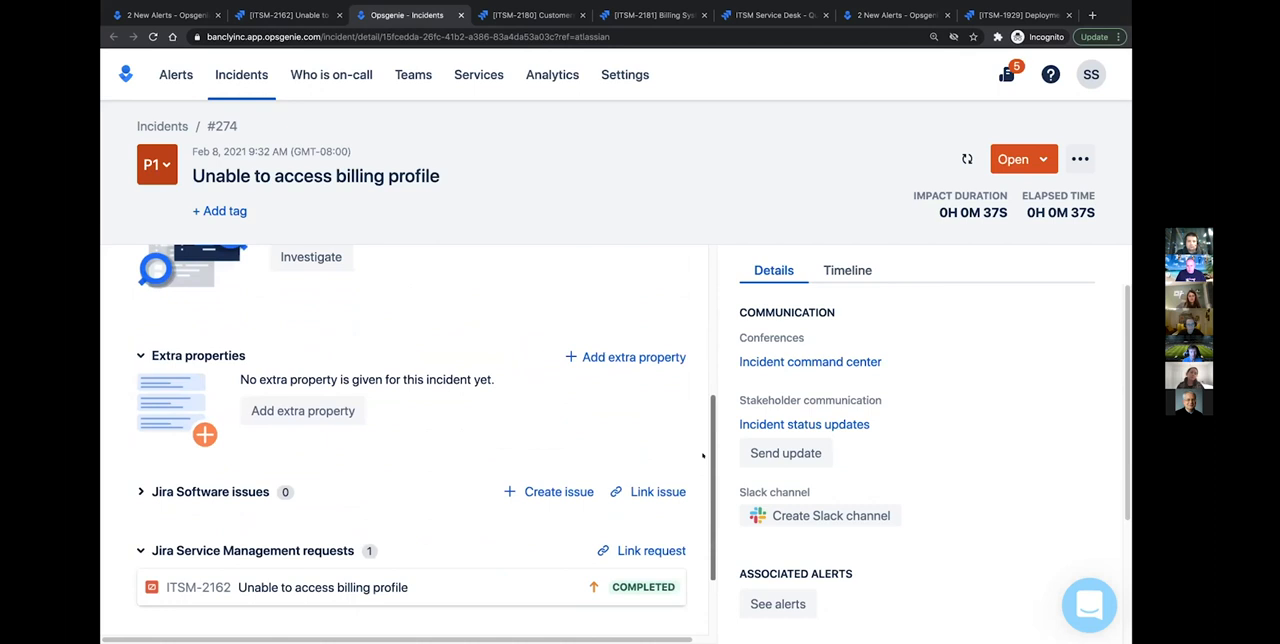
pyautogui.scroll(-3)
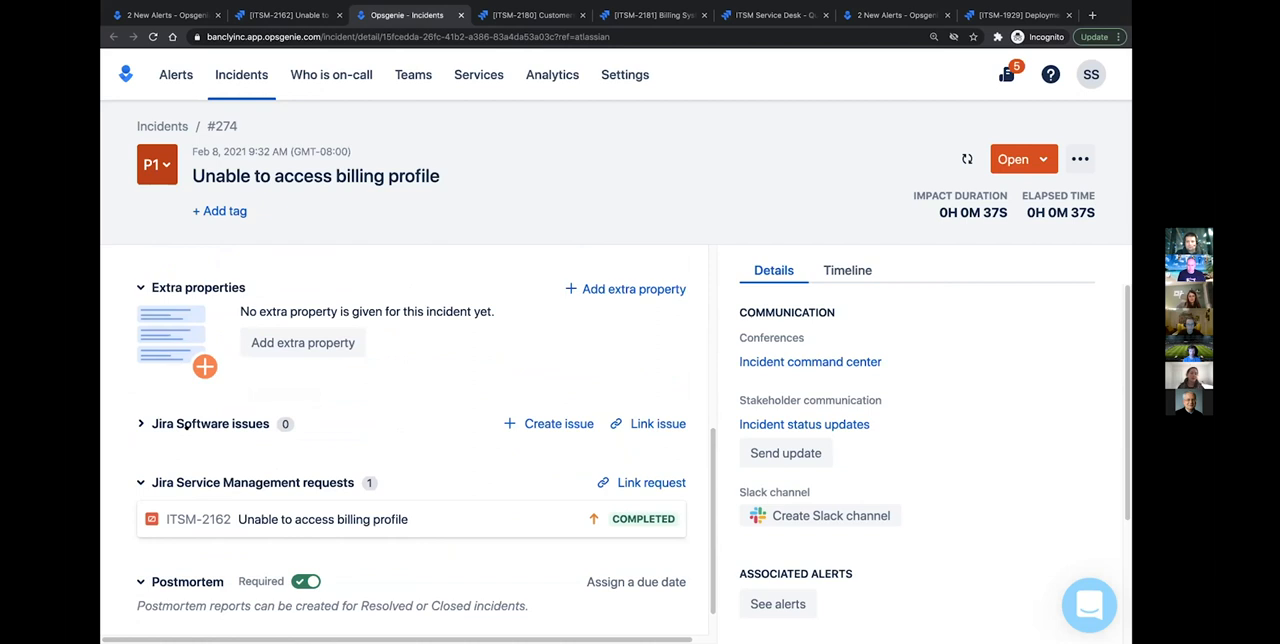
# Link request ITSM-2163 'Billing service isnt working' to incident #274 and show its timeline
pyautogui.click(650, 482)
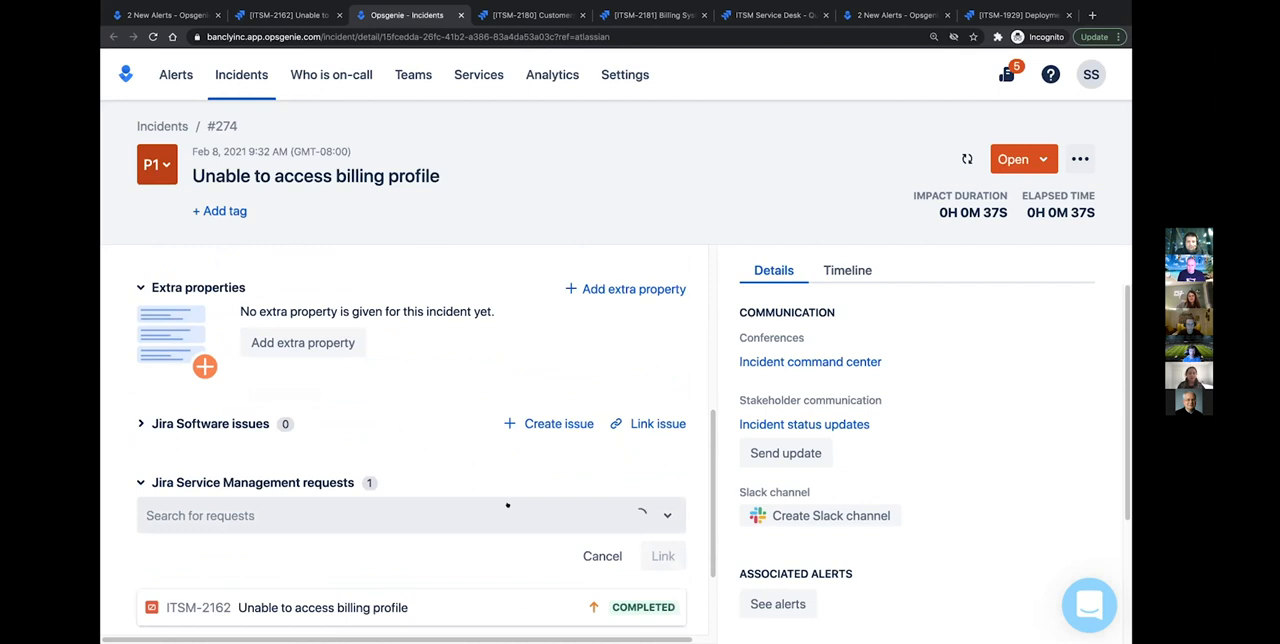
pyautogui.click(662, 556)
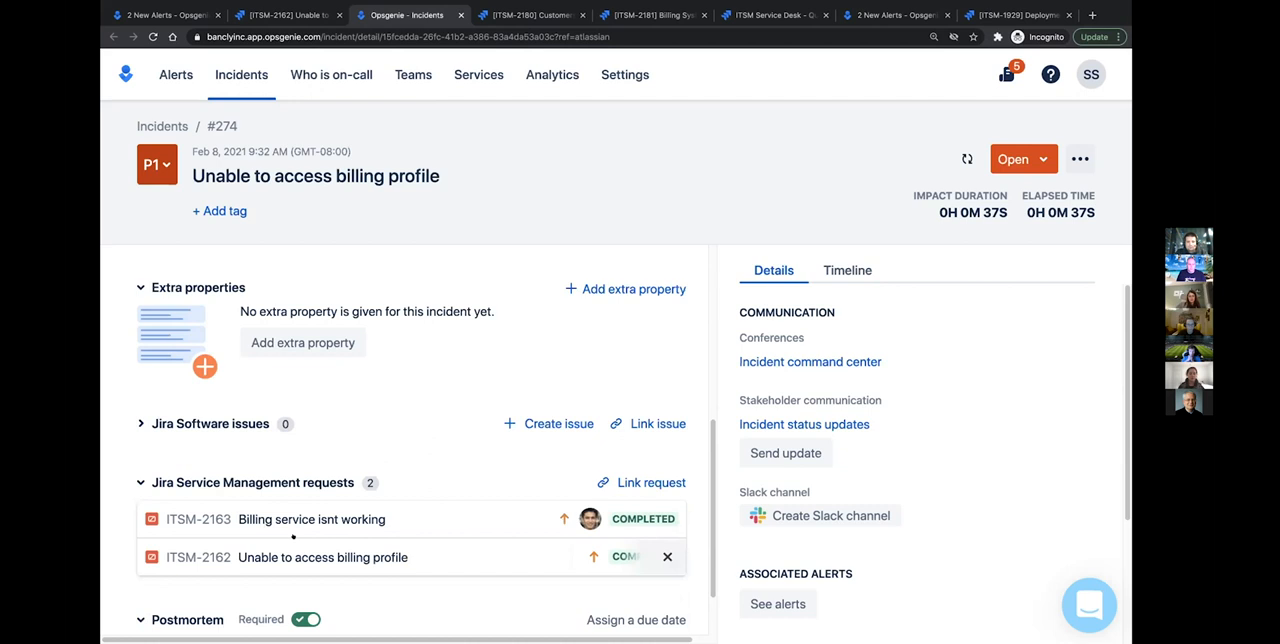
pyautogui.scroll(-3)
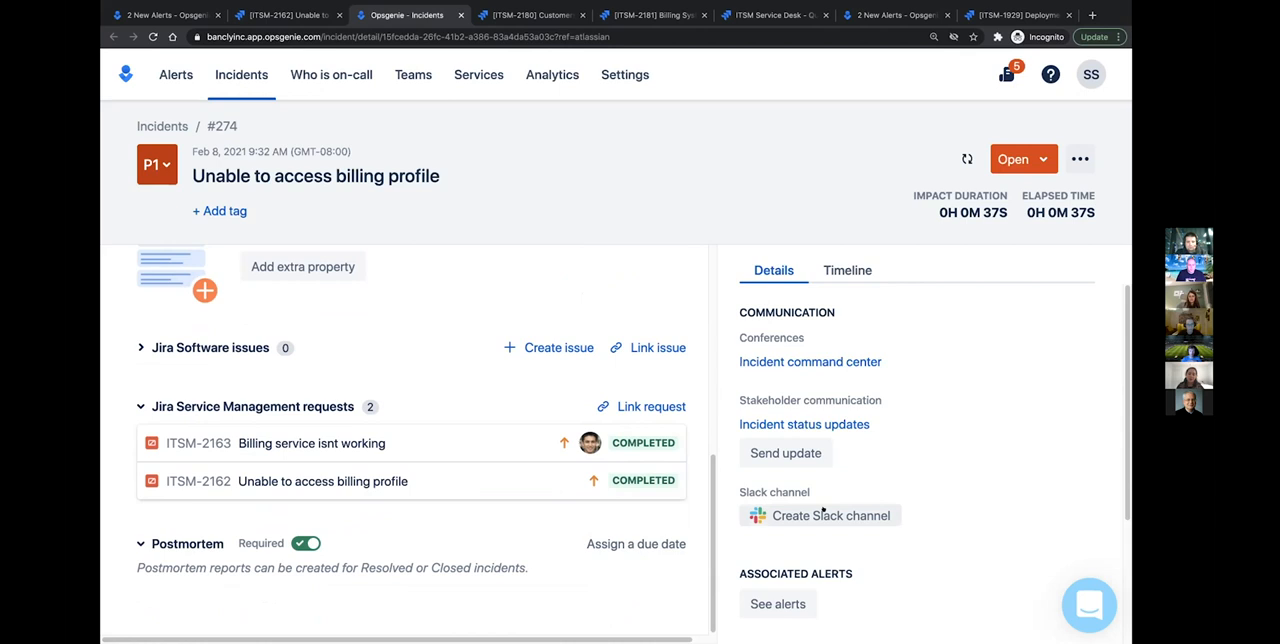
pyautogui.click(848, 270)
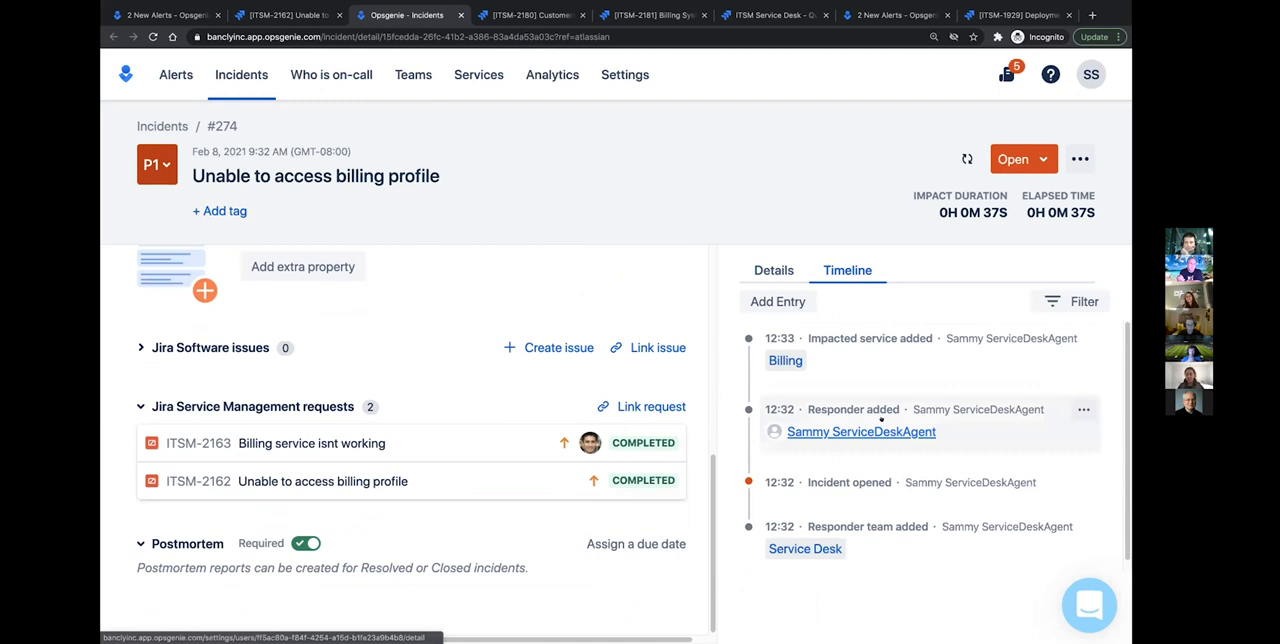
# Create the incident's Slack channel named INC-274bigfuncommunityevent from the details view
pyautogui.click(772, 270)
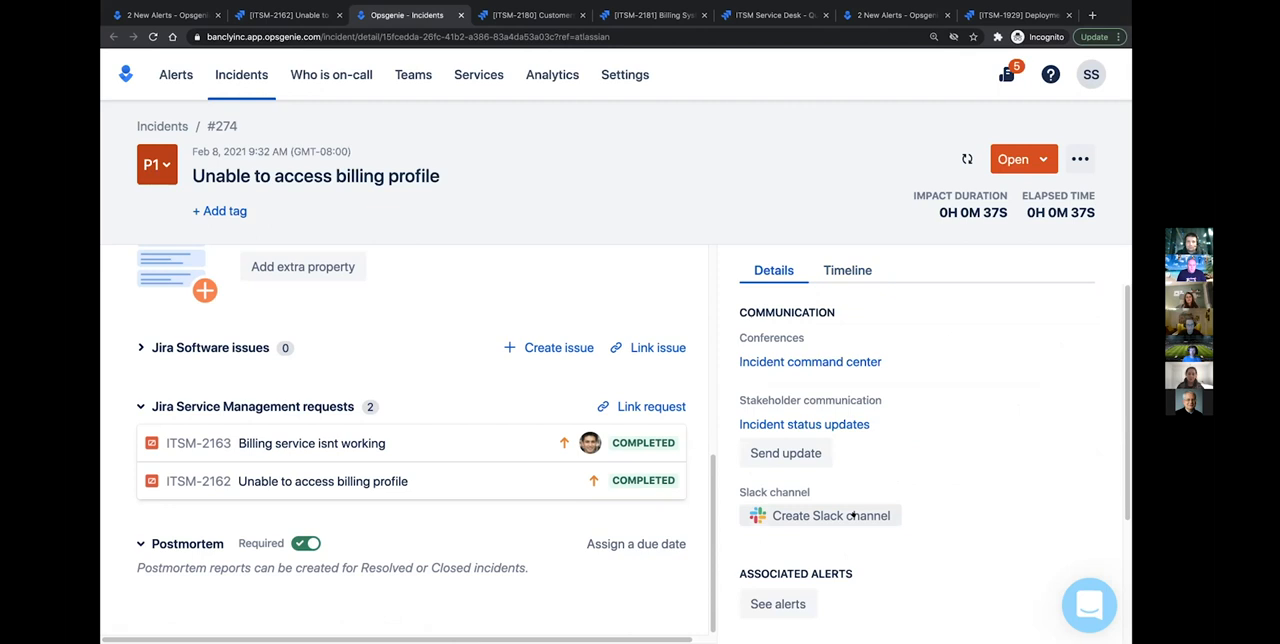
pyautogui.click(820, 516)
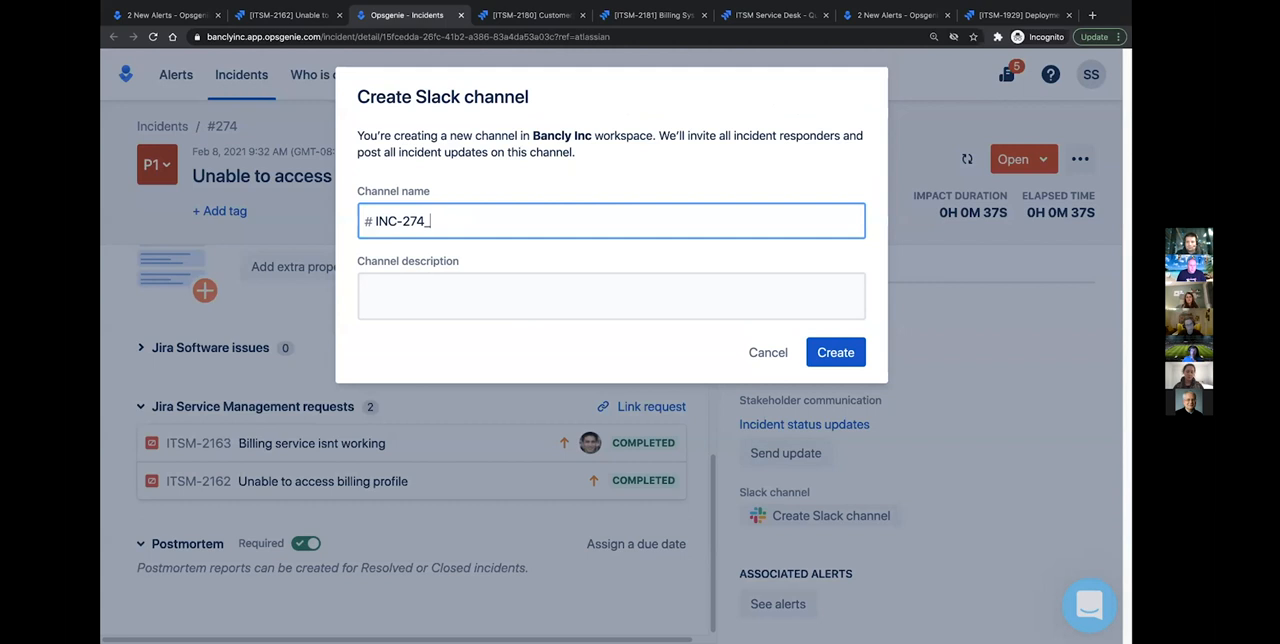
pyautogui.write('bigfuncommunityevent')
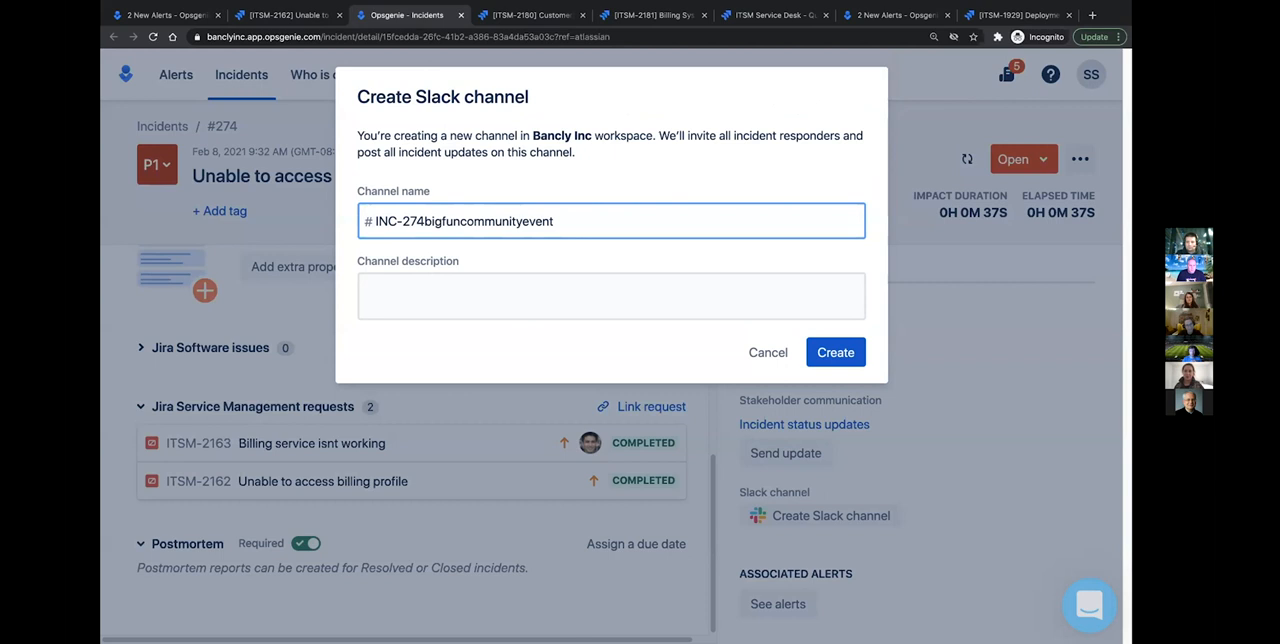
pyautogui.click(836, 352)
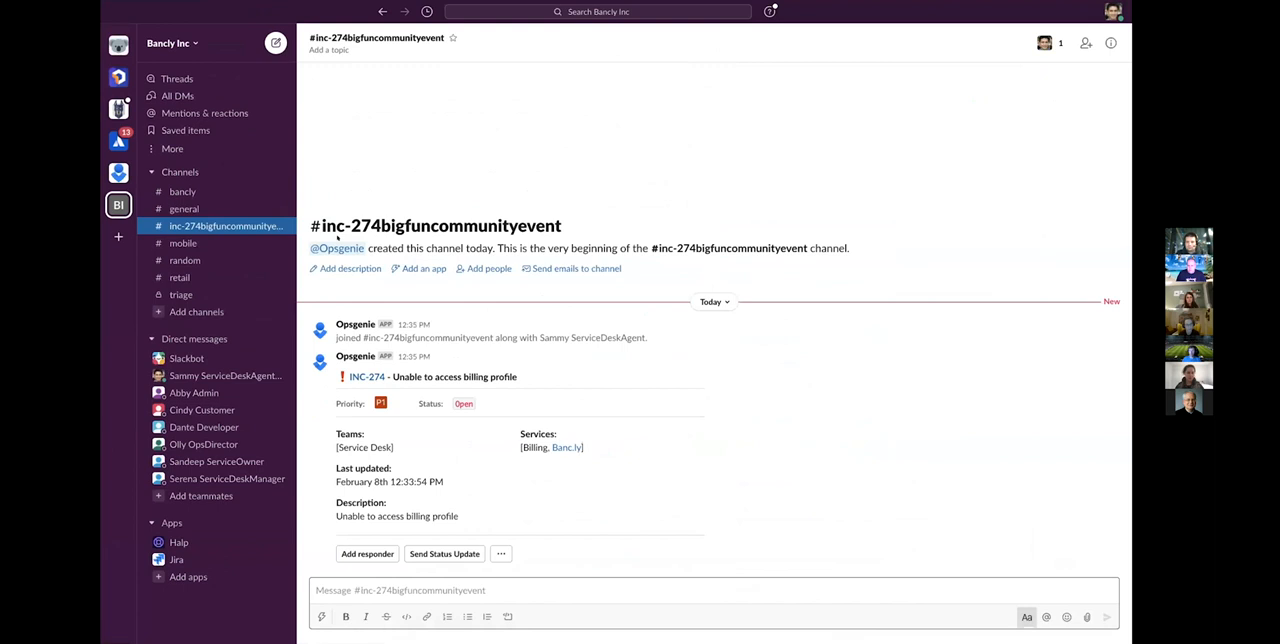
pyautogui.moveTo(600, 488)
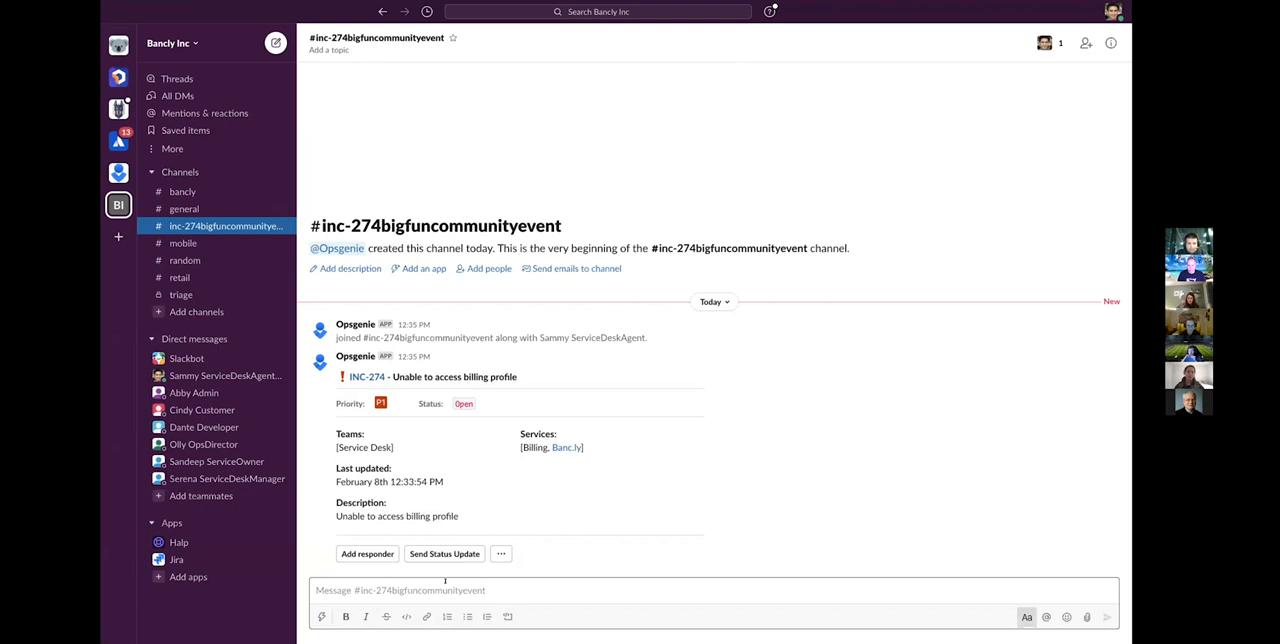
# Send an update in #inc-274bigfuncommunityevent that the development team is checking recent deployments
pyautogui.write('Hi')
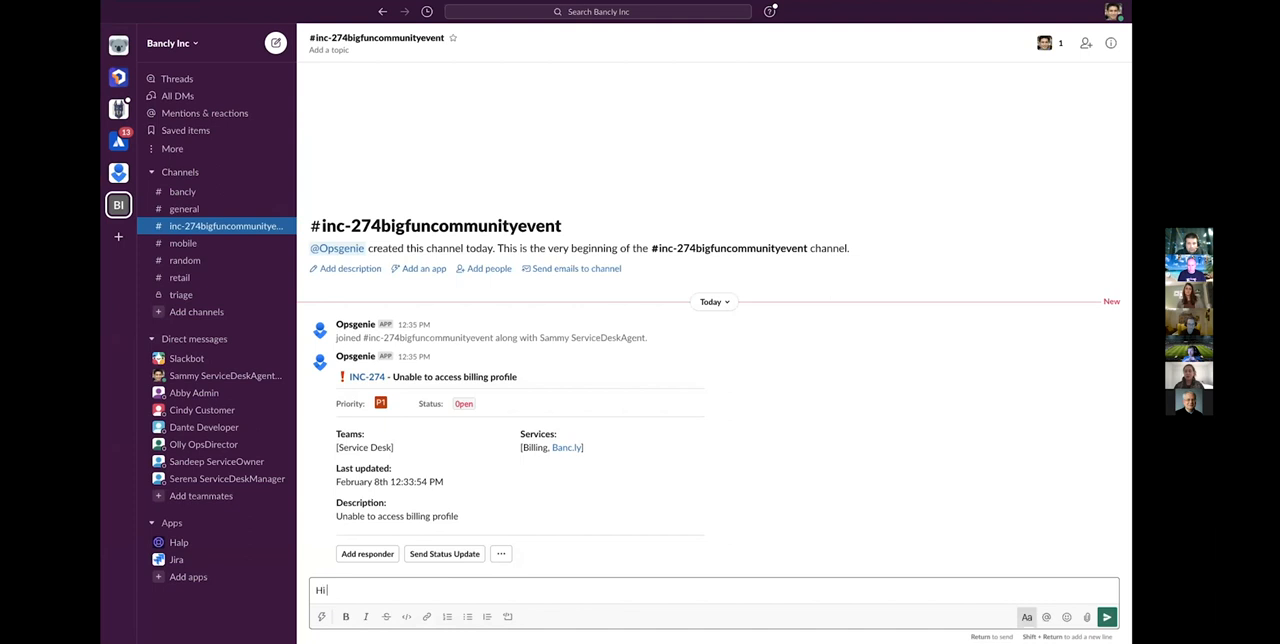
pyautogui.write('the')
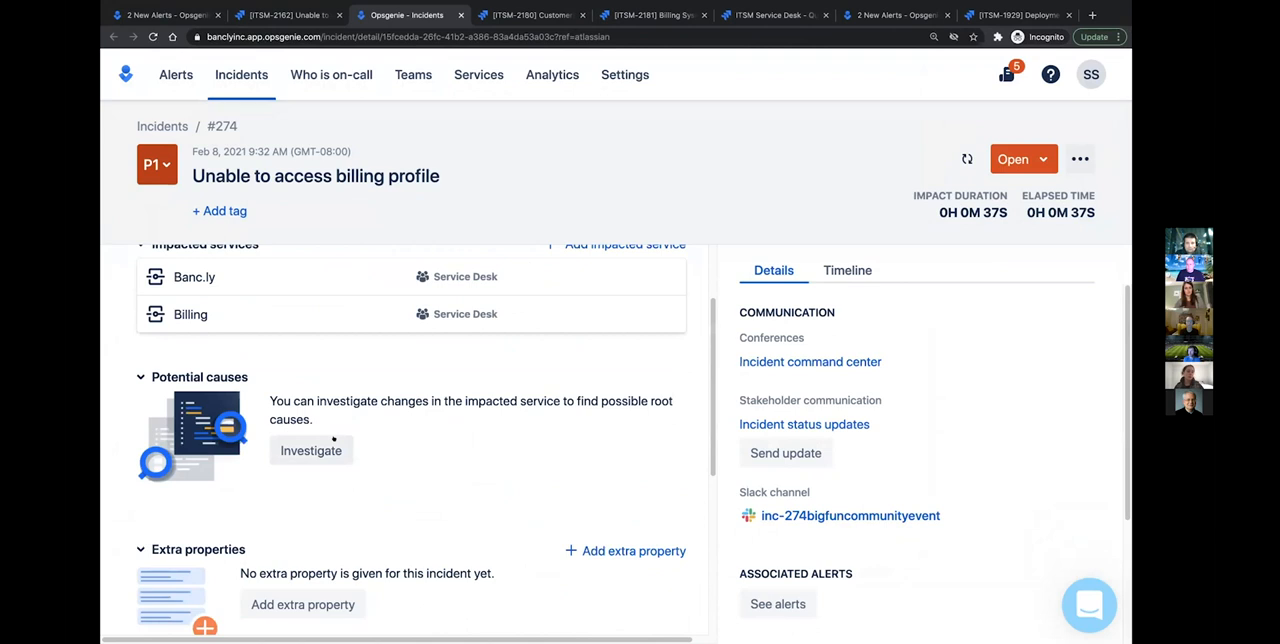
# Investigate potential causes, filtering environments and shifting the deployment history back a week
pyautogui.click(312, 450)
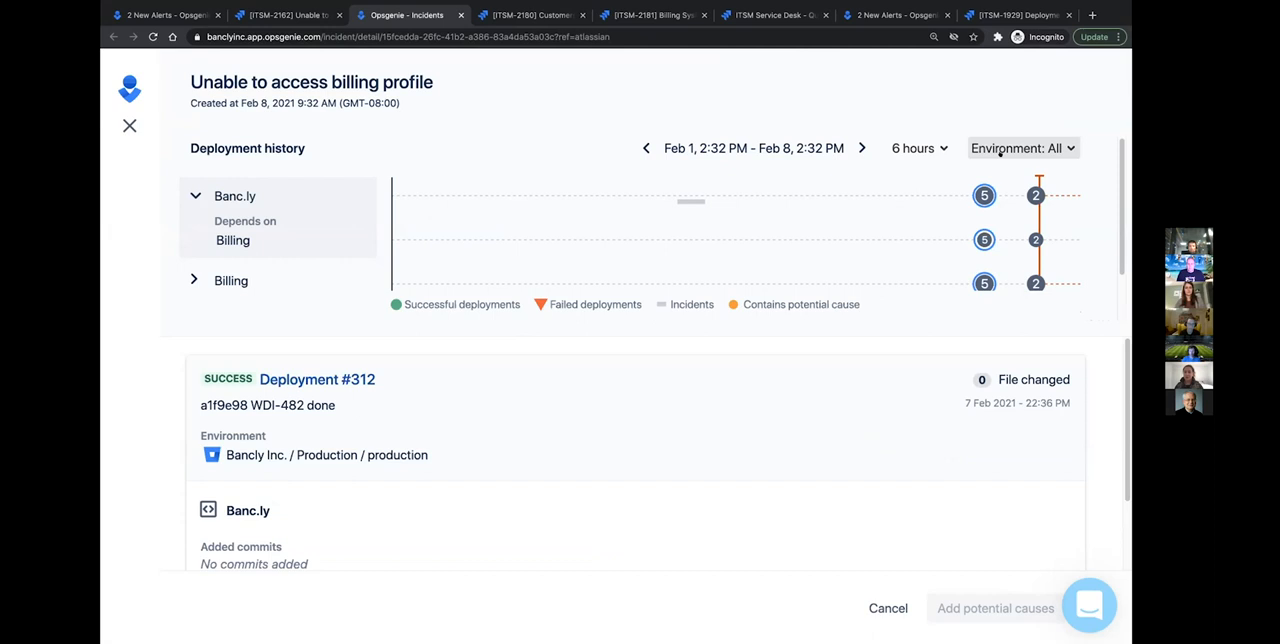
pyautogui.click(1020, 148)
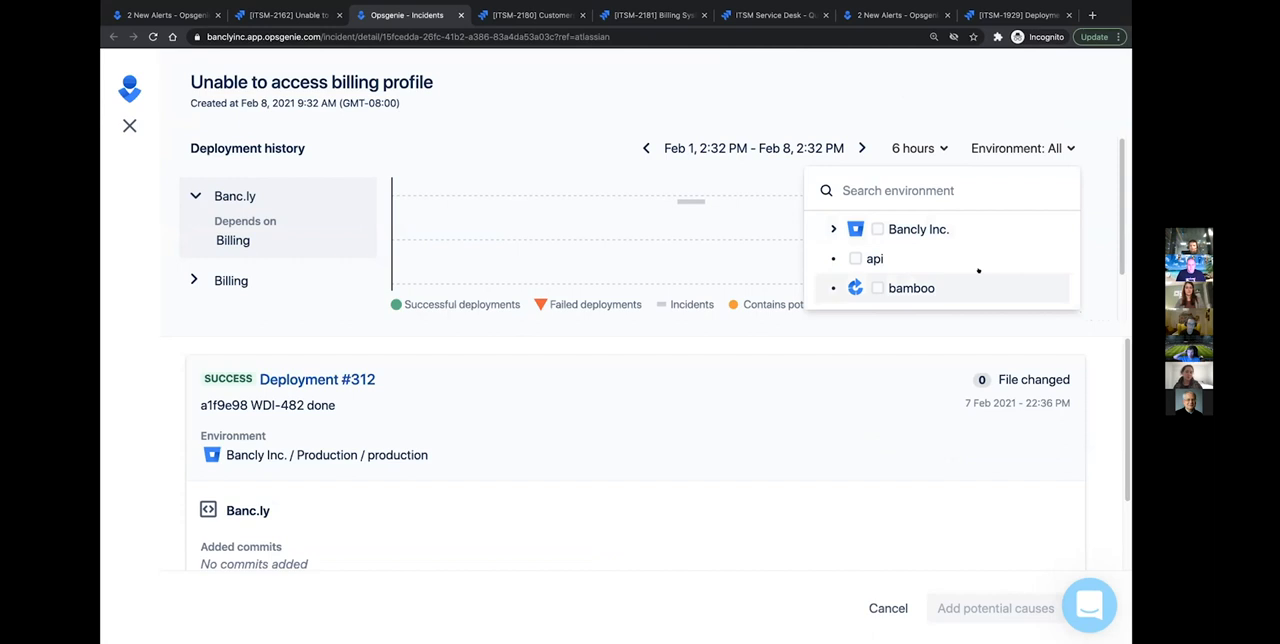
pyautogui.click(914, 148)
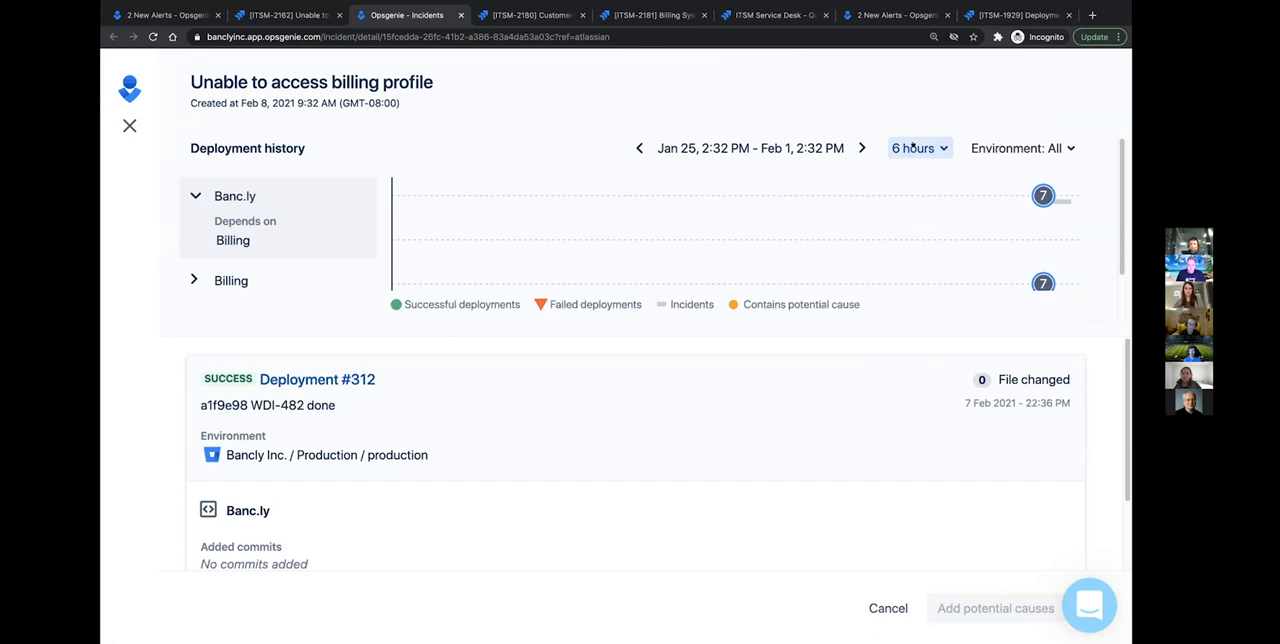
pyautogui.click(862, 148)
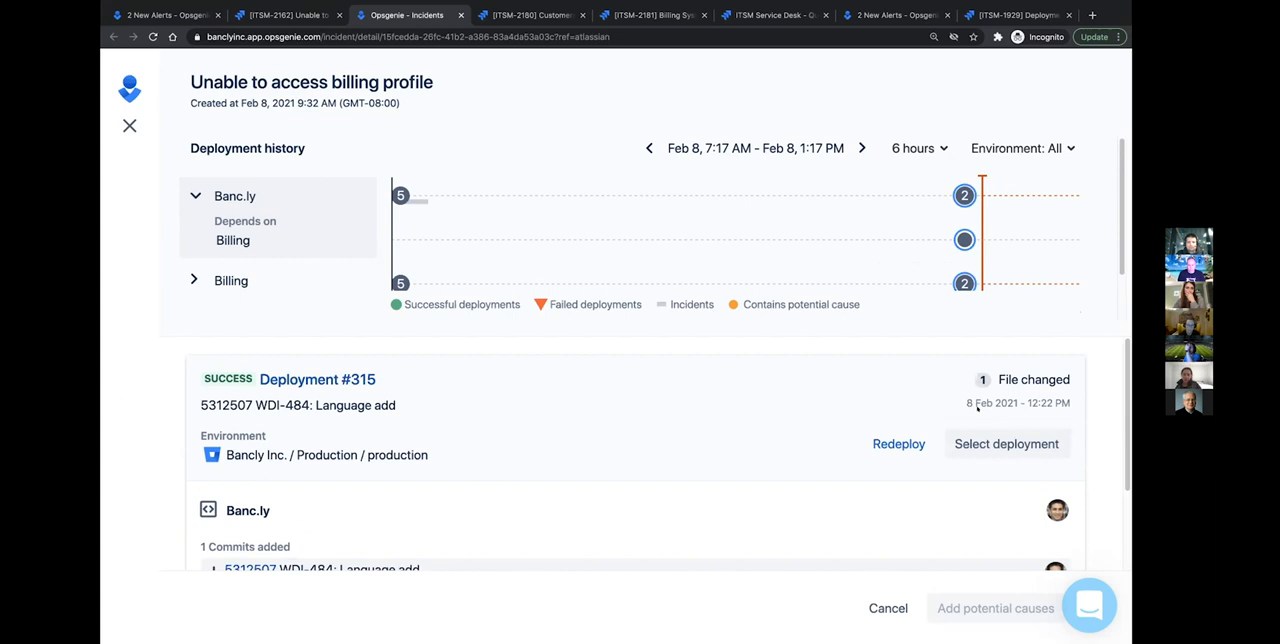
pyautogui.moveTo(898, 444)
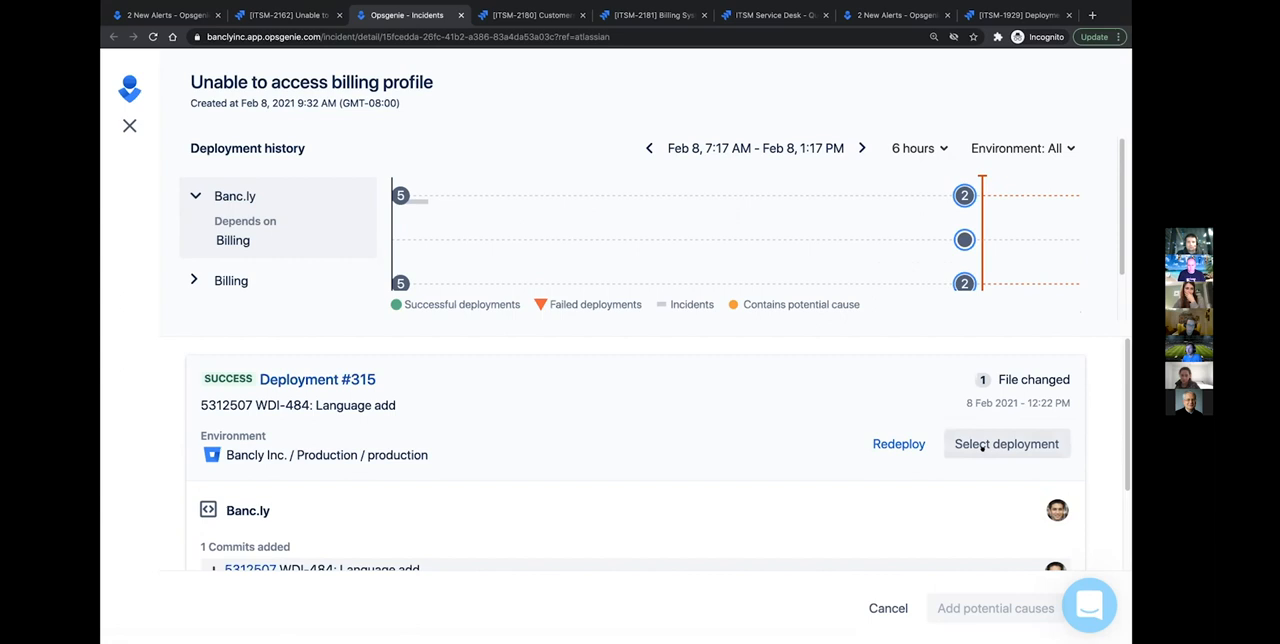
# Select deployment #315 'WDI-484: Language add' and add it as a potential cause
pyautogui.click(1006, 444)
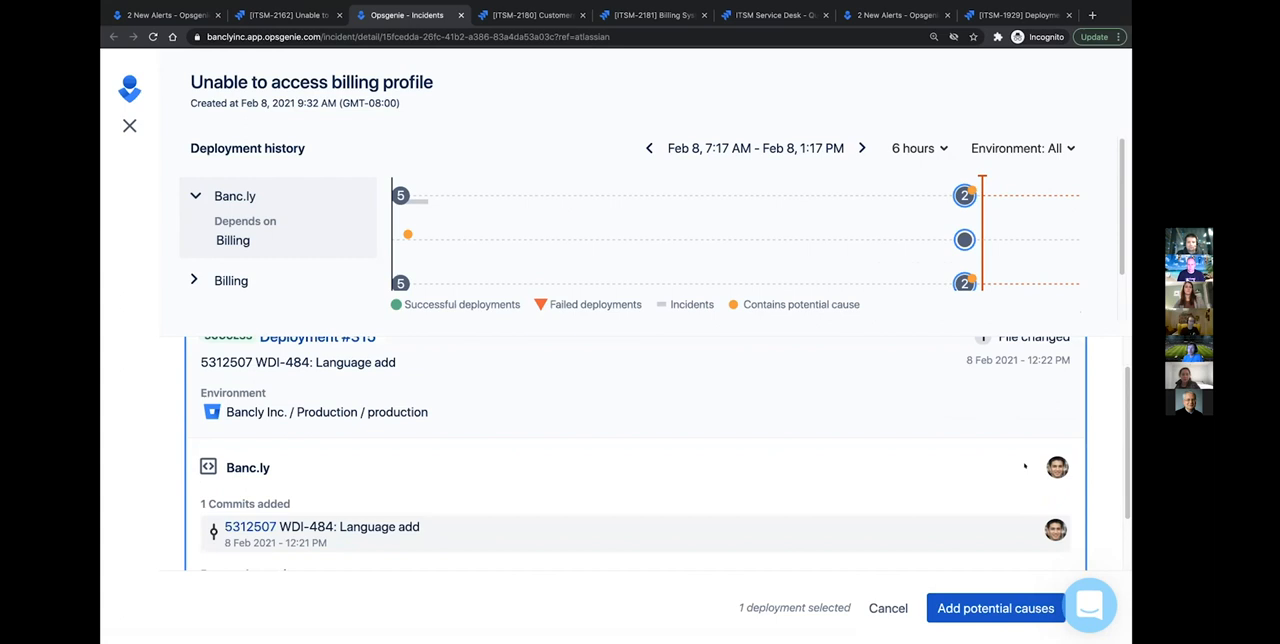
pyautogui.scroll(-3)
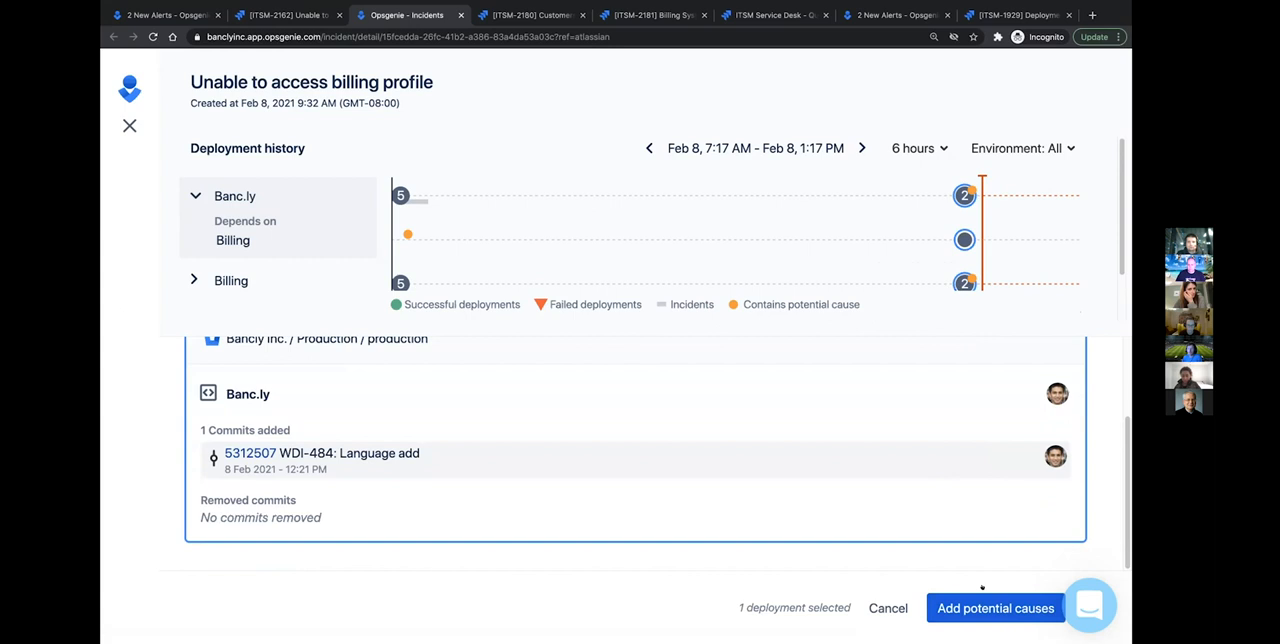
pyautogui.click(996, 608)
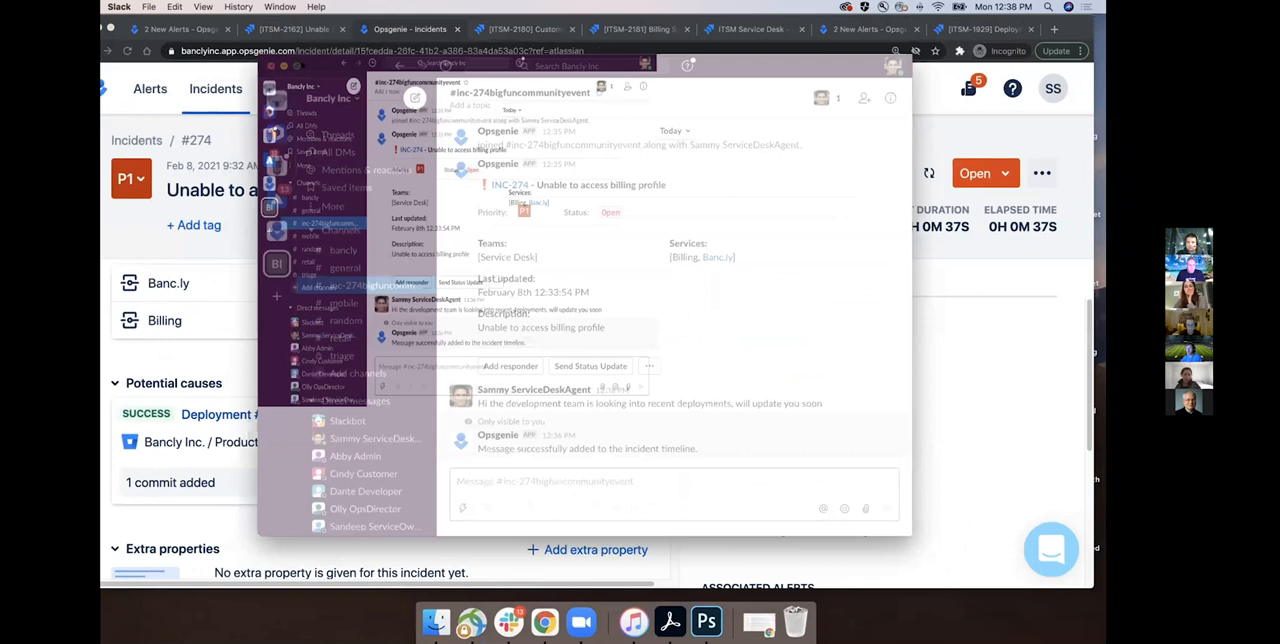
# Post that Dante found the potential cause with a 15-minute redeploy planned and log it to the incident timeline
pyautogui.write('Dante identified th pot')
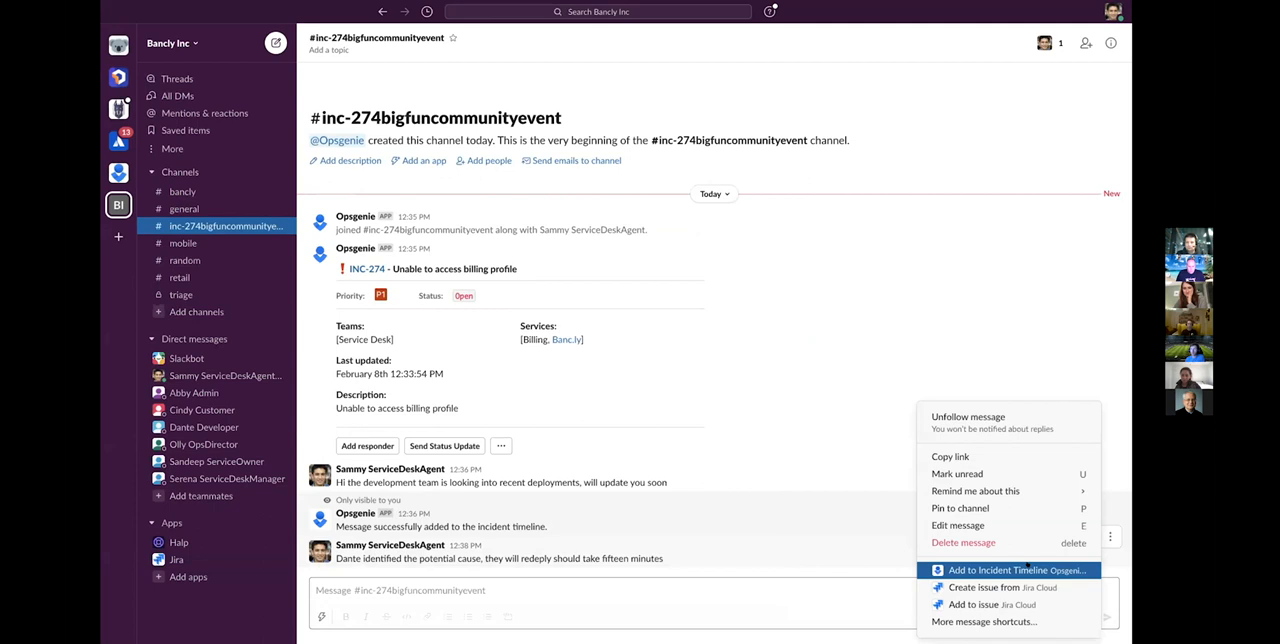
pyautogui.click(1016, 570)
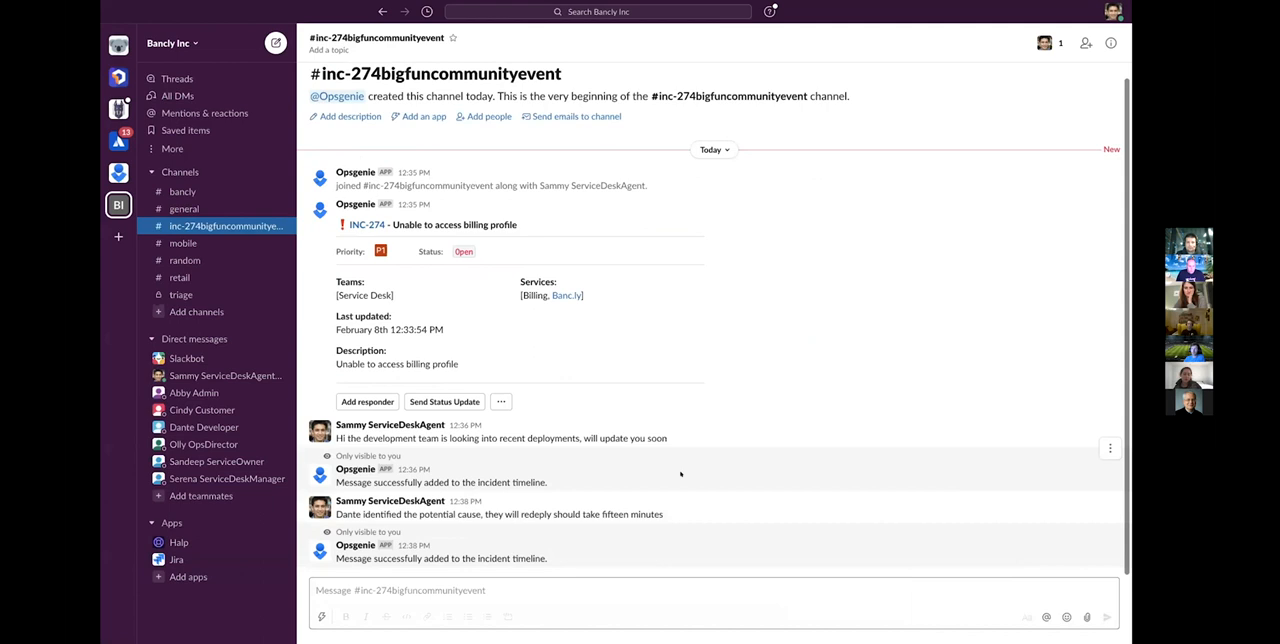
pyautogui.click(500, 400)
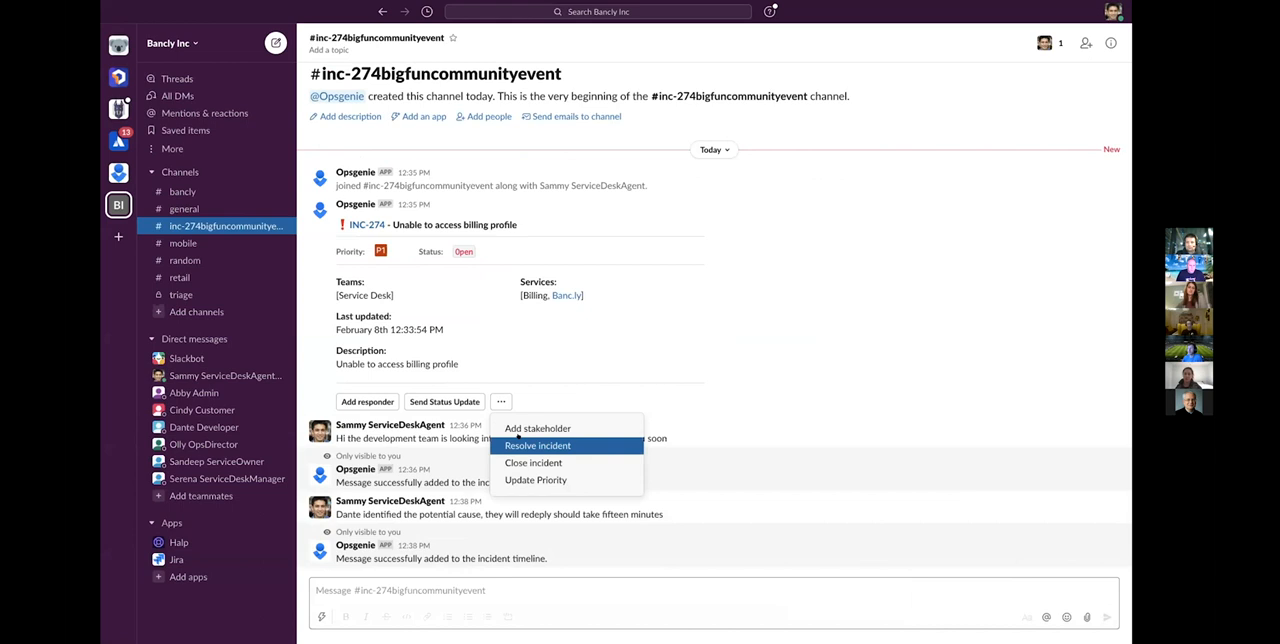
# Resolve incident #274 'Unable to access billing profile' from the Slack incident card's menu
pyautogui.click(538, 446)
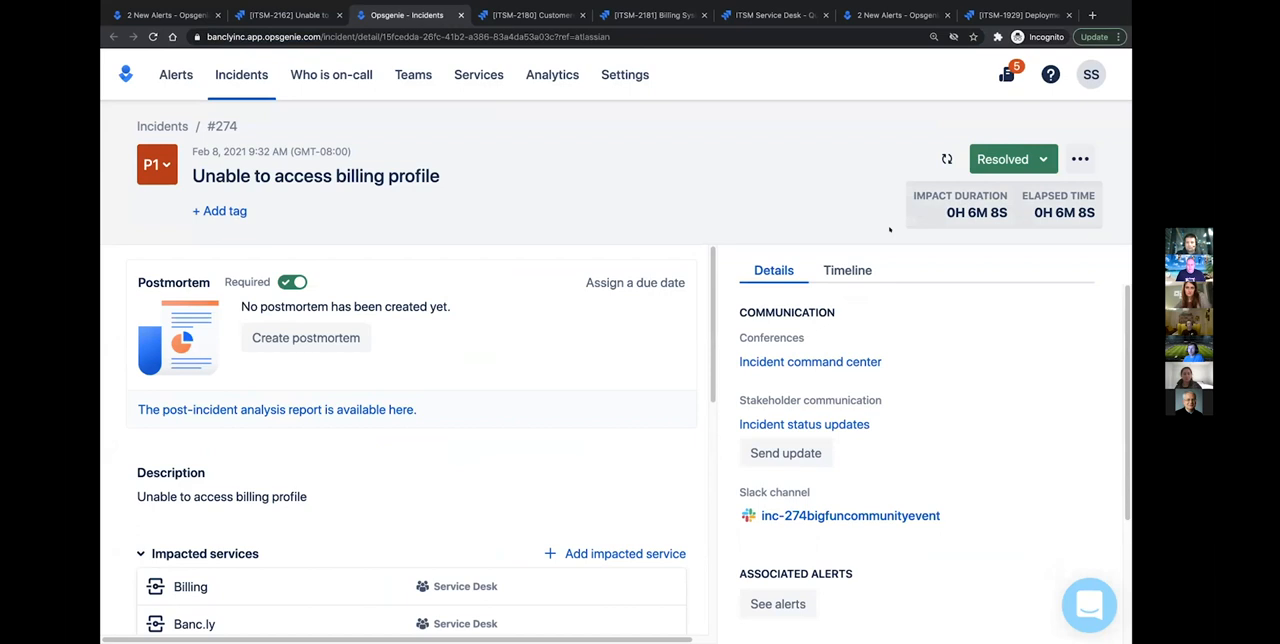
# Create a draft postmortem for incident #274 and review its Timeline of events
pyautogui.click(304, 336)
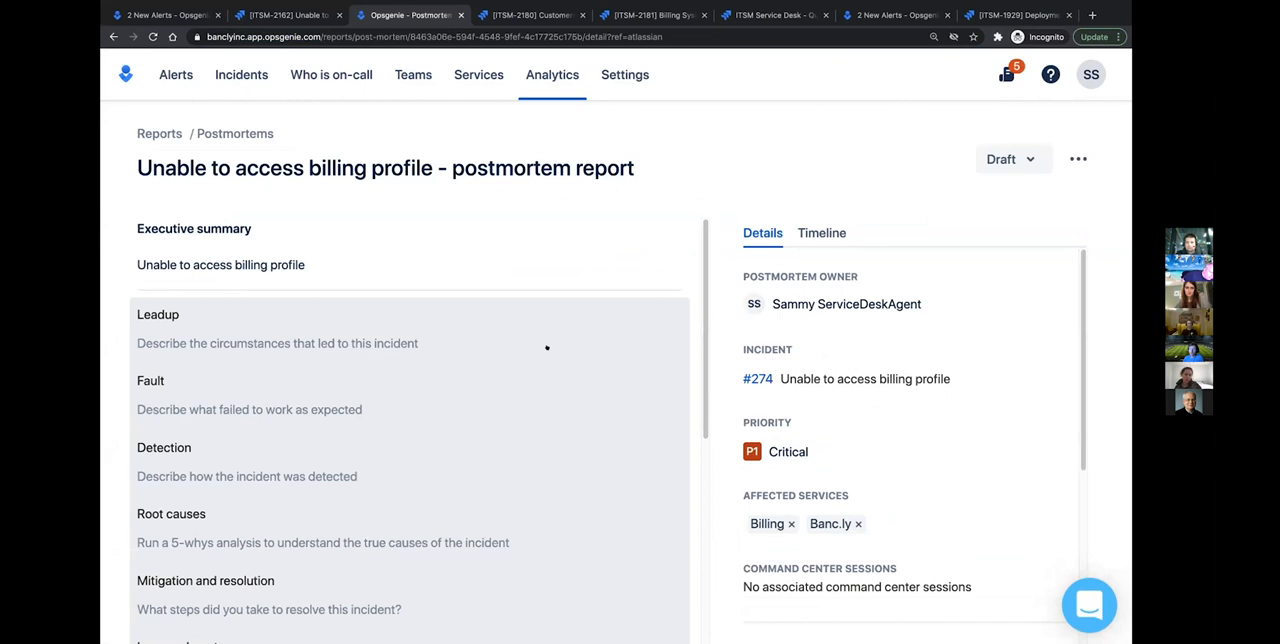
pyautogui.click(820, 232)
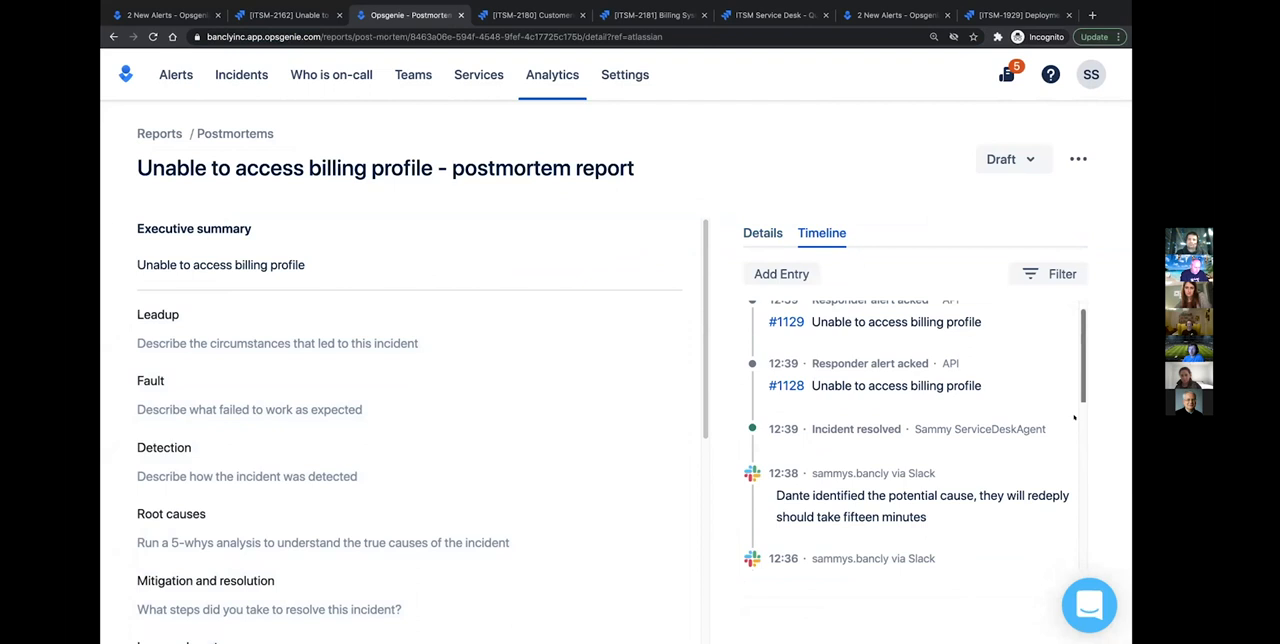
pyautogui.scroll(-3)
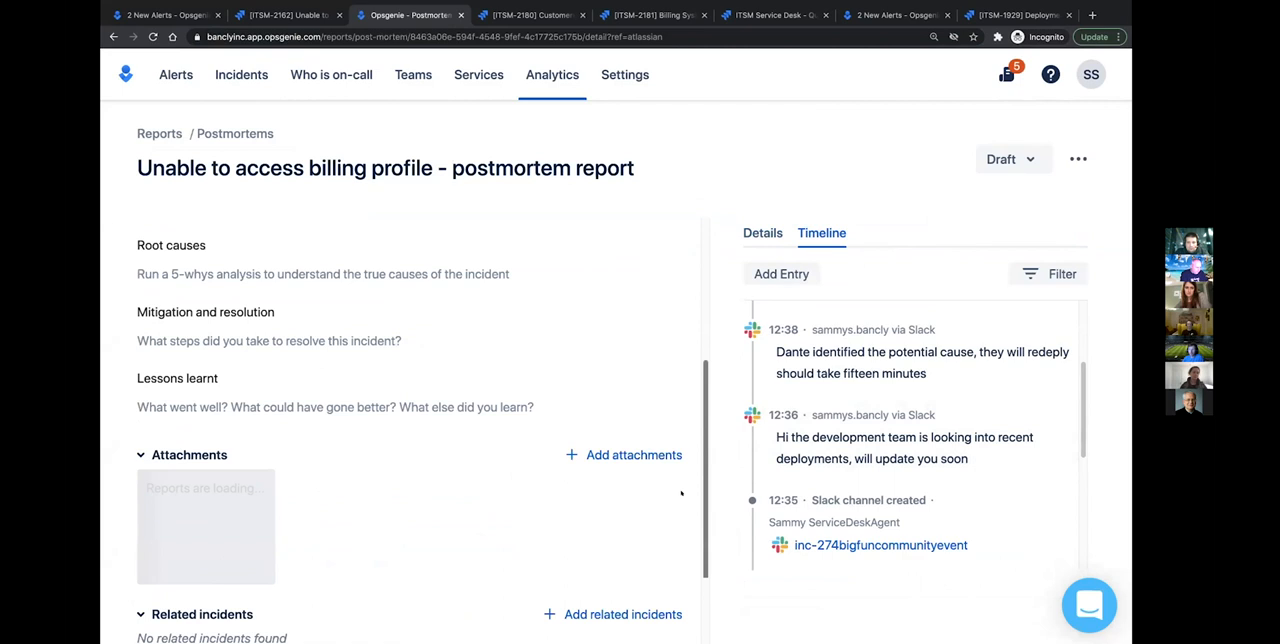
pyautogui.scroll(-3)
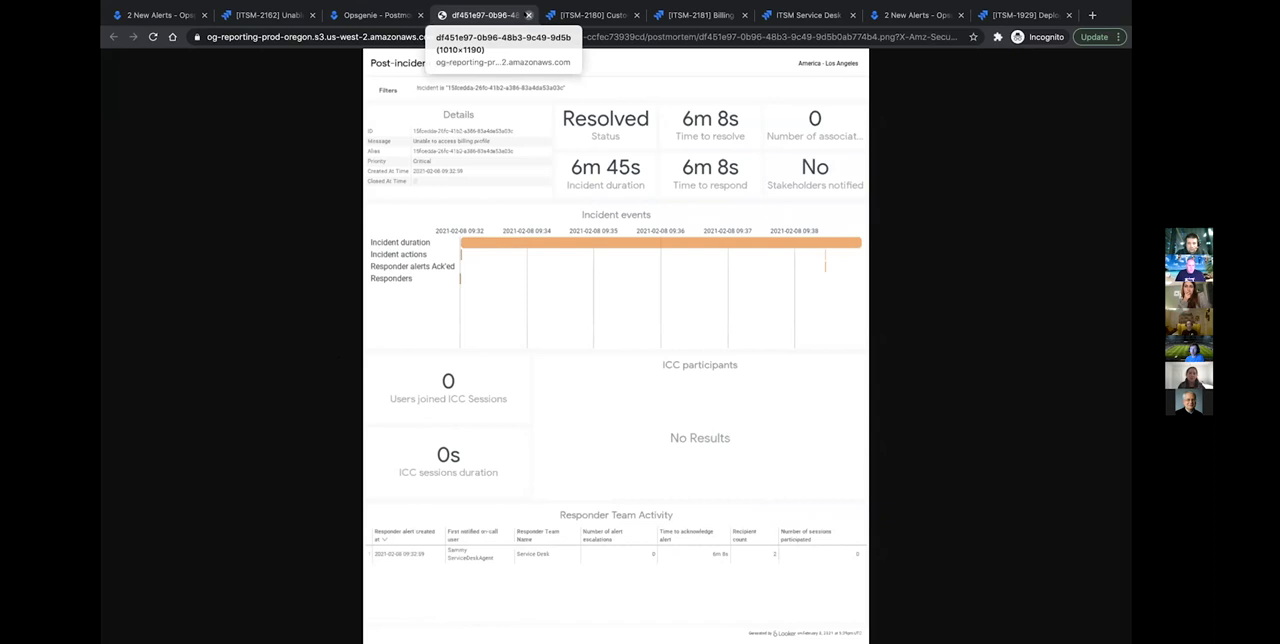
# Leave the post-incident analysis and return to the billing profile postmortem report
pyautogui.click(388, 14)
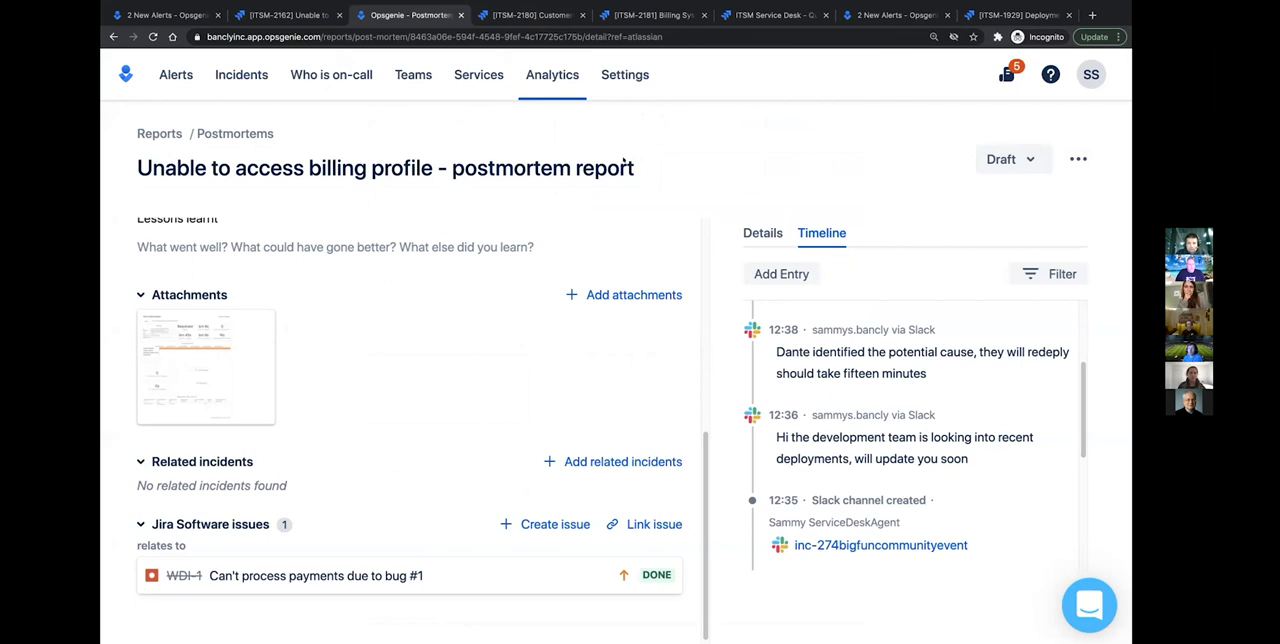
# Select the four open billing tickets, assign them to the agent, and list their transitions
pyautogui.click(456, 16)
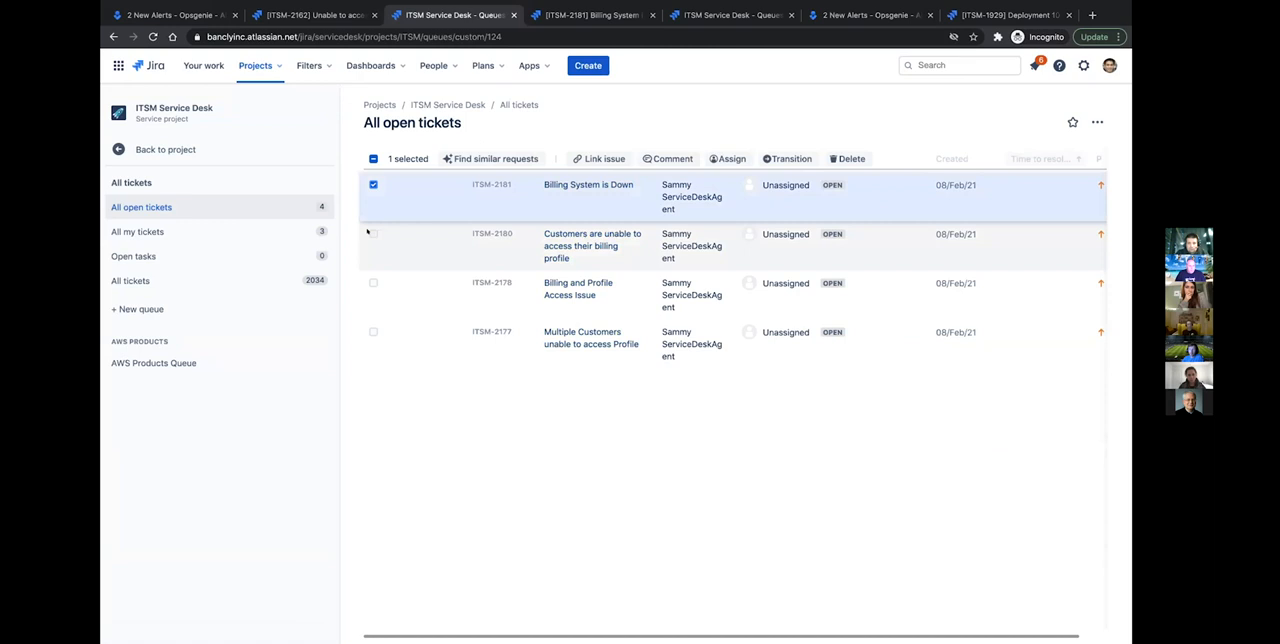
pyautogui.click(732, 158)
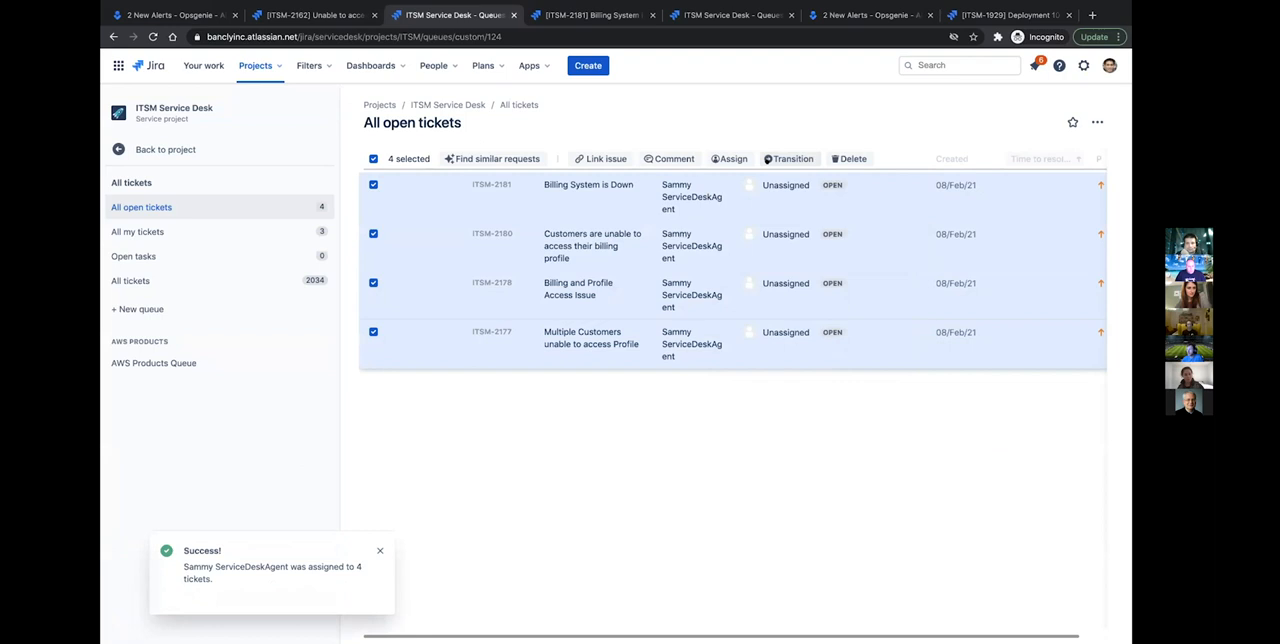
pyautogui.click(792, 158)
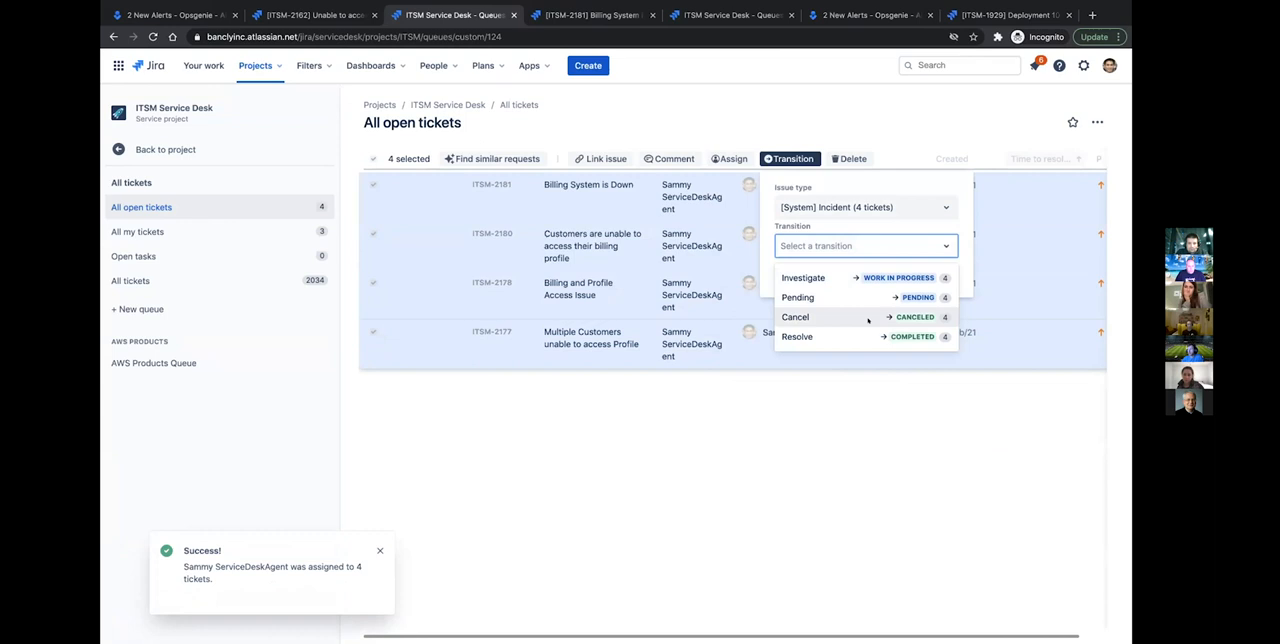
# Choose Resolve for the four tickets and set the resolution to Fixed
pyautogui.click(796, 336)
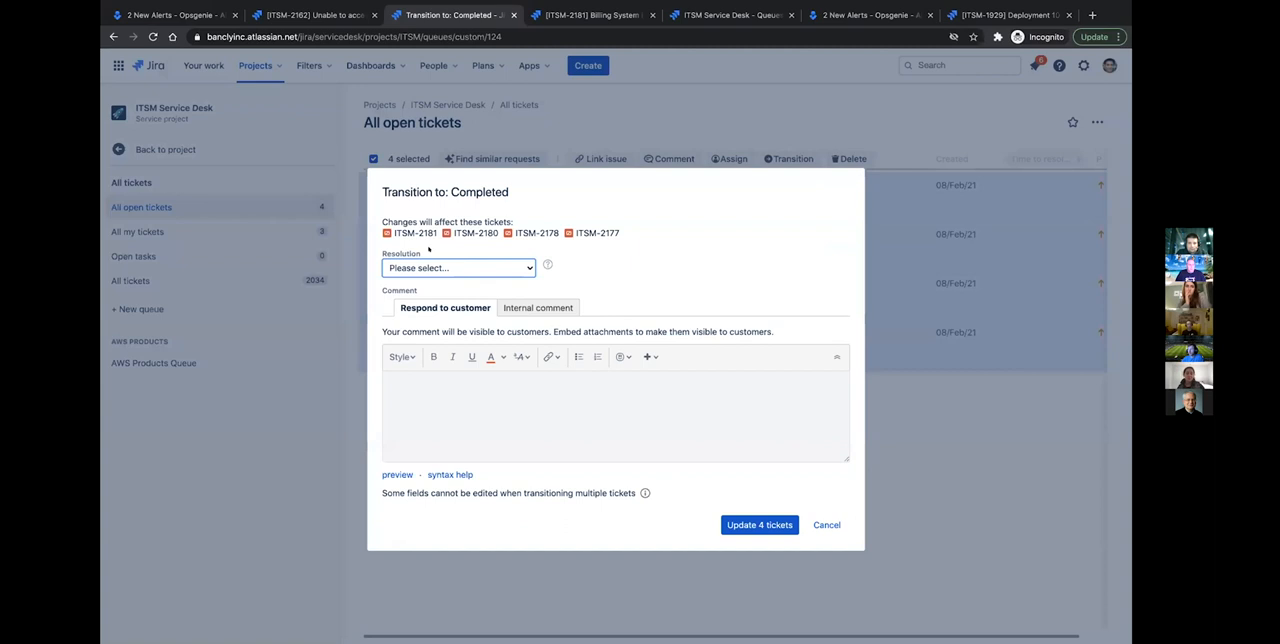
pyautogui.click(456, 268)
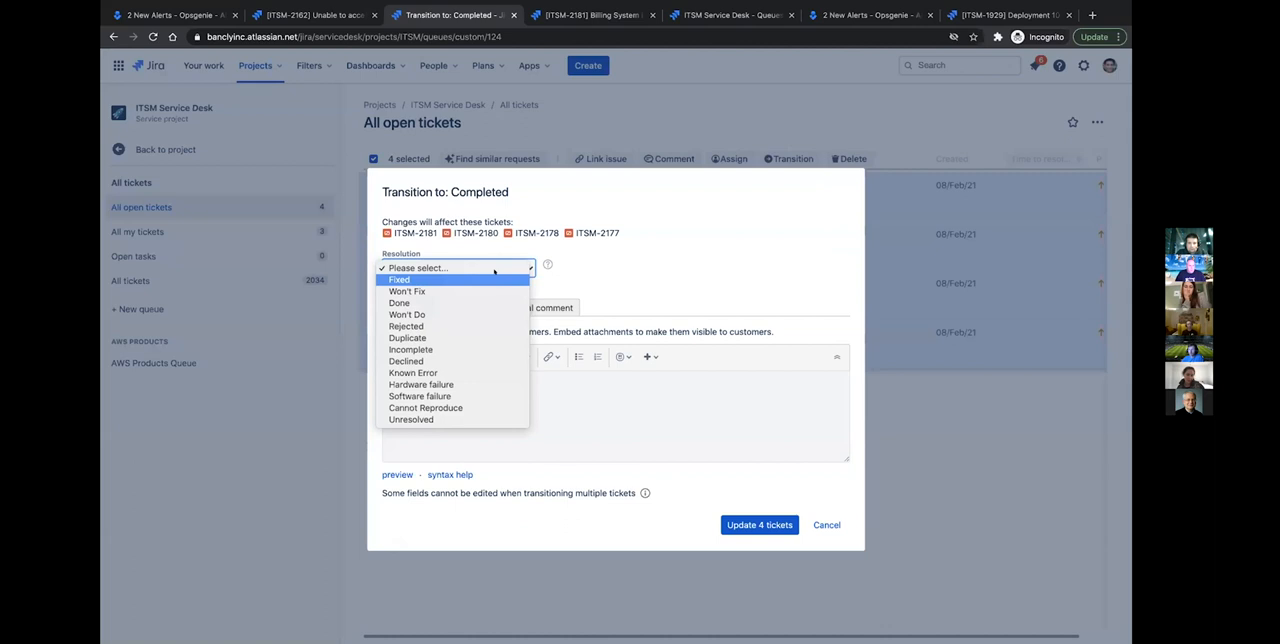
pyautogui.click(400, 280)
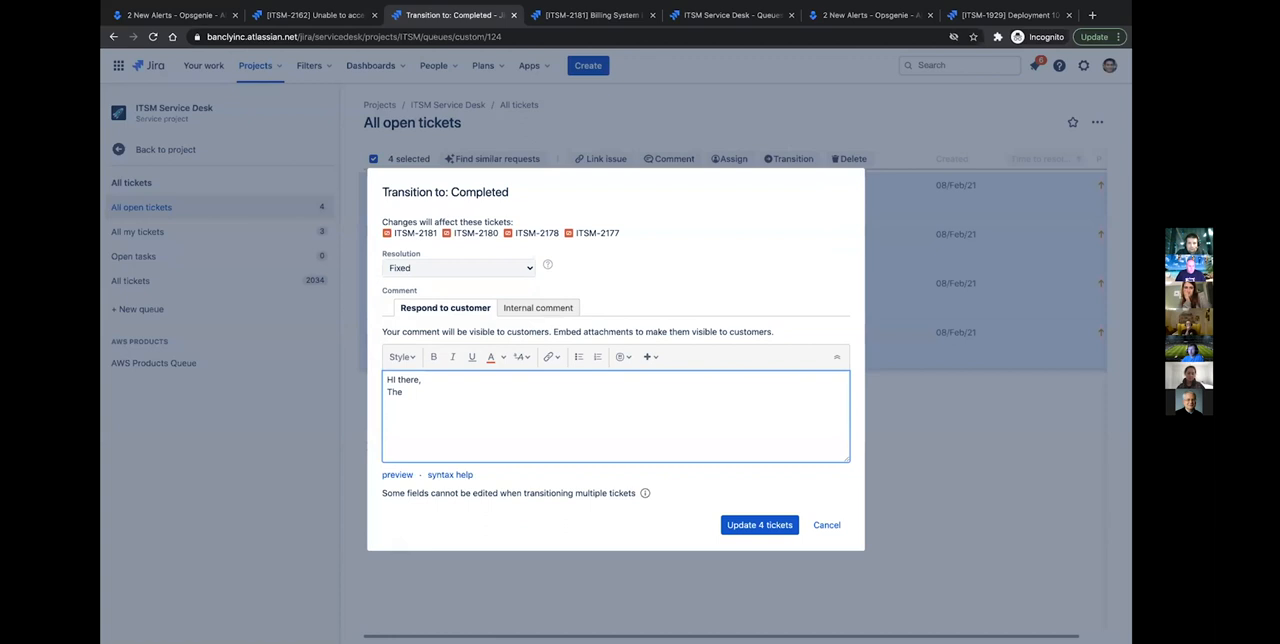
# Reply 'There was an incident that caused this behavior, please reach out...' and update all 4 tickets
pyautogui.write('There was an incident that caused this behavior. Your account should be fully funcito')
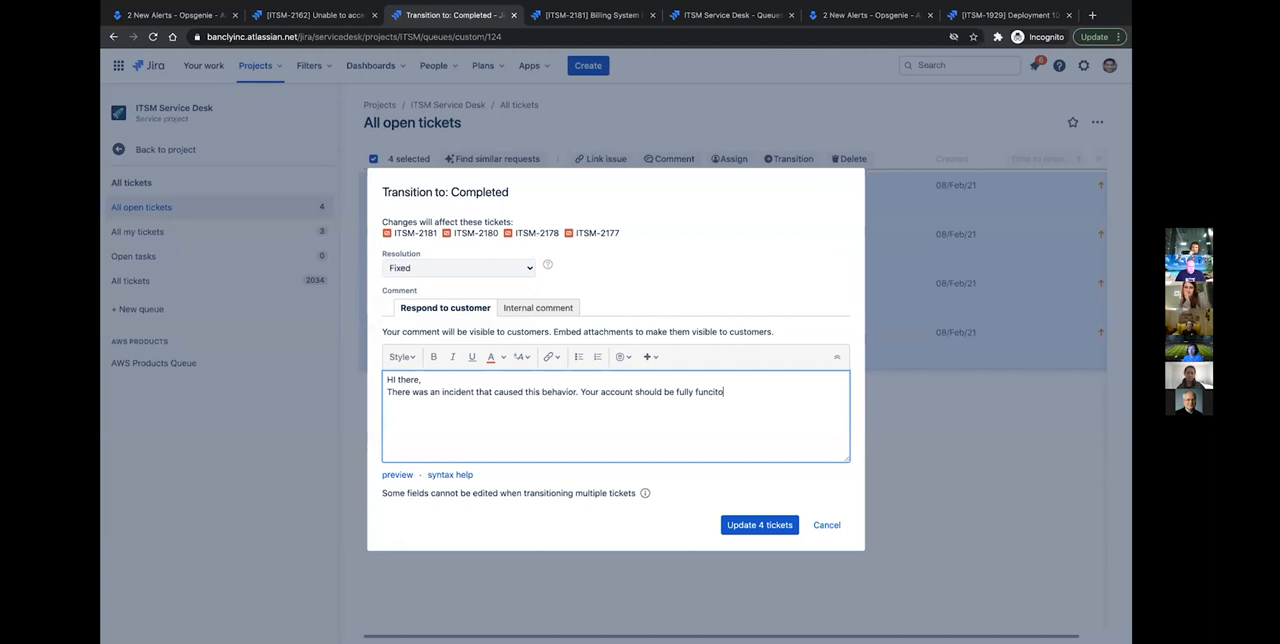
pyautogui.write('please reach out if you need addid')
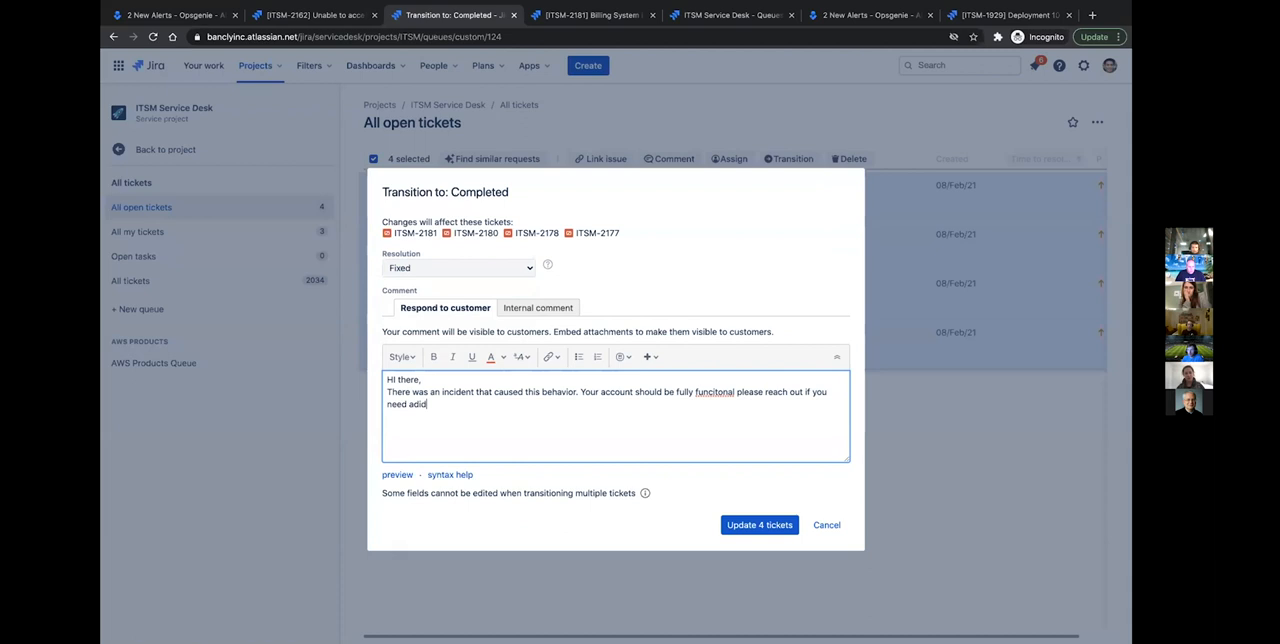
pyautogui.rightClick(712, 392)
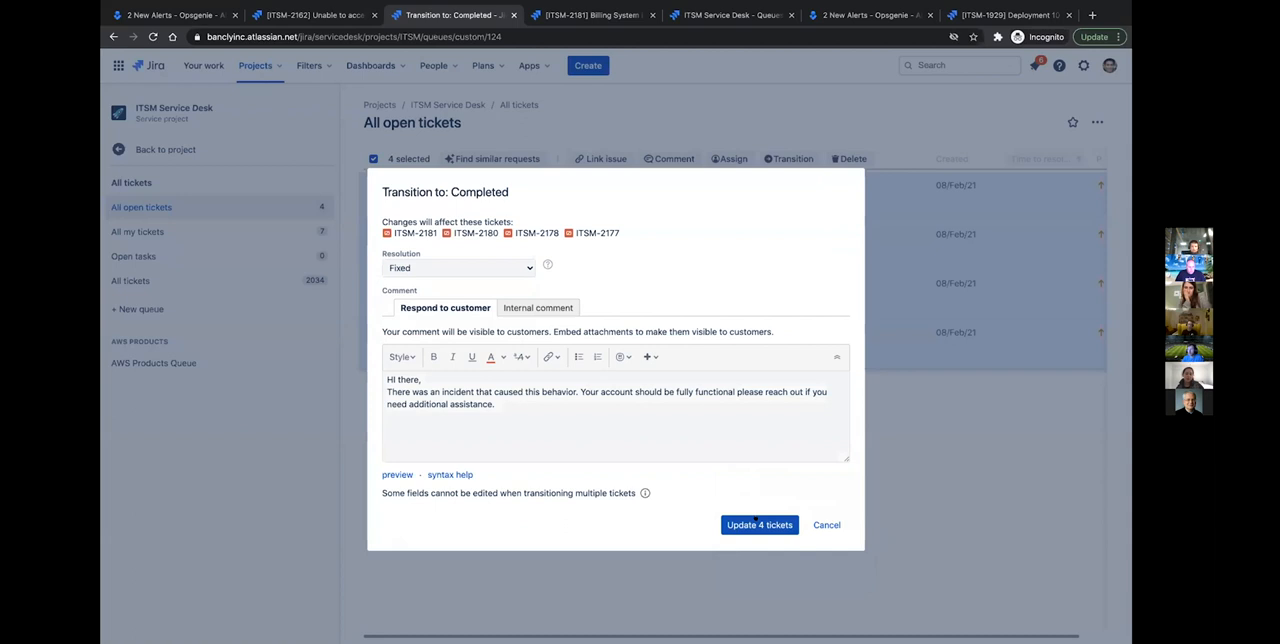
pyautogui.click(760, 524)
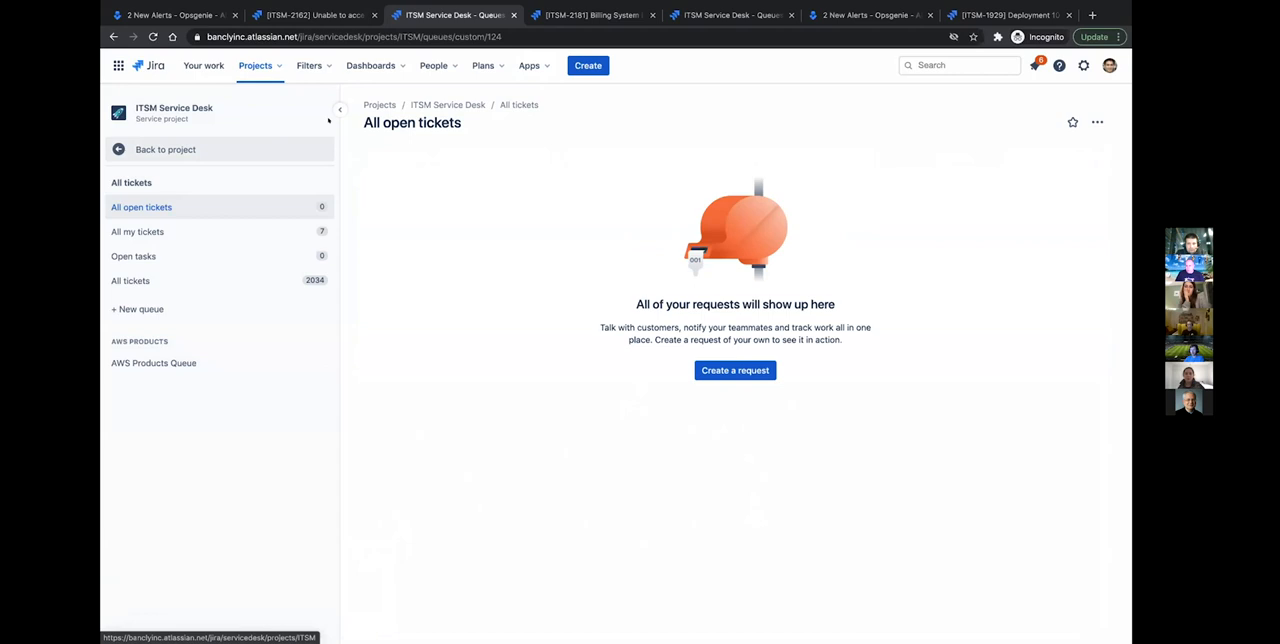
pyautogui.moveTo(588, 16)
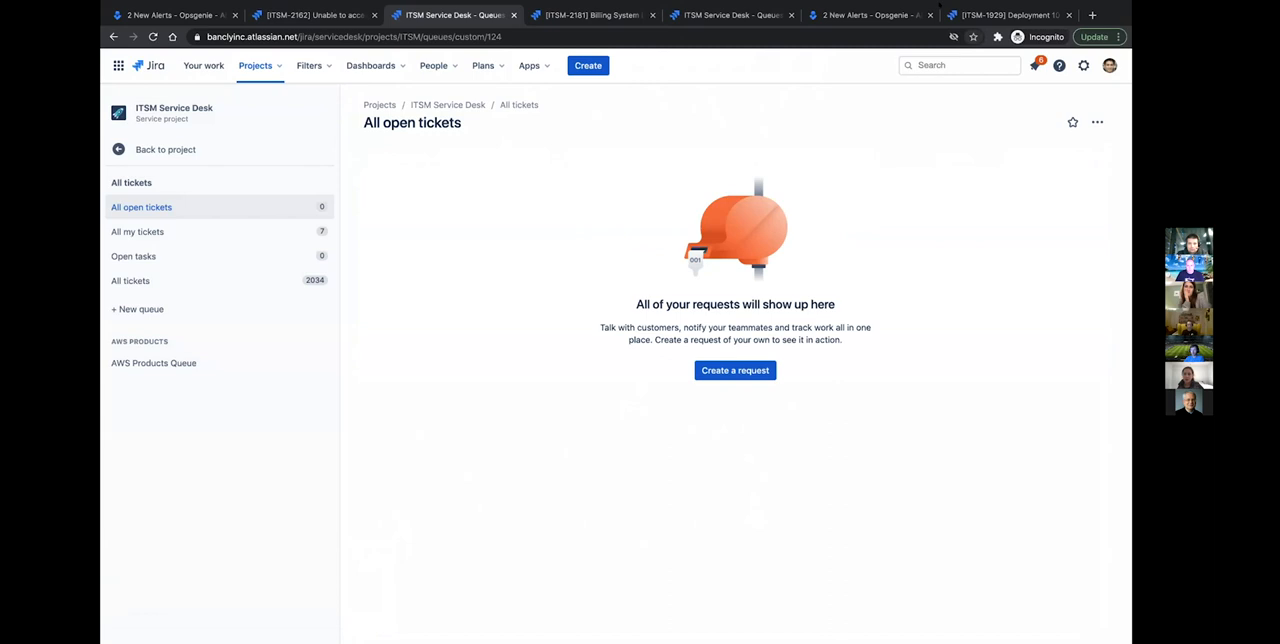
# Switch to change request ITSM-1929, 'Deployment 10 for Bancly Mobile: default to Production'
pyautogui.click(1008, 16)
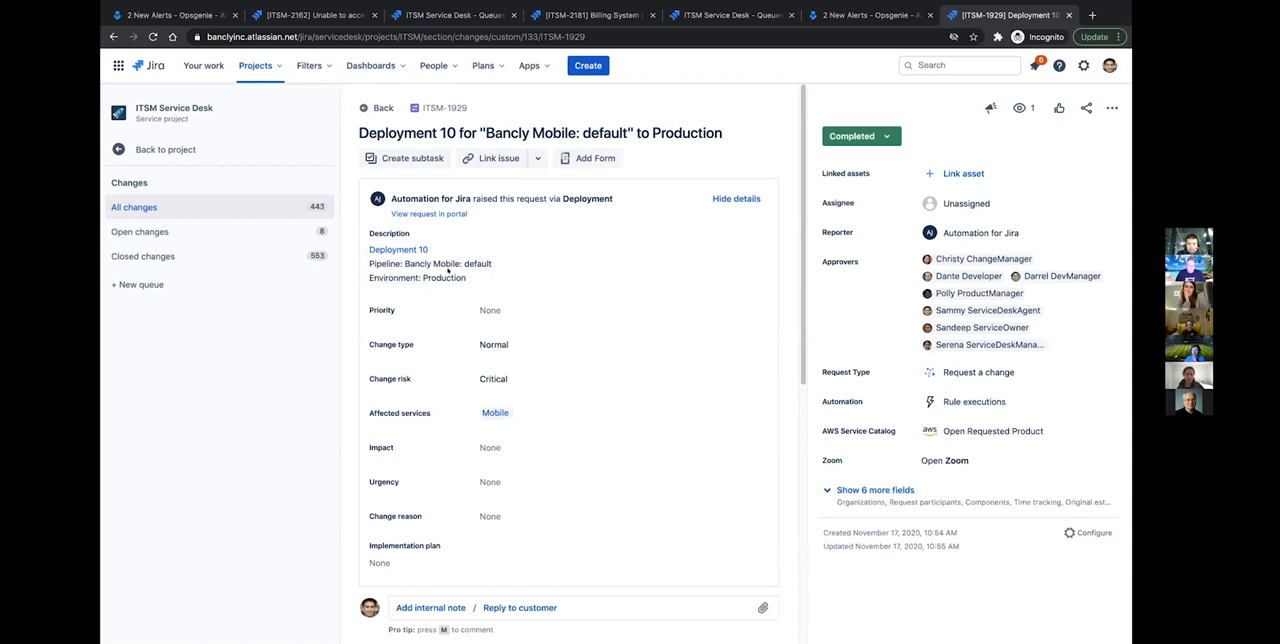
pyautogui.click(430, 264)
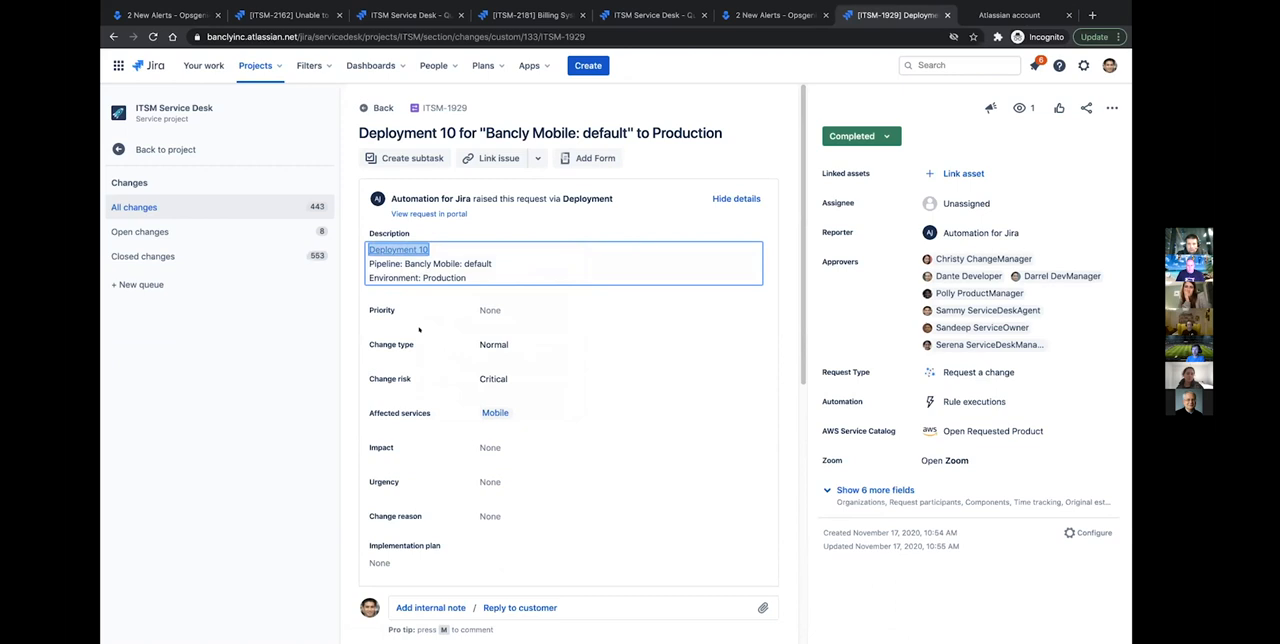
pyautogui.scroll(-3)
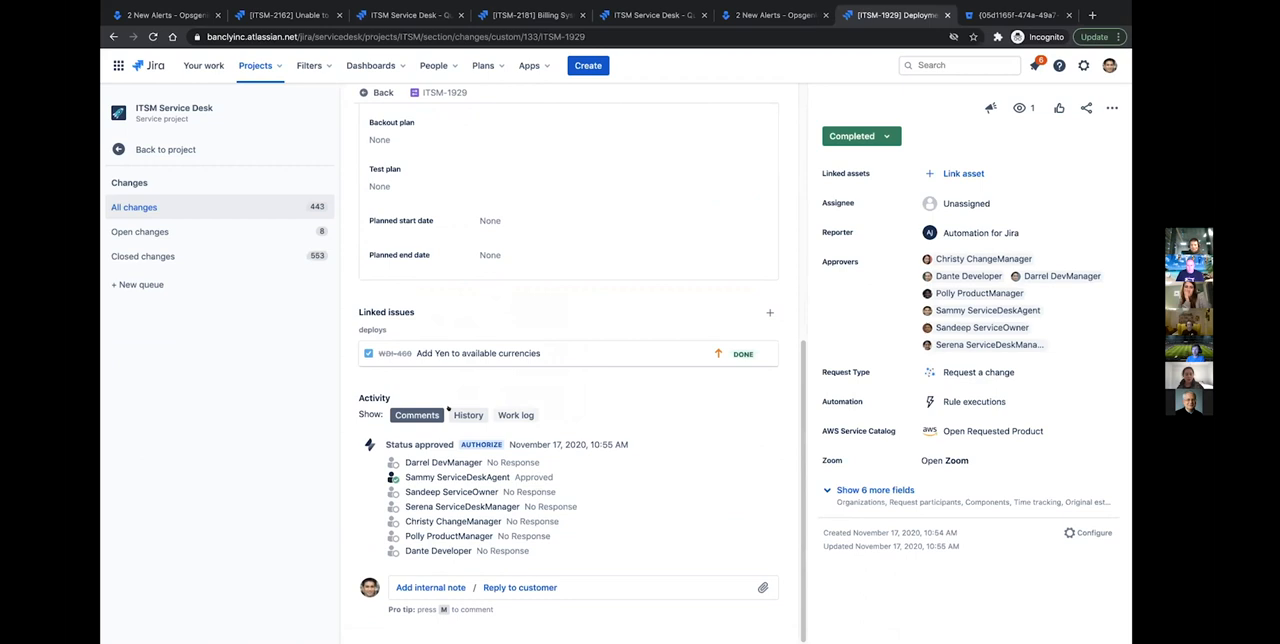
pyautogui.scroll(3)
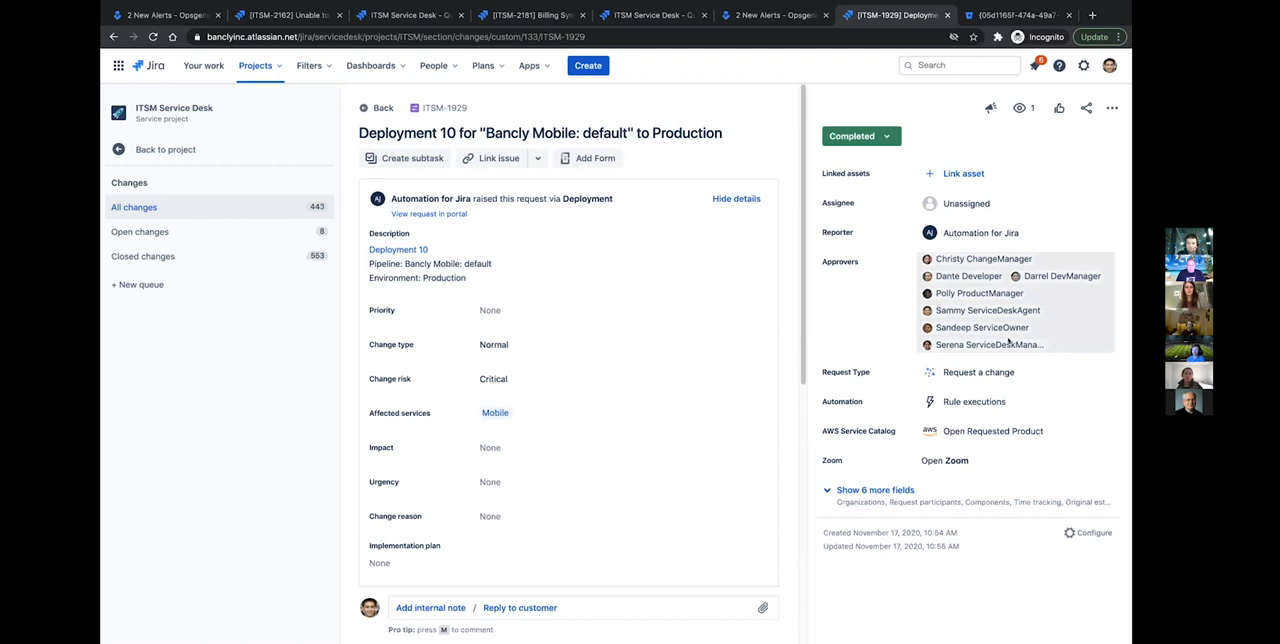
pyautogui.moveTo(804, 488)
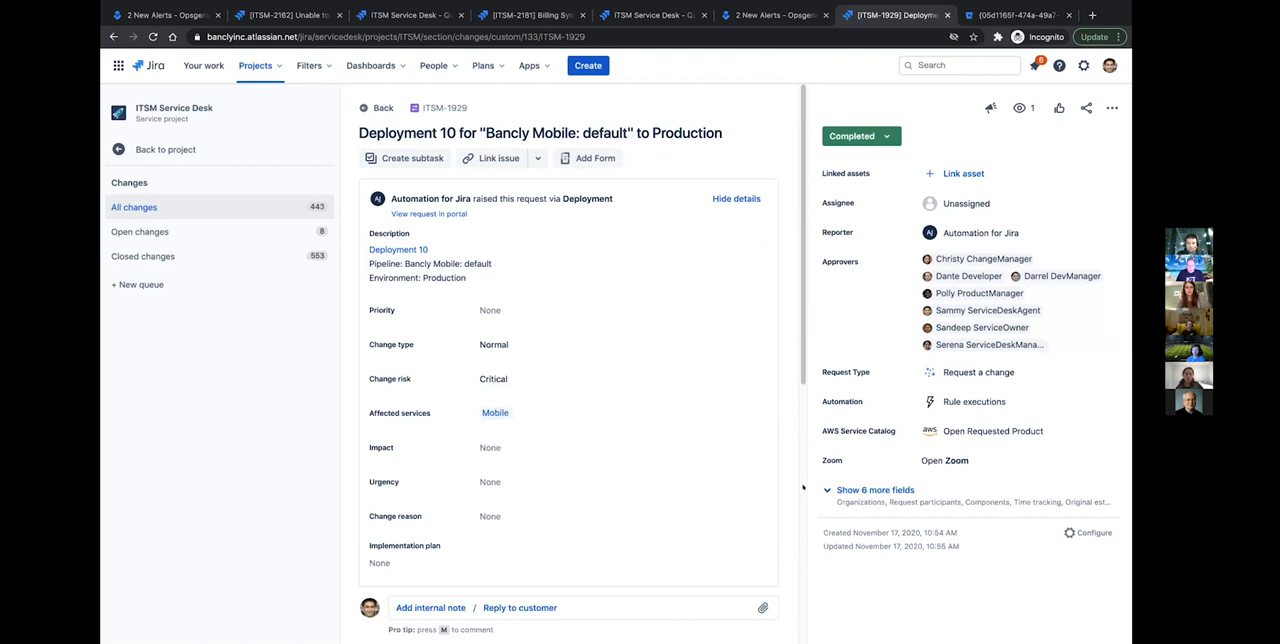